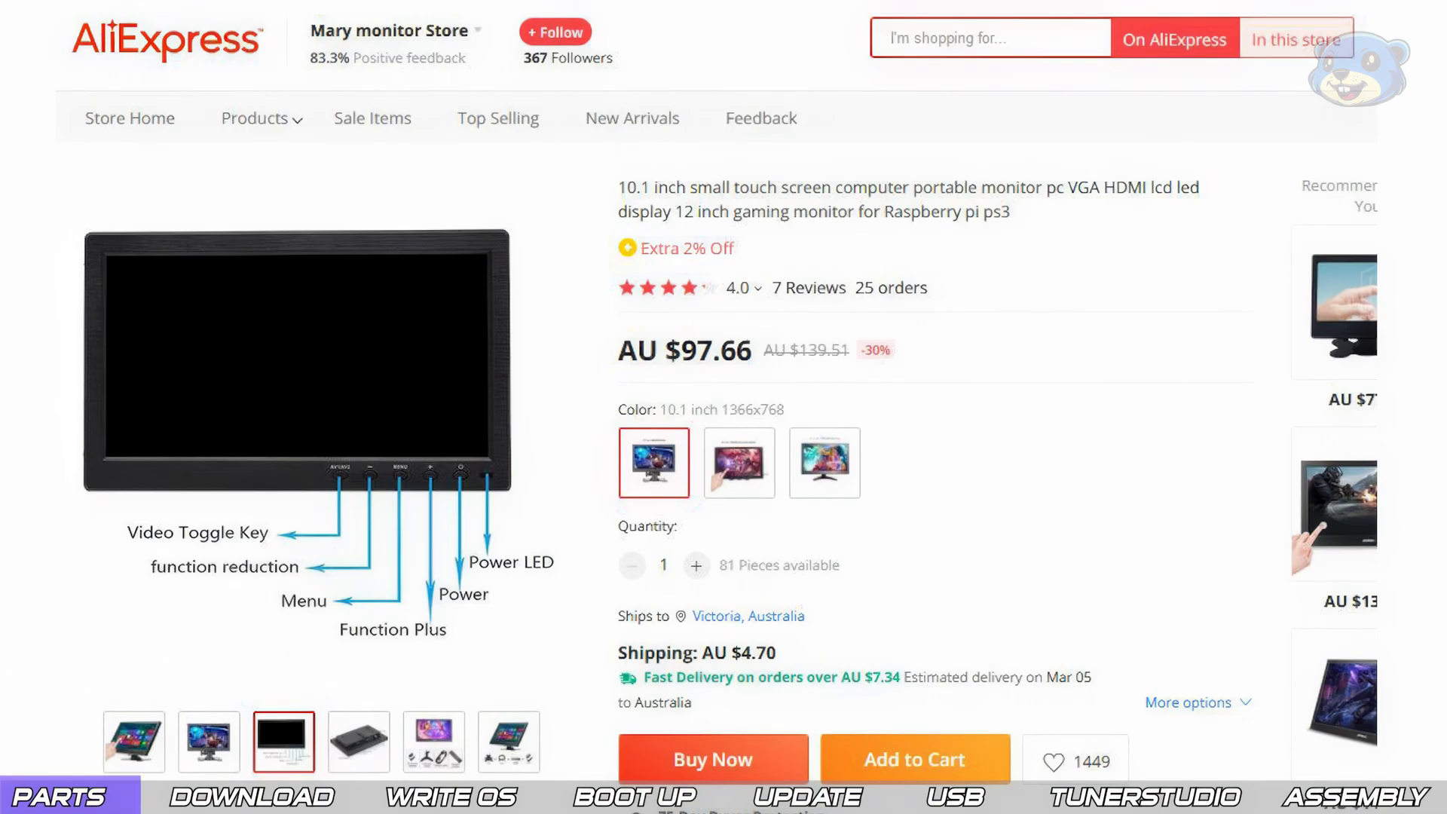
Finish reviewing the 10.1-inch touchscreen monitor listing and bring up the DietPi homepage.
left_click(254, 796)
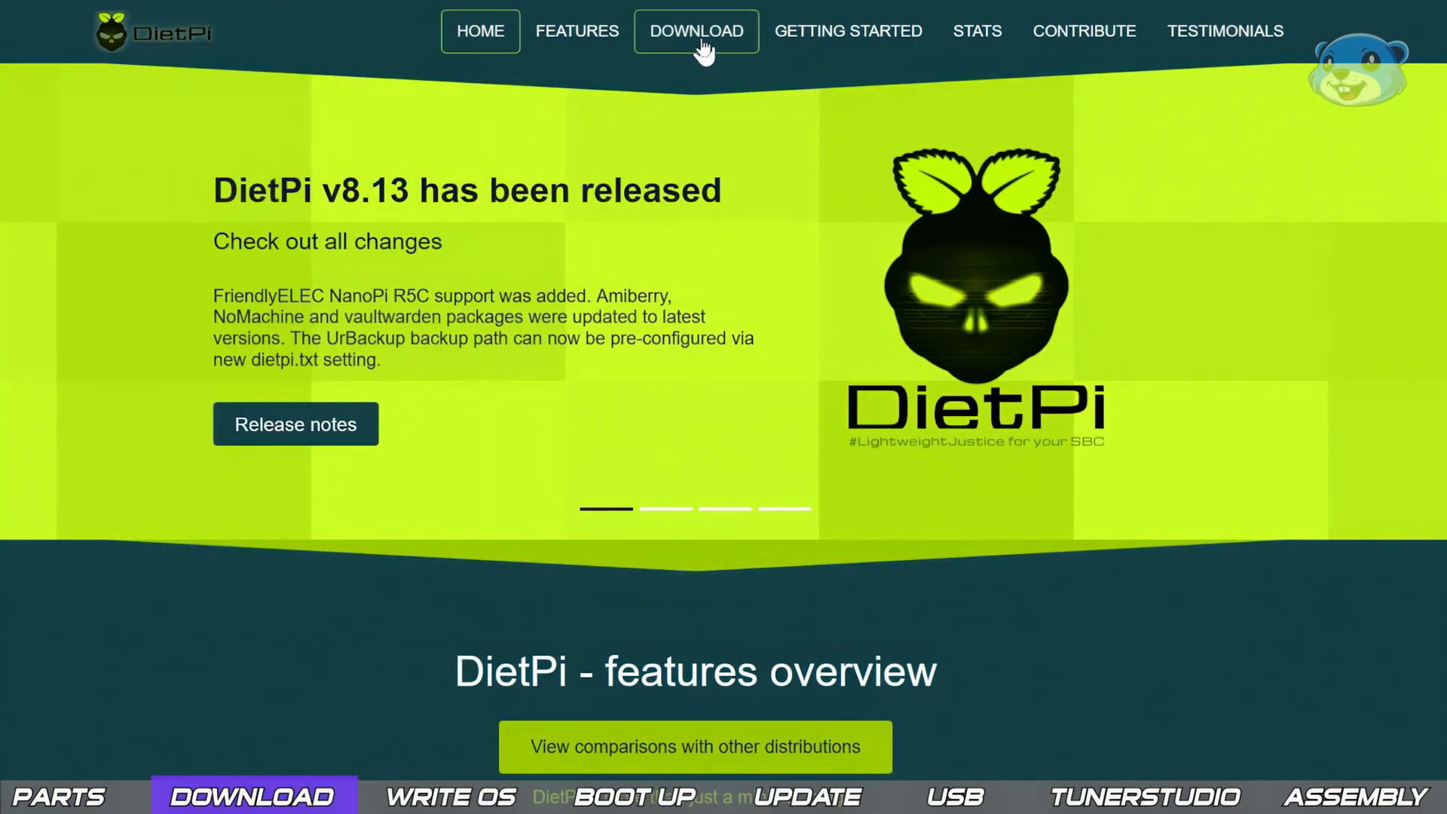
On DietPi's download page, filter to Raspberry Pi boards and pick the Raspberry Pi 2/3/4 image.
left_click(696, 30)
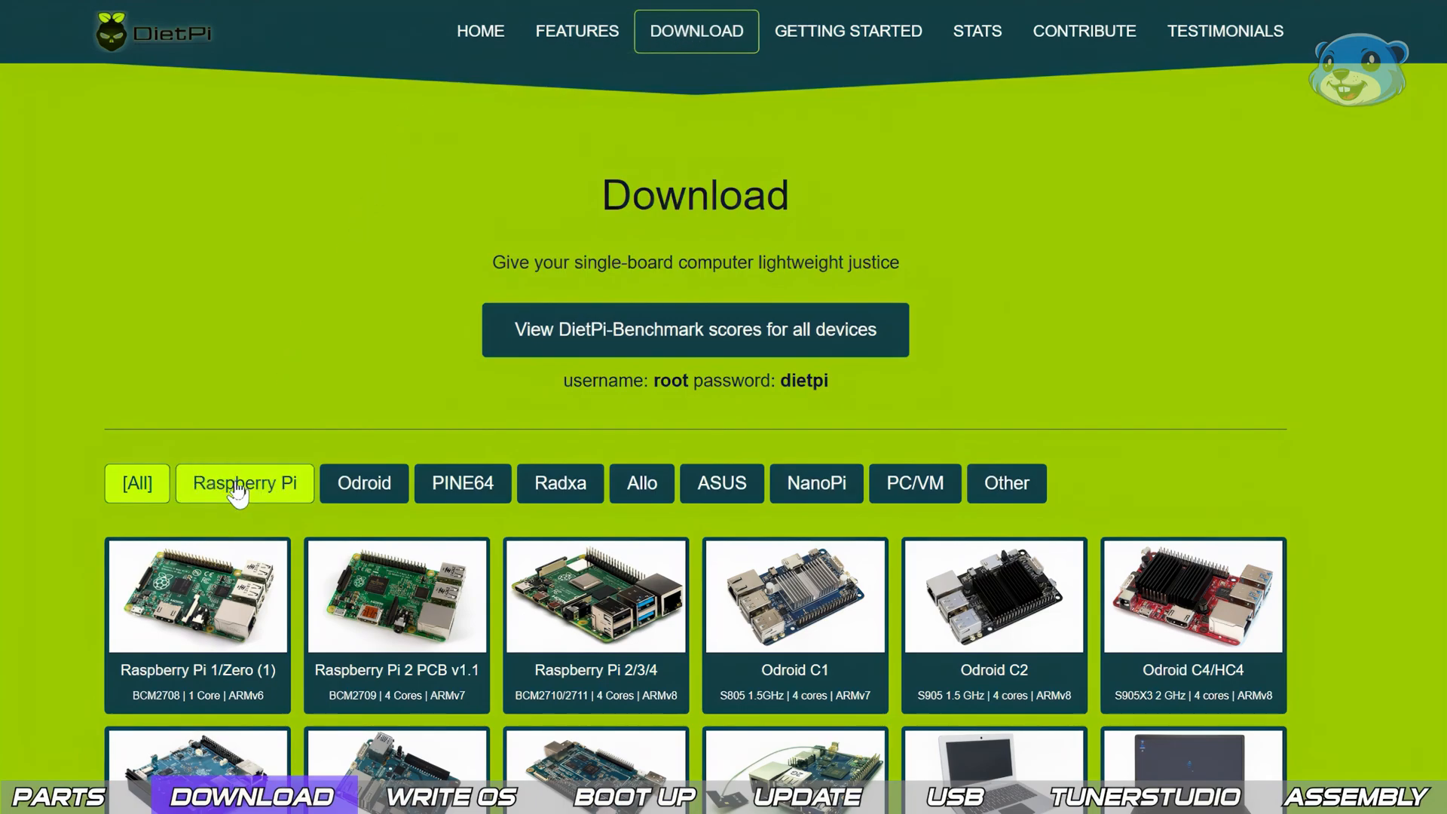
left_click(244, 482)
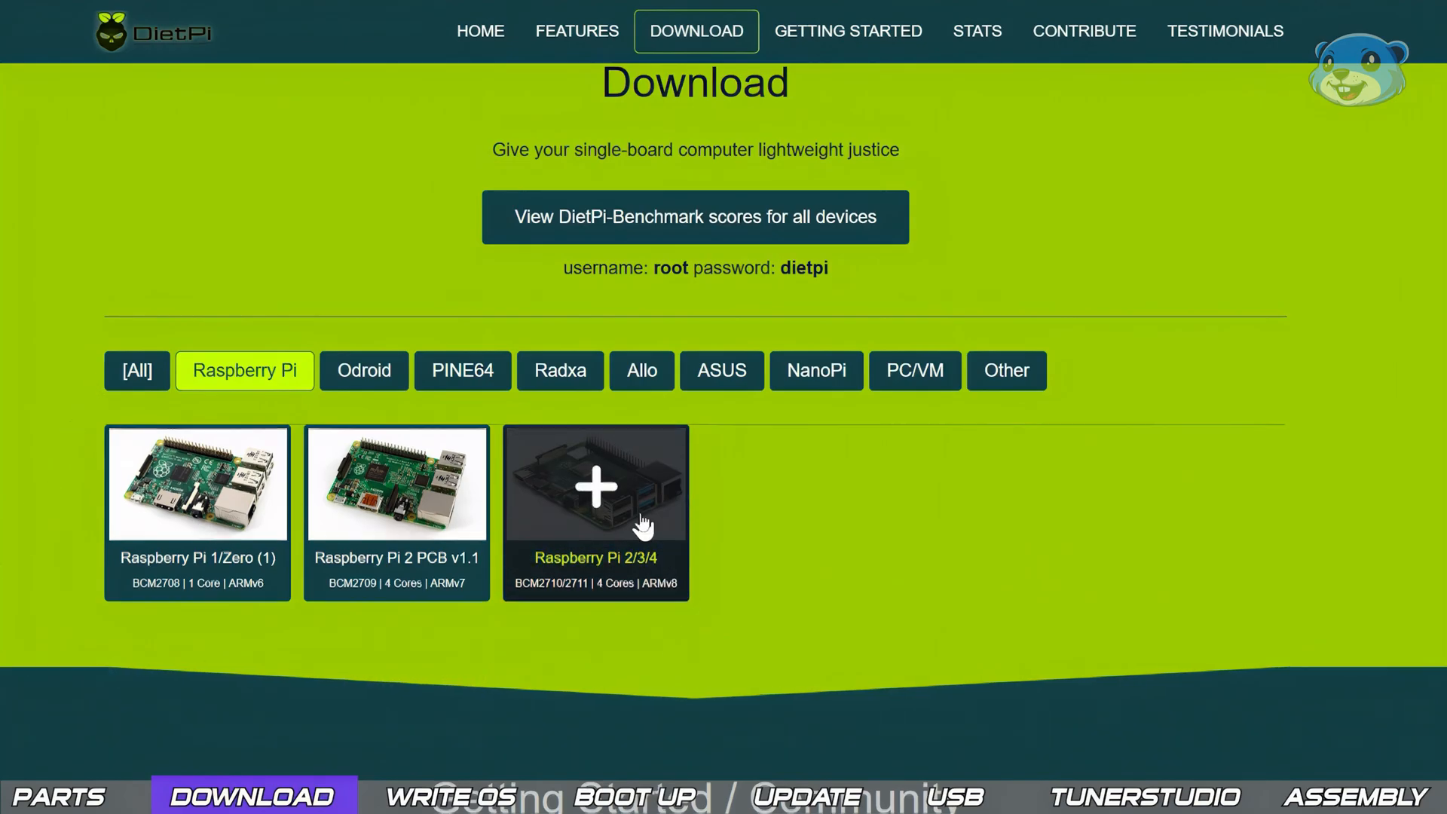
left_click(480, 31)
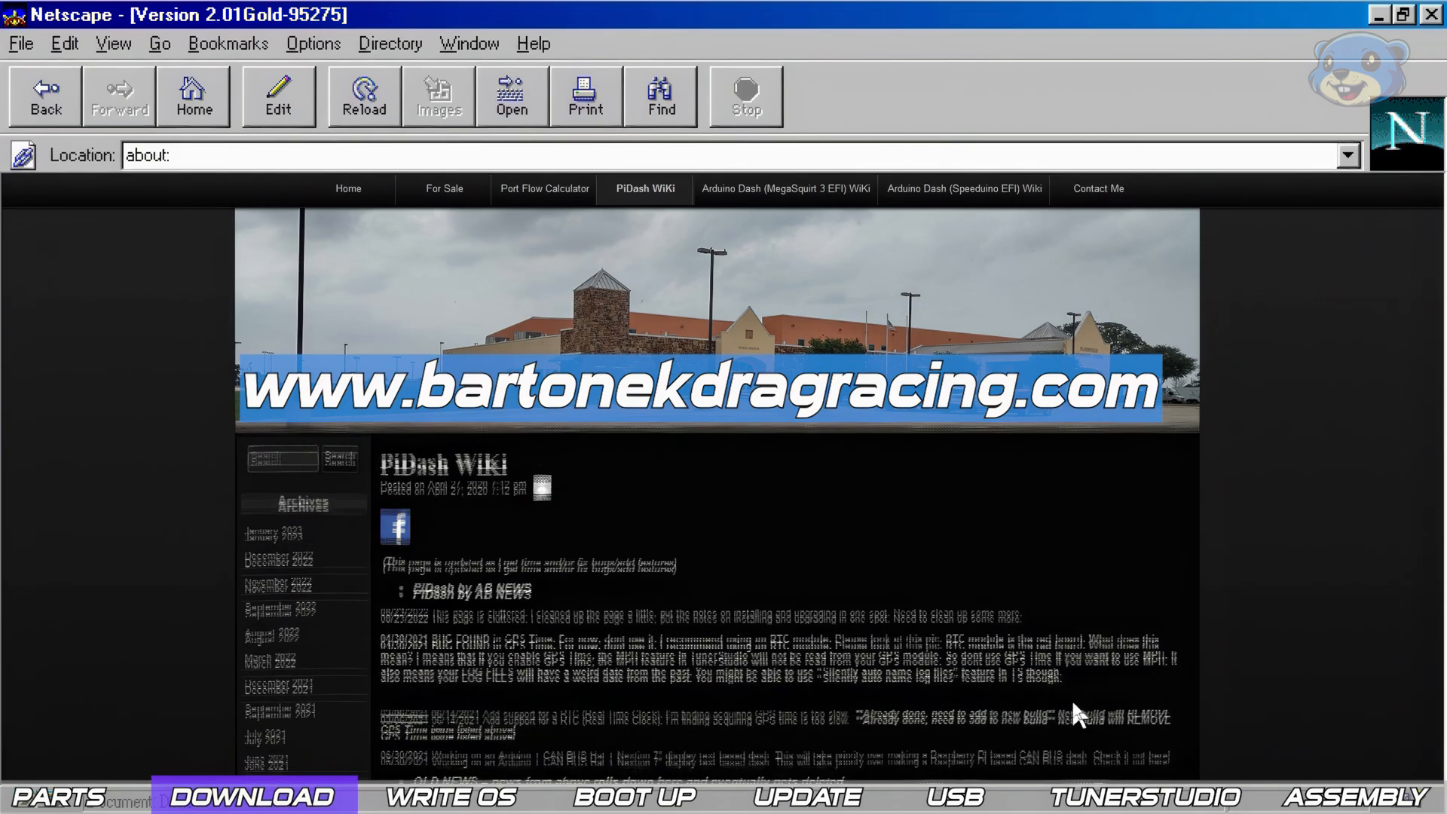
Scroll through the PiDash news and install notes on the PiDash Wiki.
scroll("down", 3)
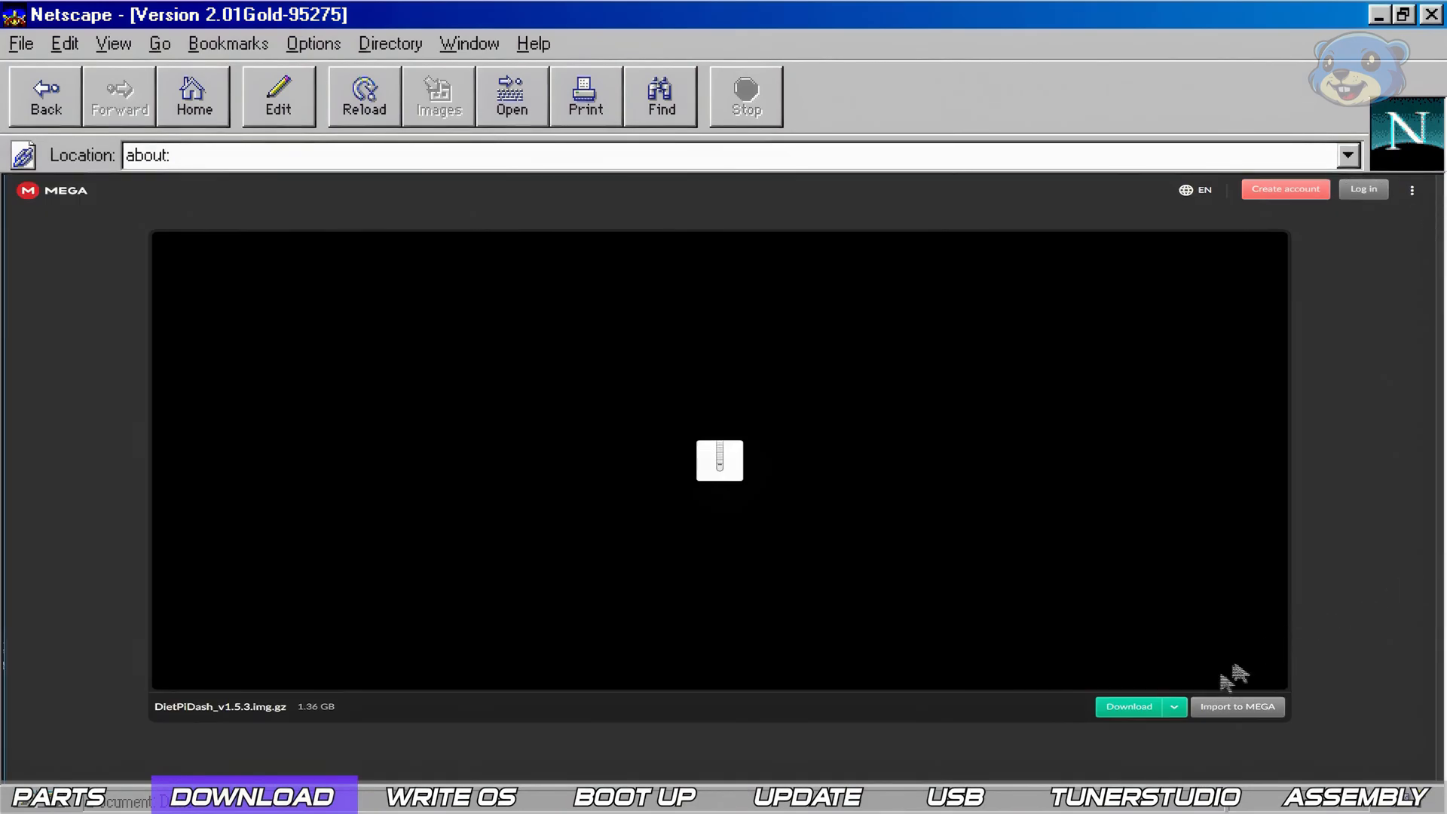
Start a Standard Download of the 1.36 GB DietPiDash_v1.5.3.img.gz from MEGA.
left_click(1174, 707)
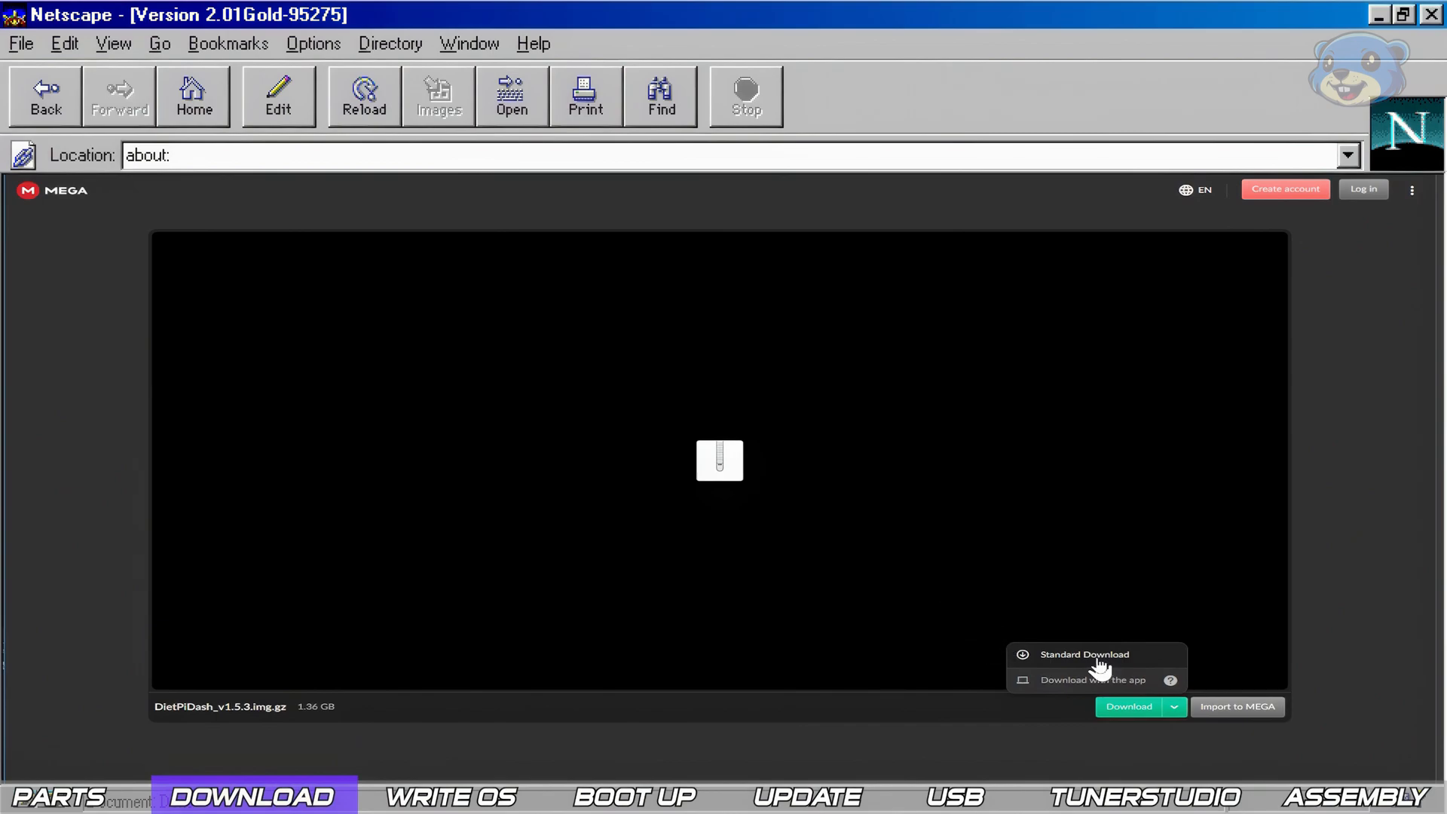
left_click(1084, 654)
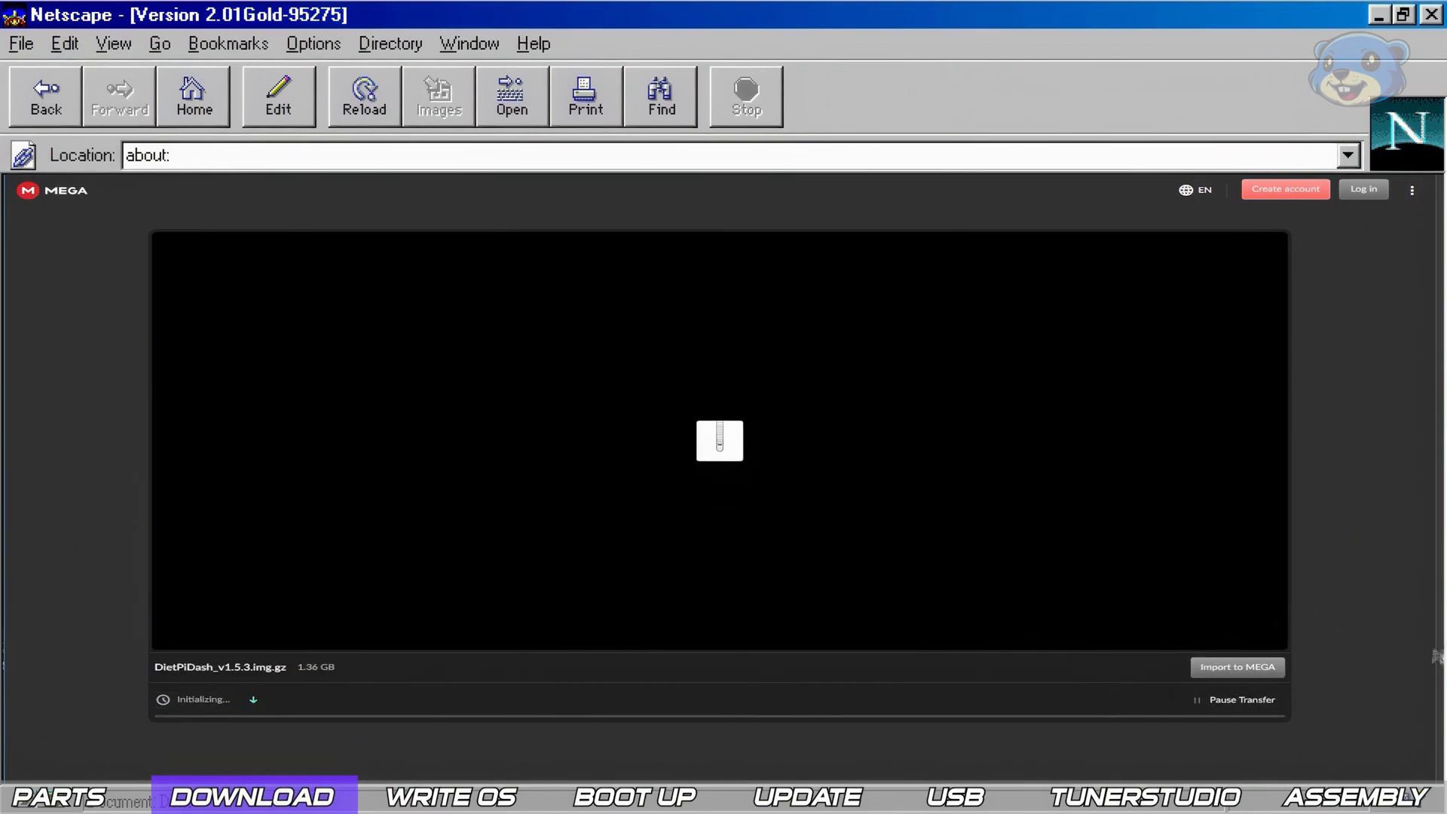
mouse_move(715, 732)
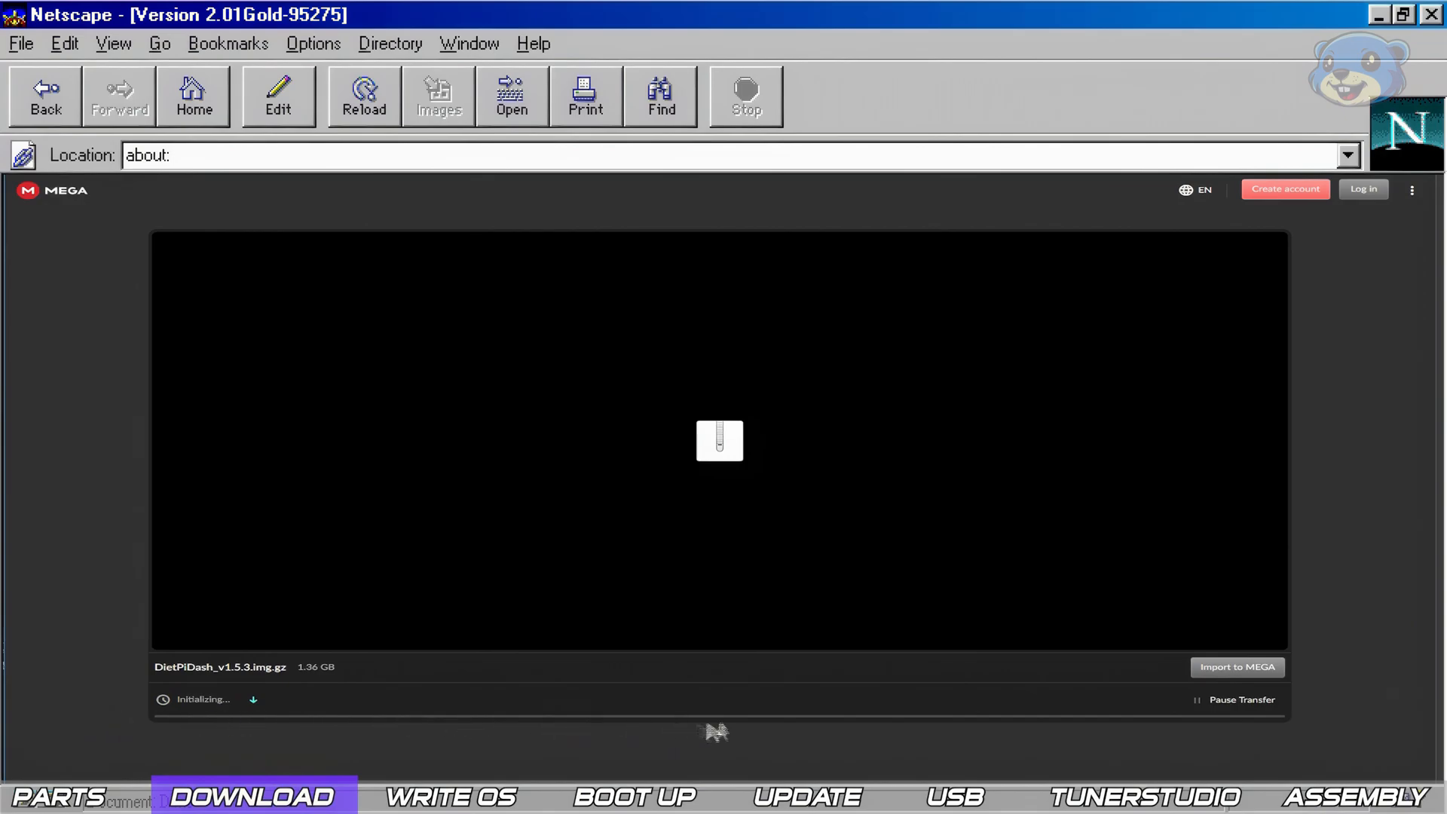
mouse_move(1344, 736)
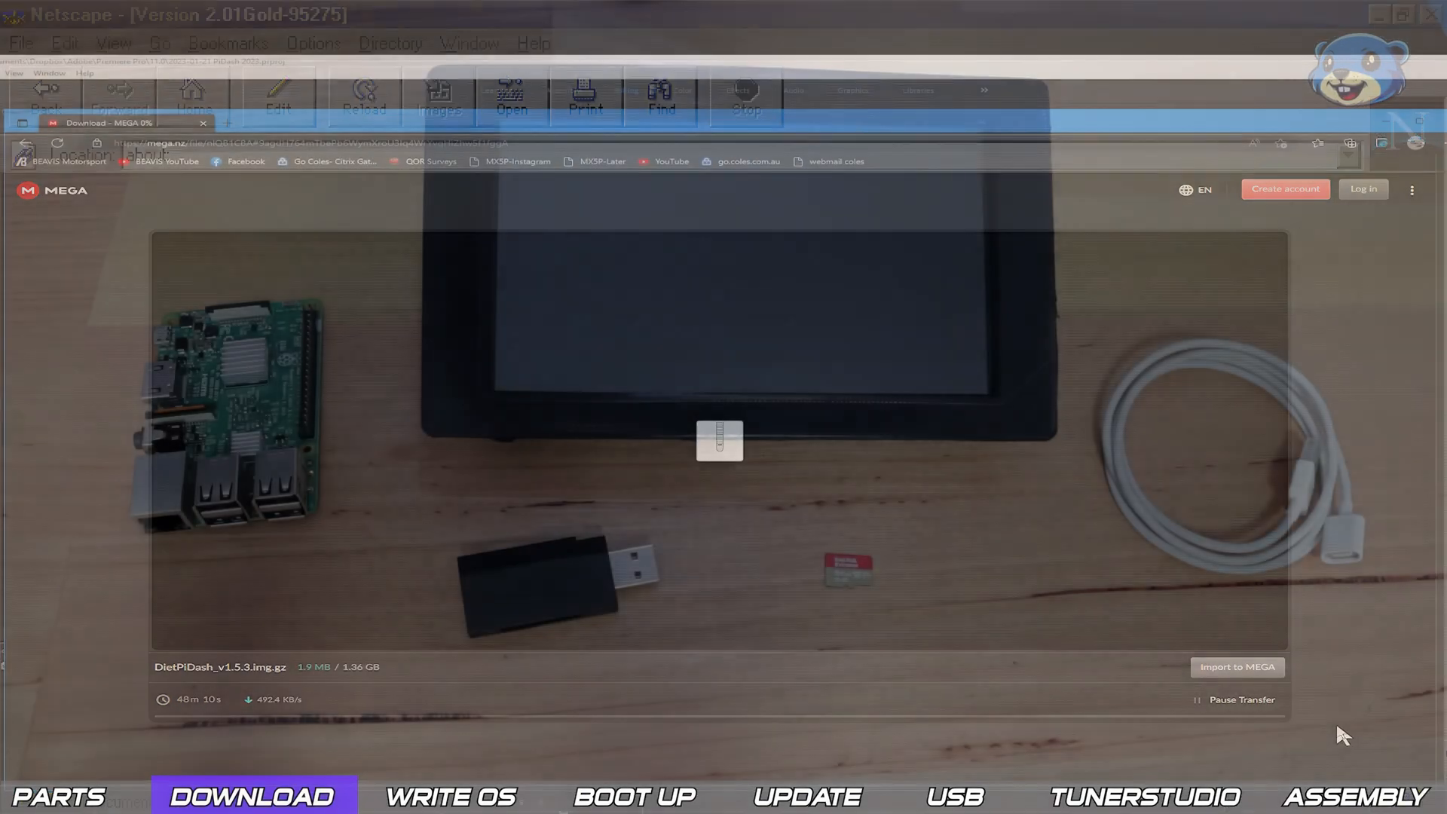
left_click(451, 796)
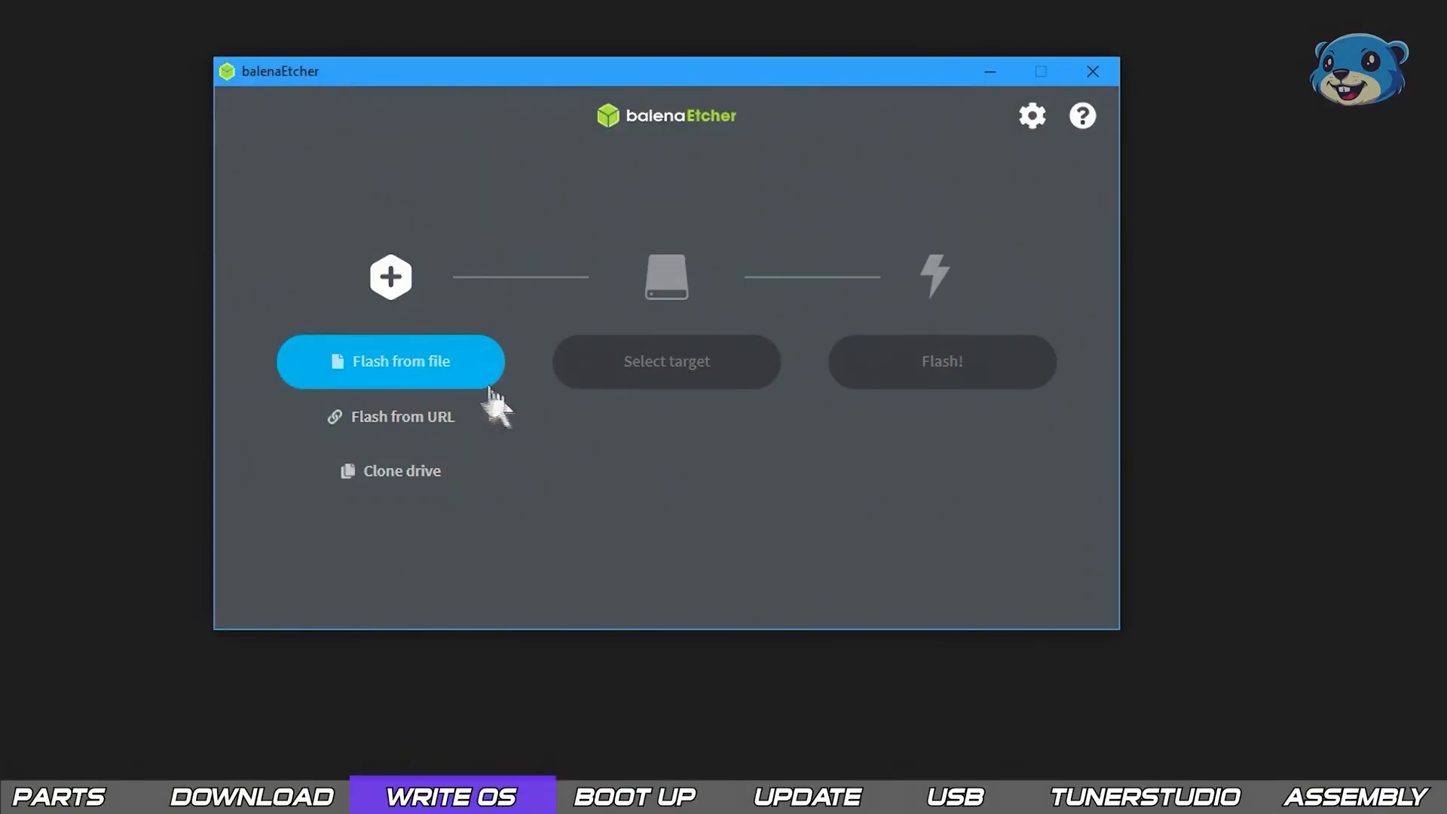
Flash DietPiDash_v1.5.3.img.gz onto the 63.9 GB SABRENT TF USB Device card.
left_click(391, 361)
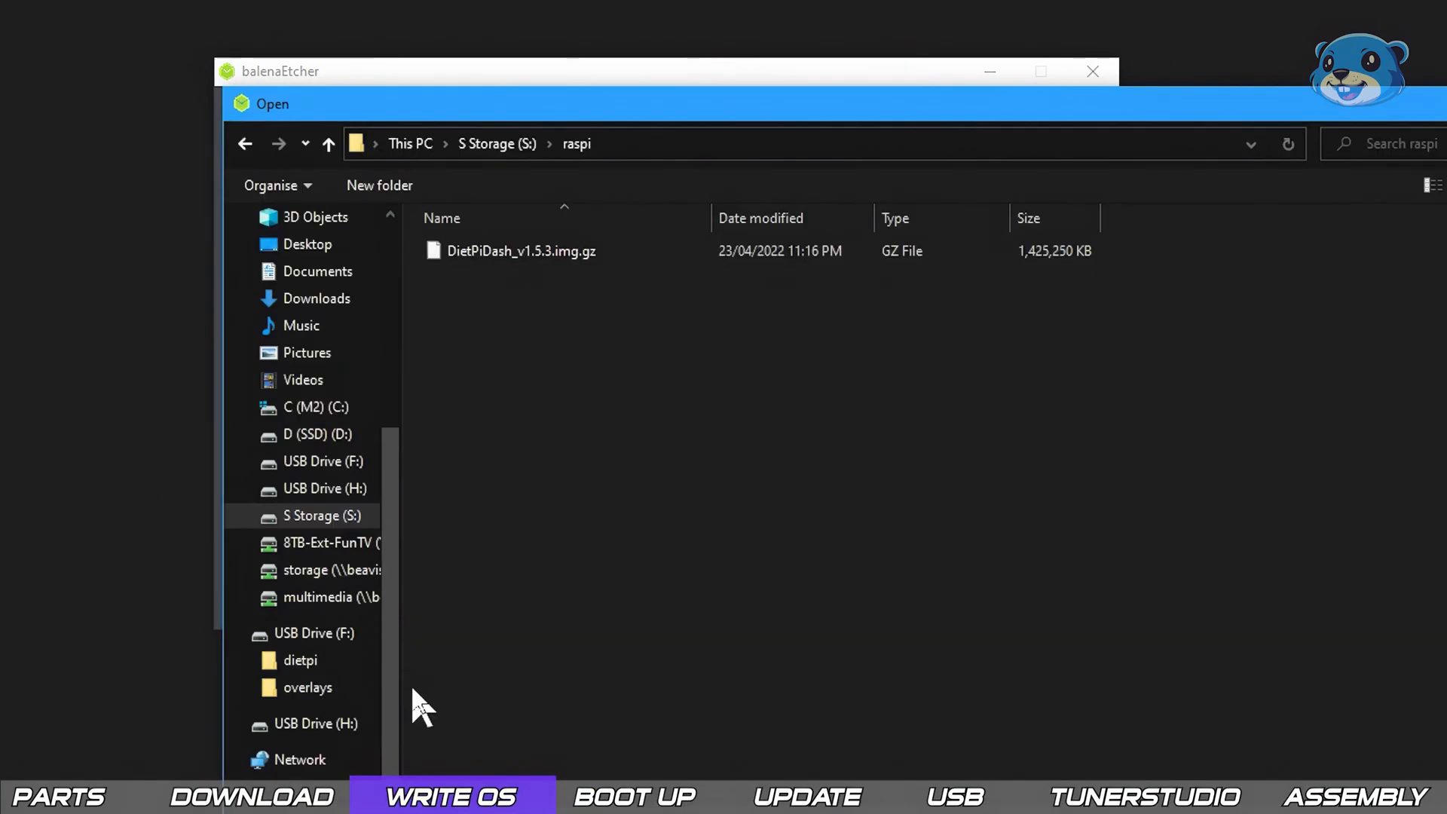
mouse_move(628, 395)
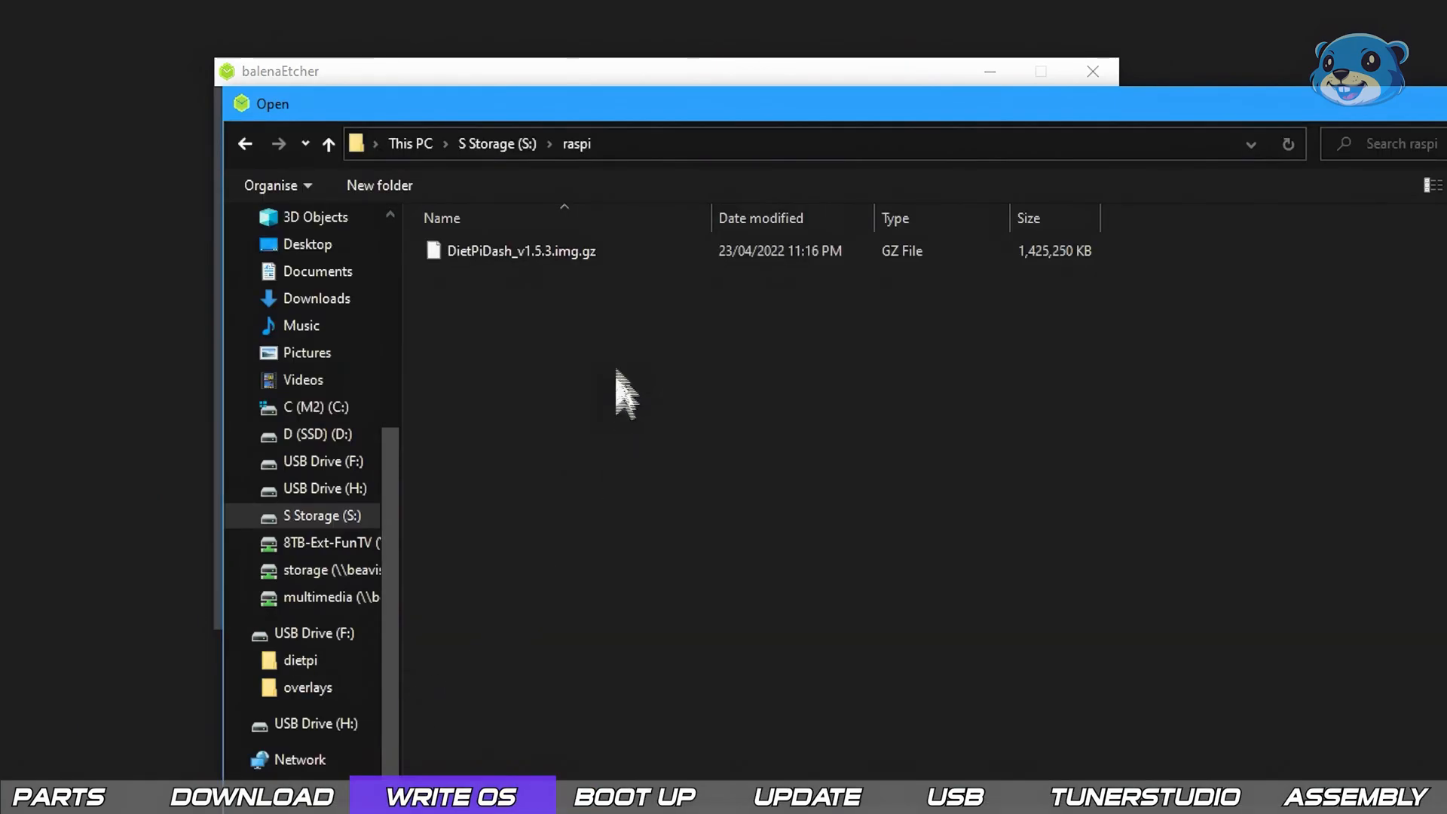
left_click(521, 251)
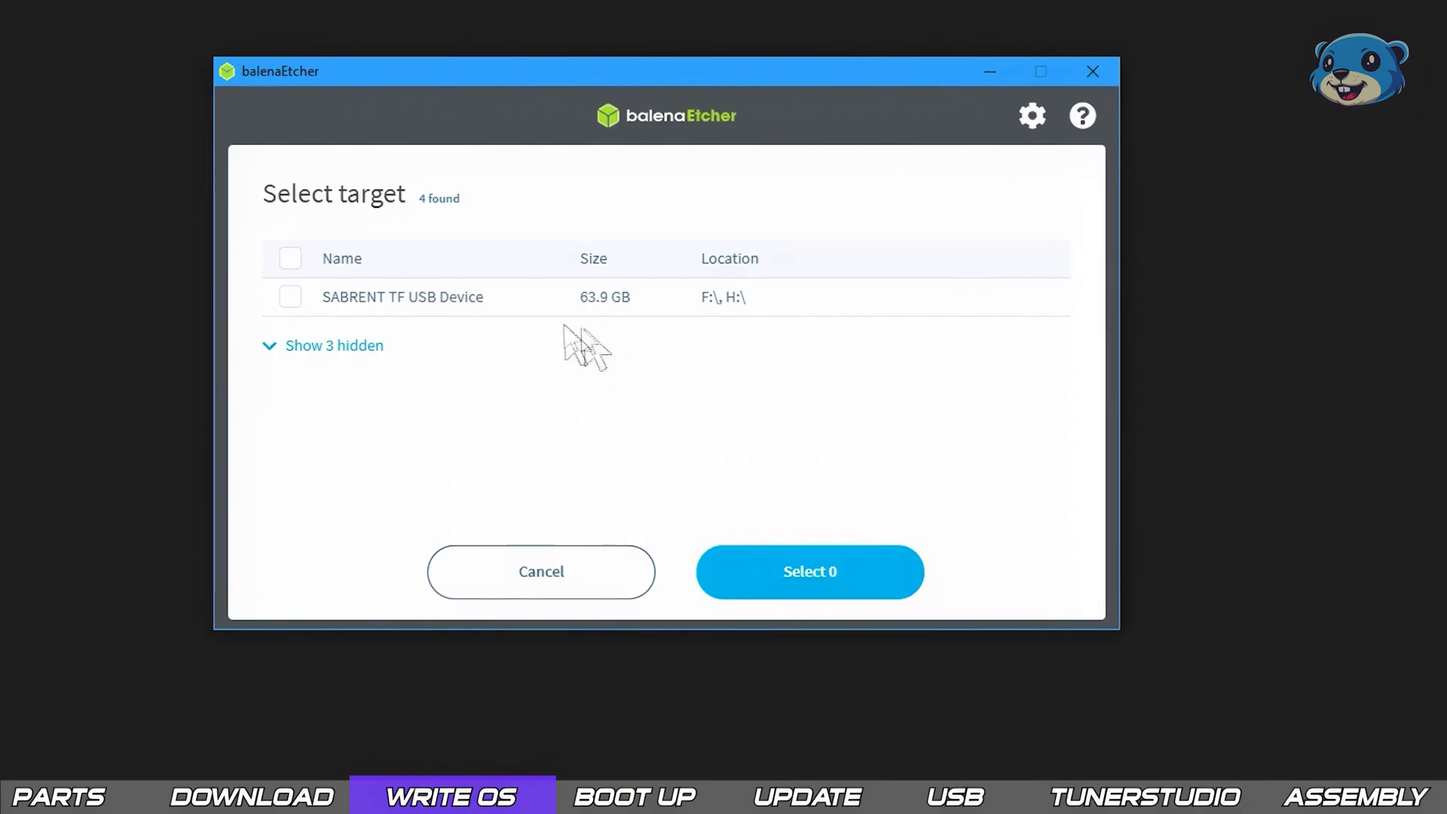
left_click(290, 296)
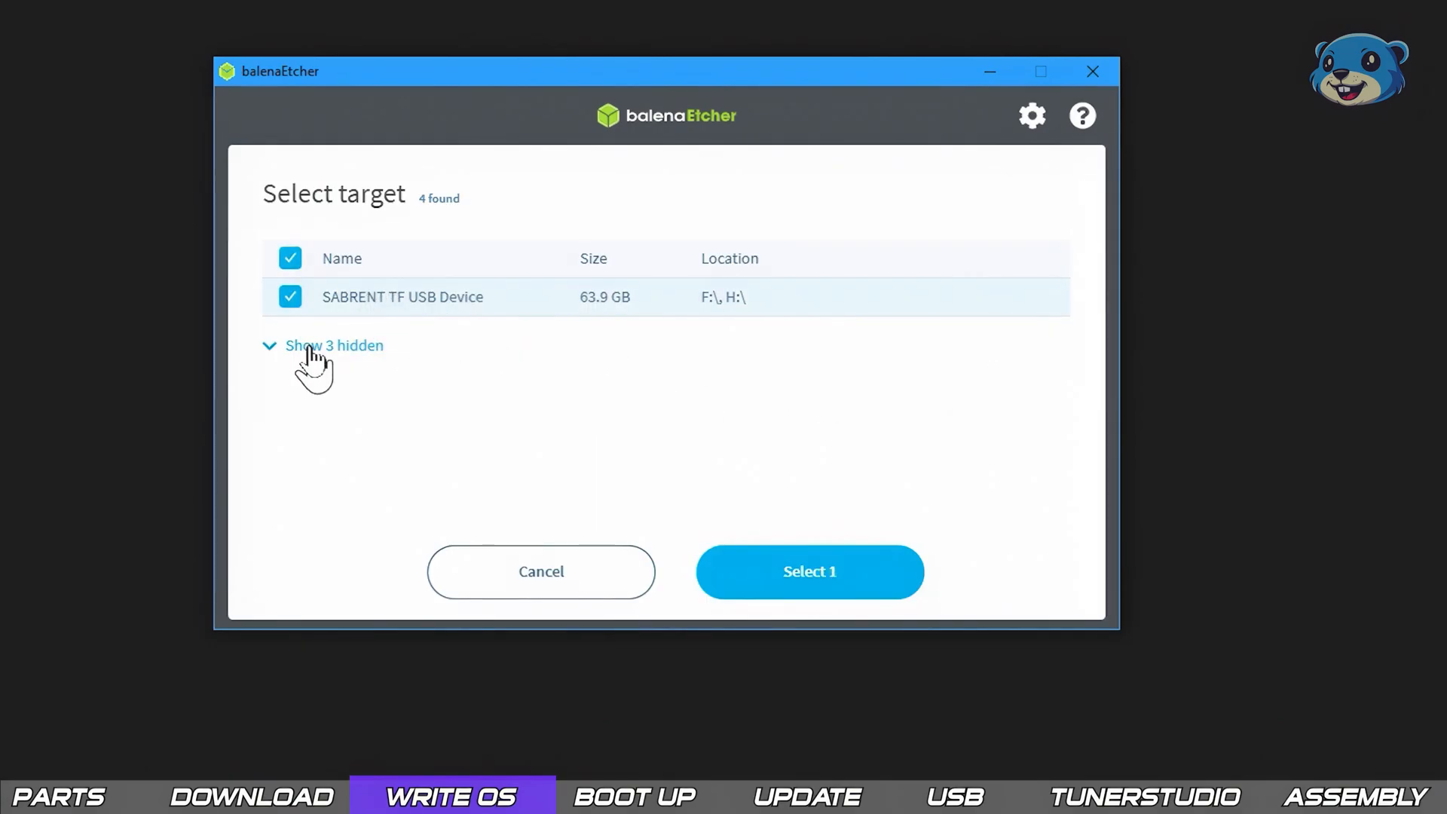
left_click(333, 345)
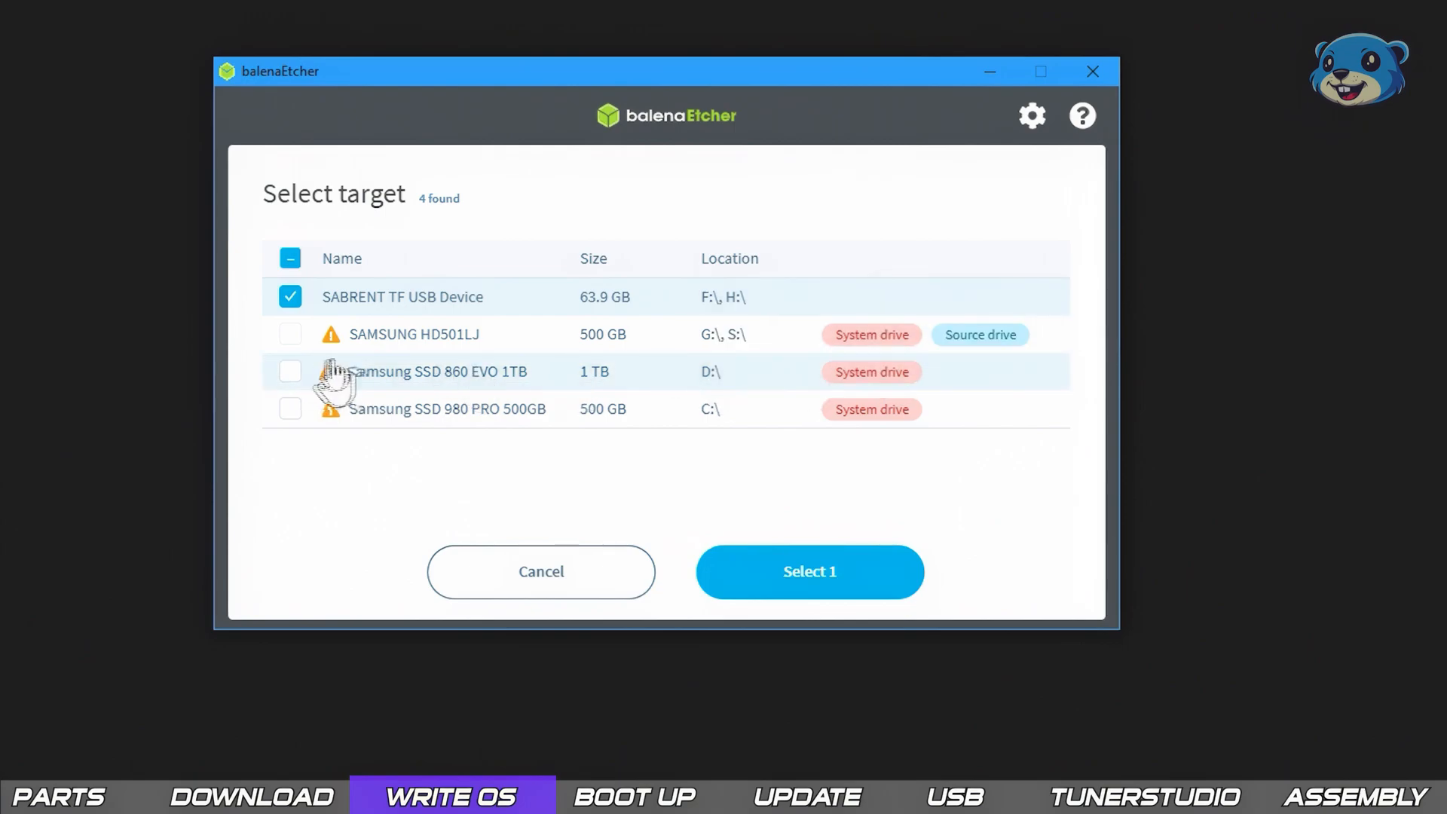
mouse_move(757, 563)
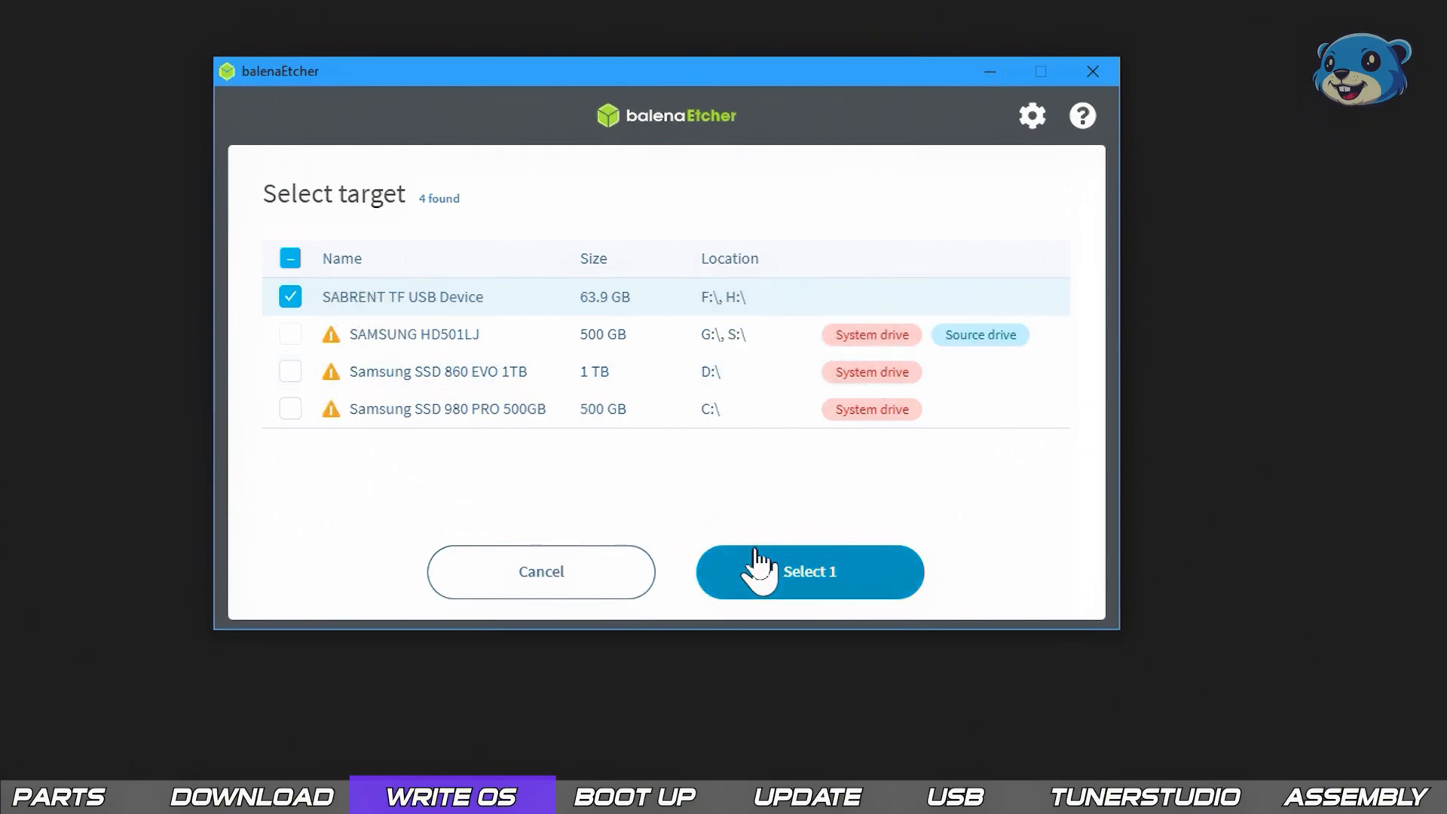
mouse_move(884, 596)
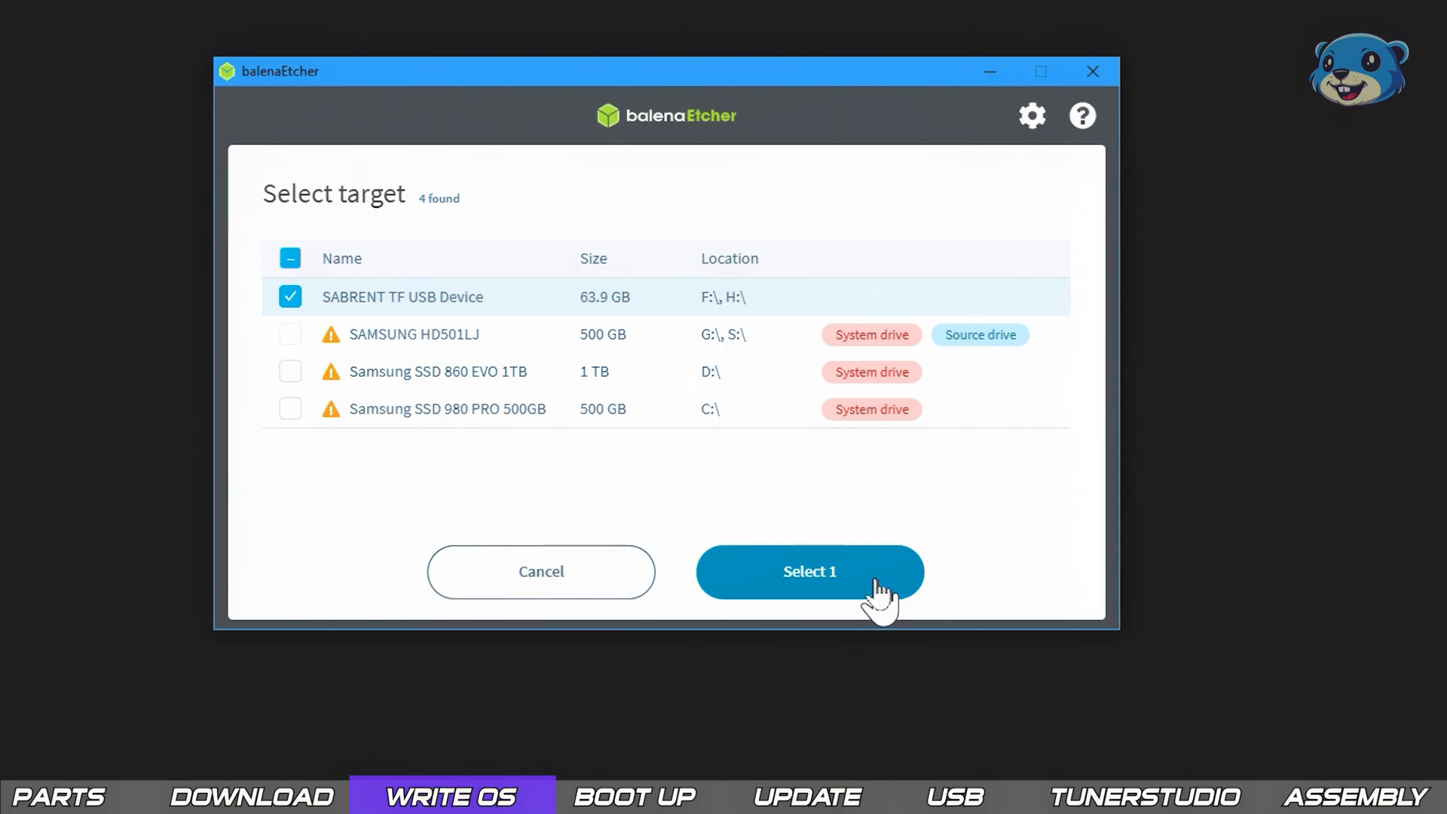
left_click(810, 570)
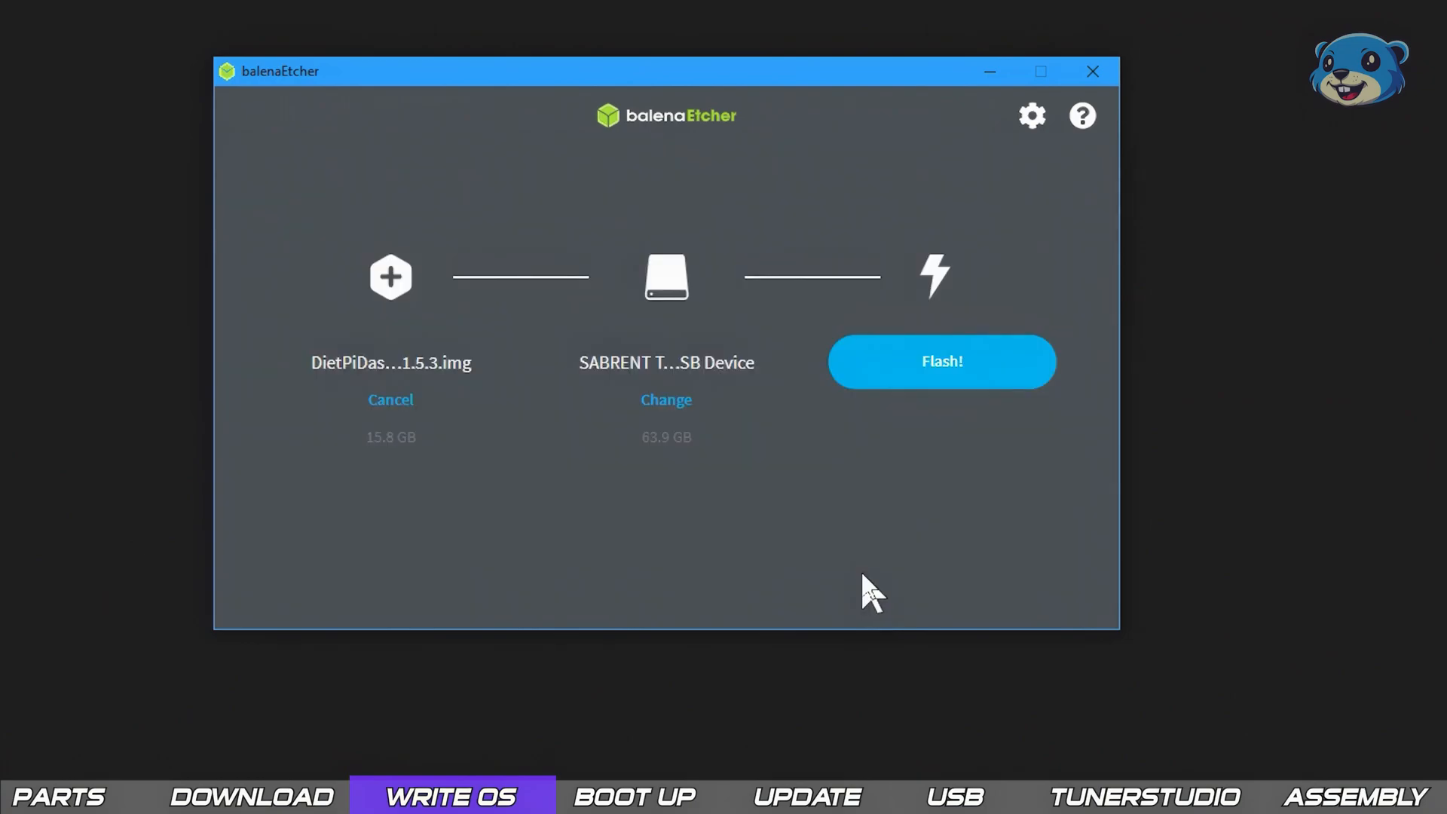
mouse_move(941, 397)
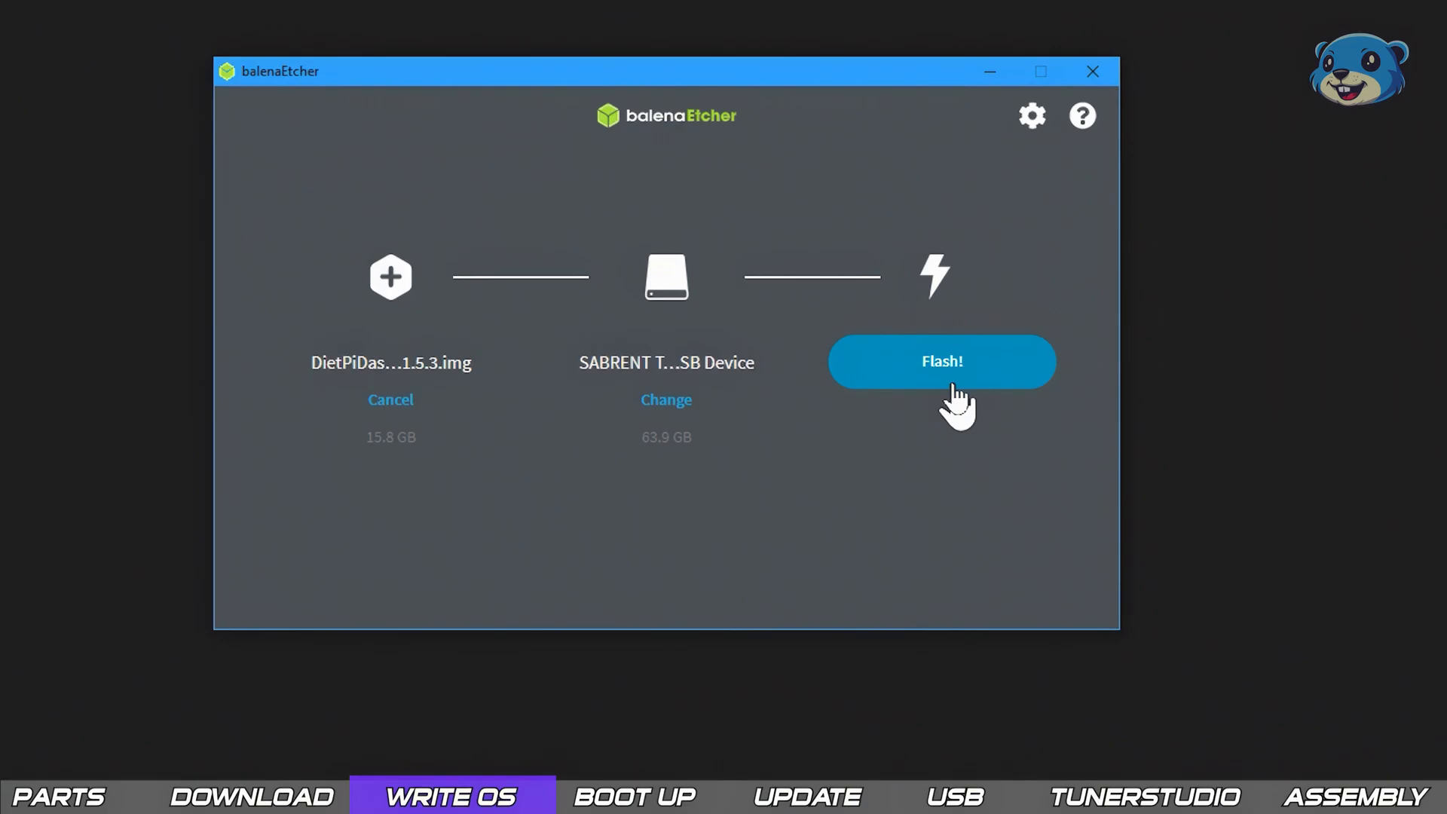
left_click(942, 361)
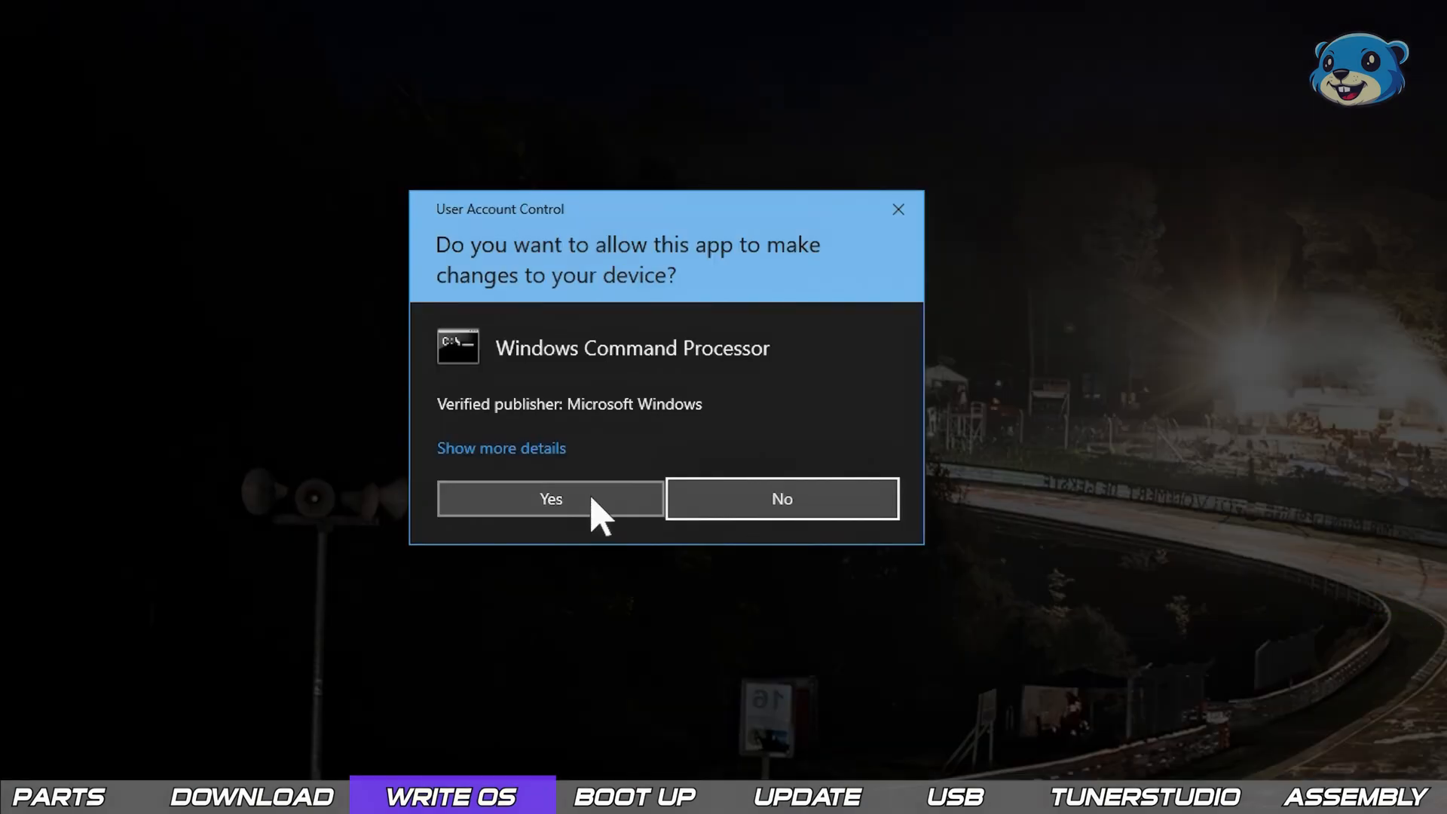
Approve the Windows Command Processor UAC prompt and cancel formatting drive H:.
left_click(550, 498)
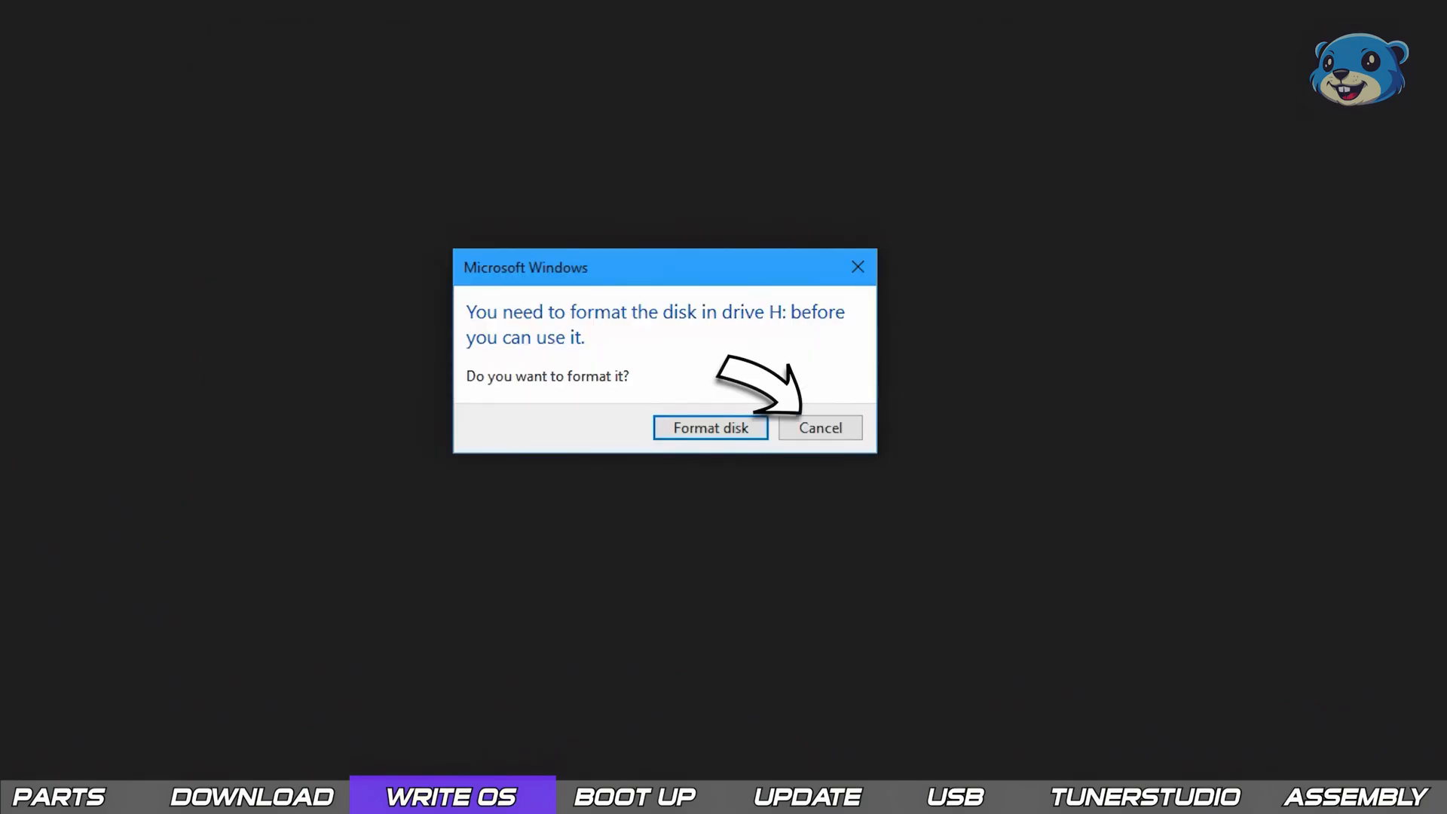
left_click(819, 428)
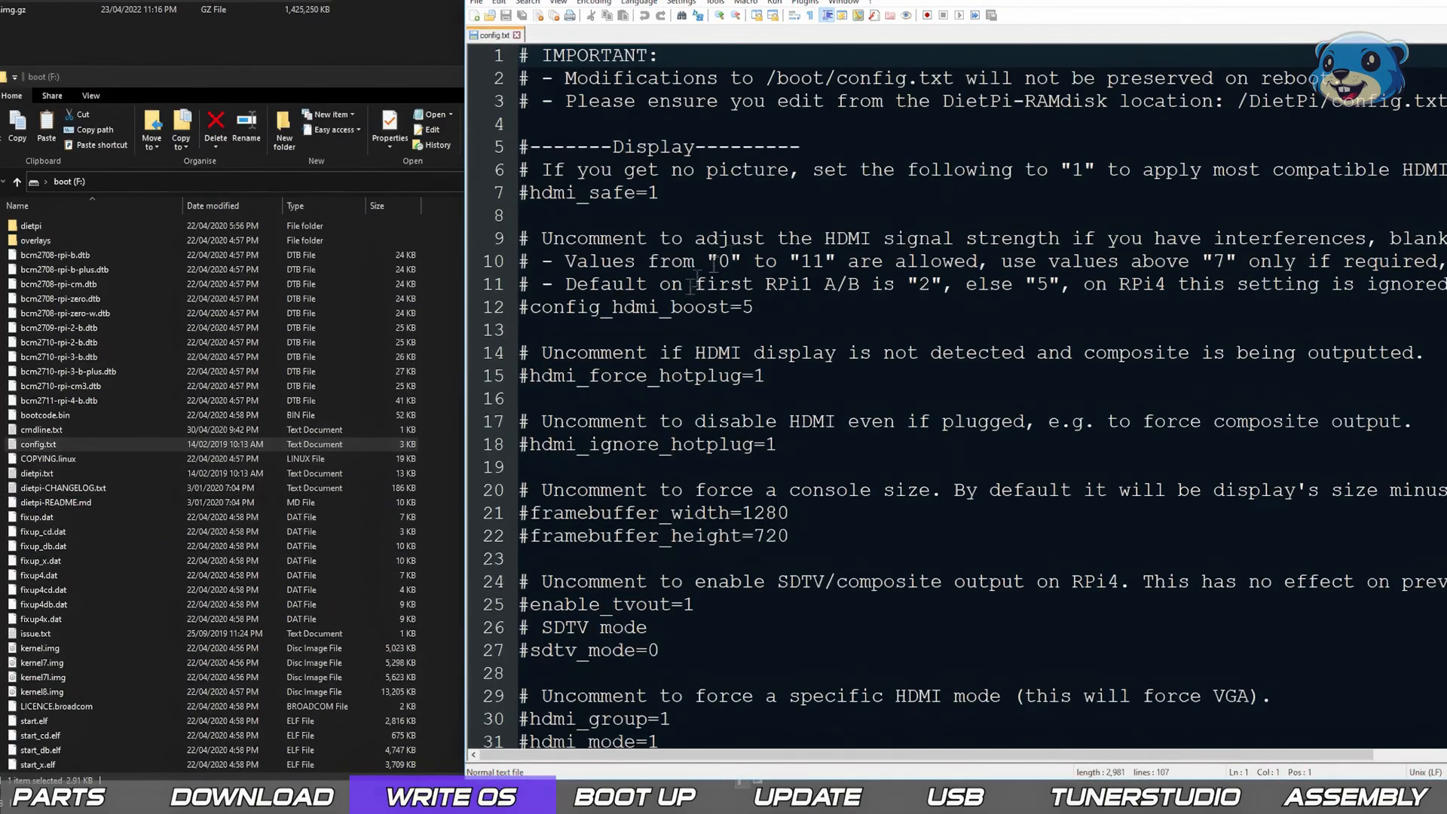
Review the Longrunner 7" touchscreen section in config.txt, then select dietpi.txt on the boot drive.
scroll("down", 3)
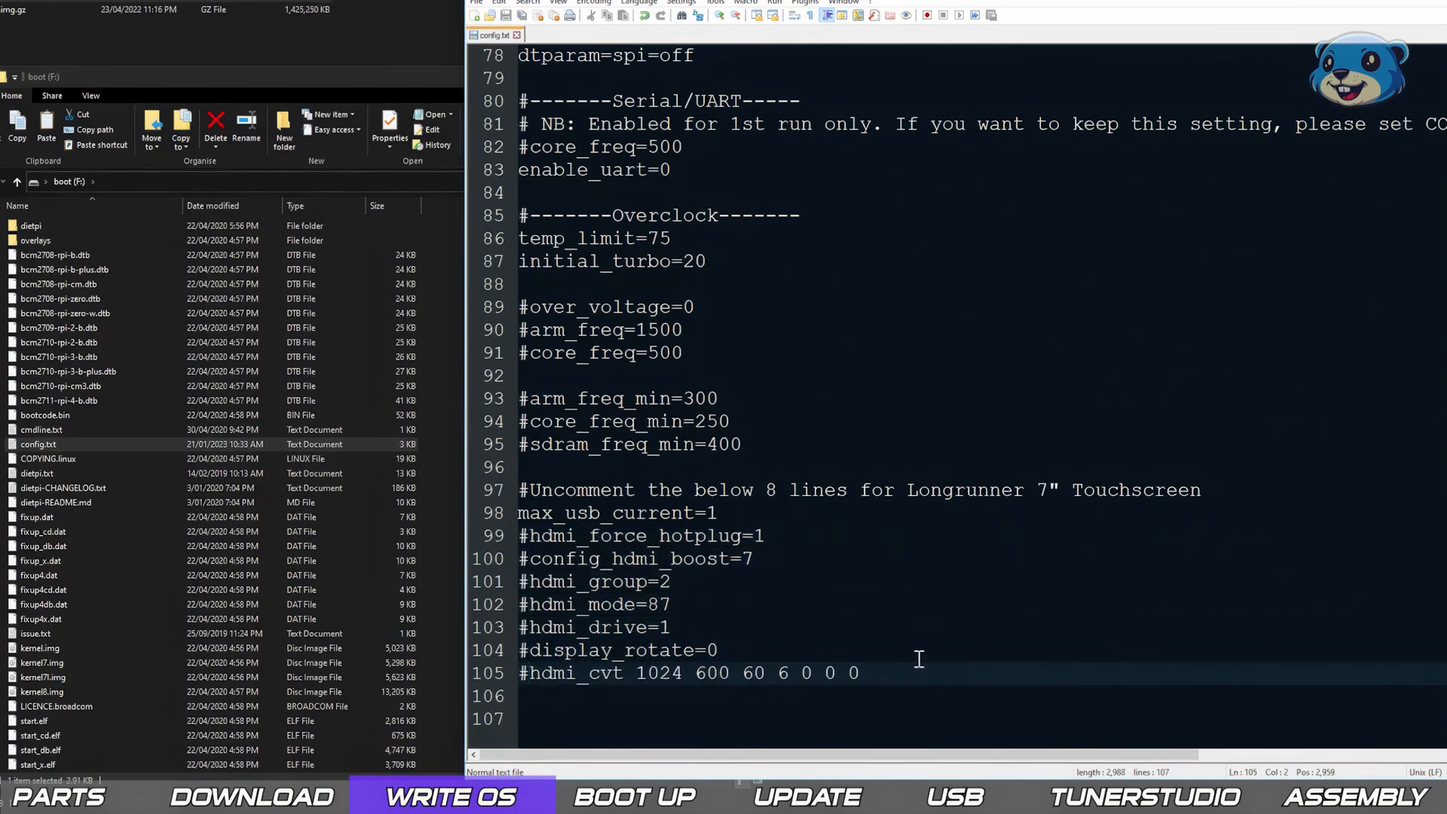
left_click(36, 473)
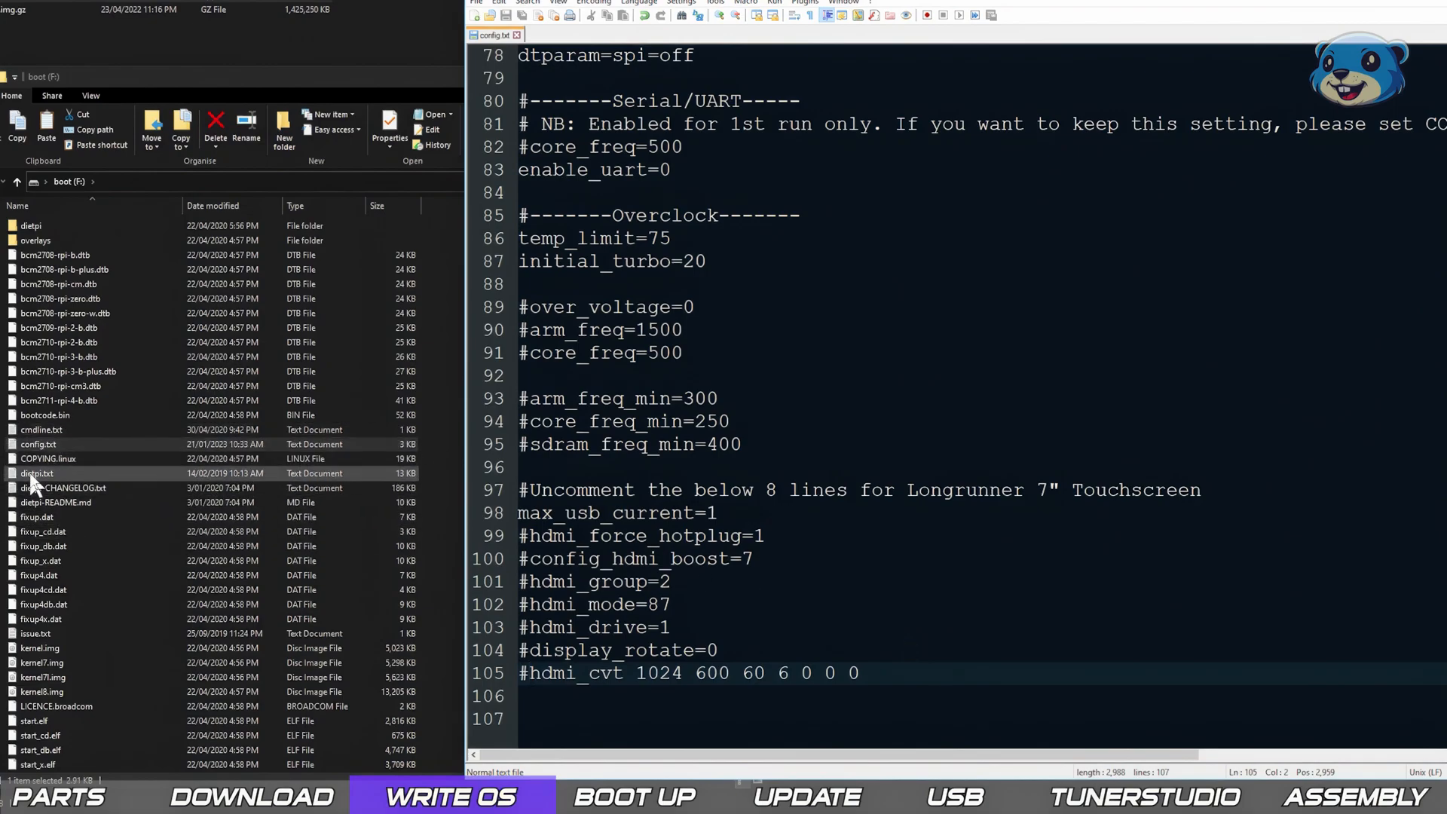
Set the timezone to Australia/Melbourne and hostname to BEAVIS in dietpi.txt, then close it.
double_click(36, 474)
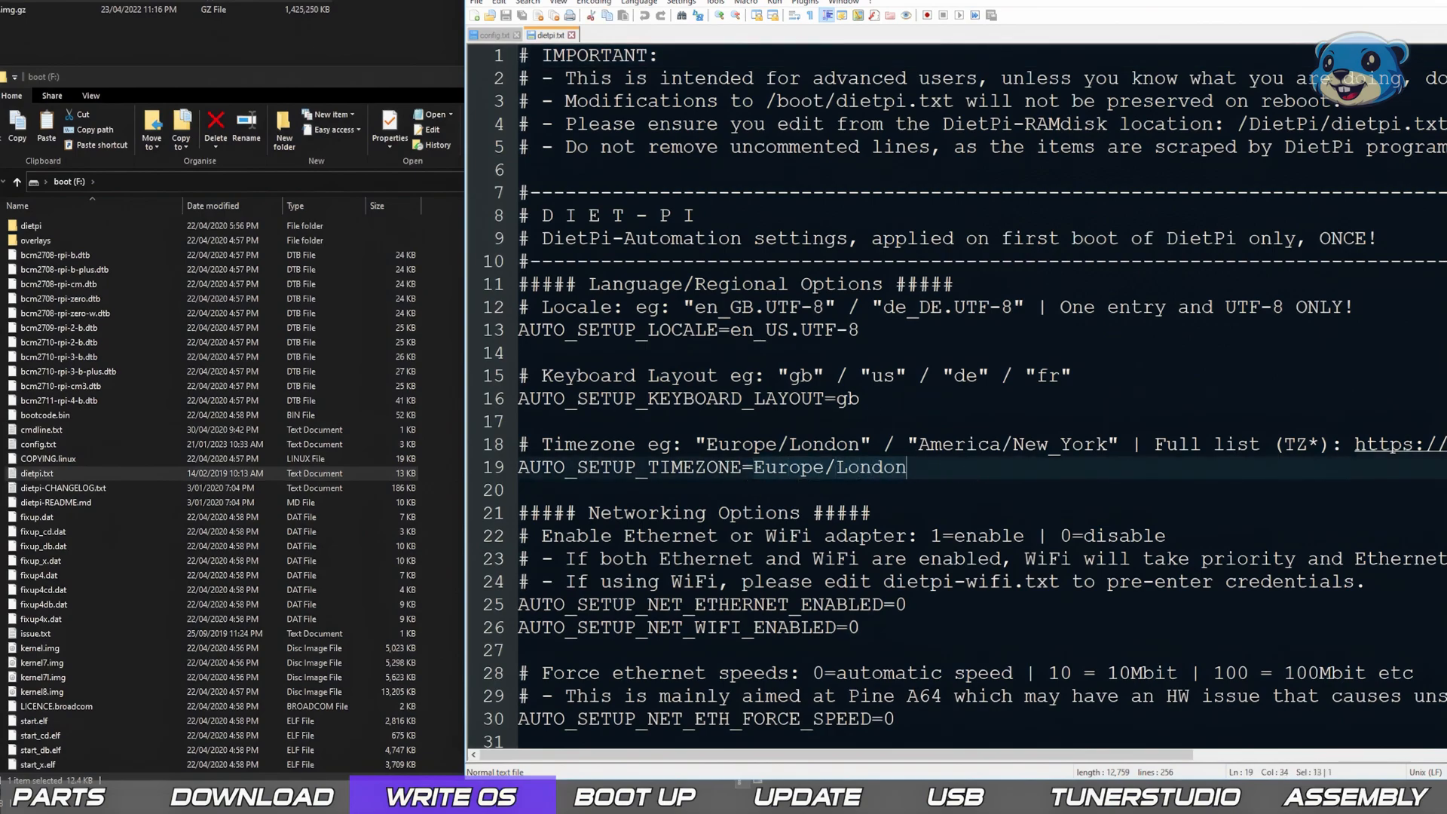
type("Australia/Melbourne")
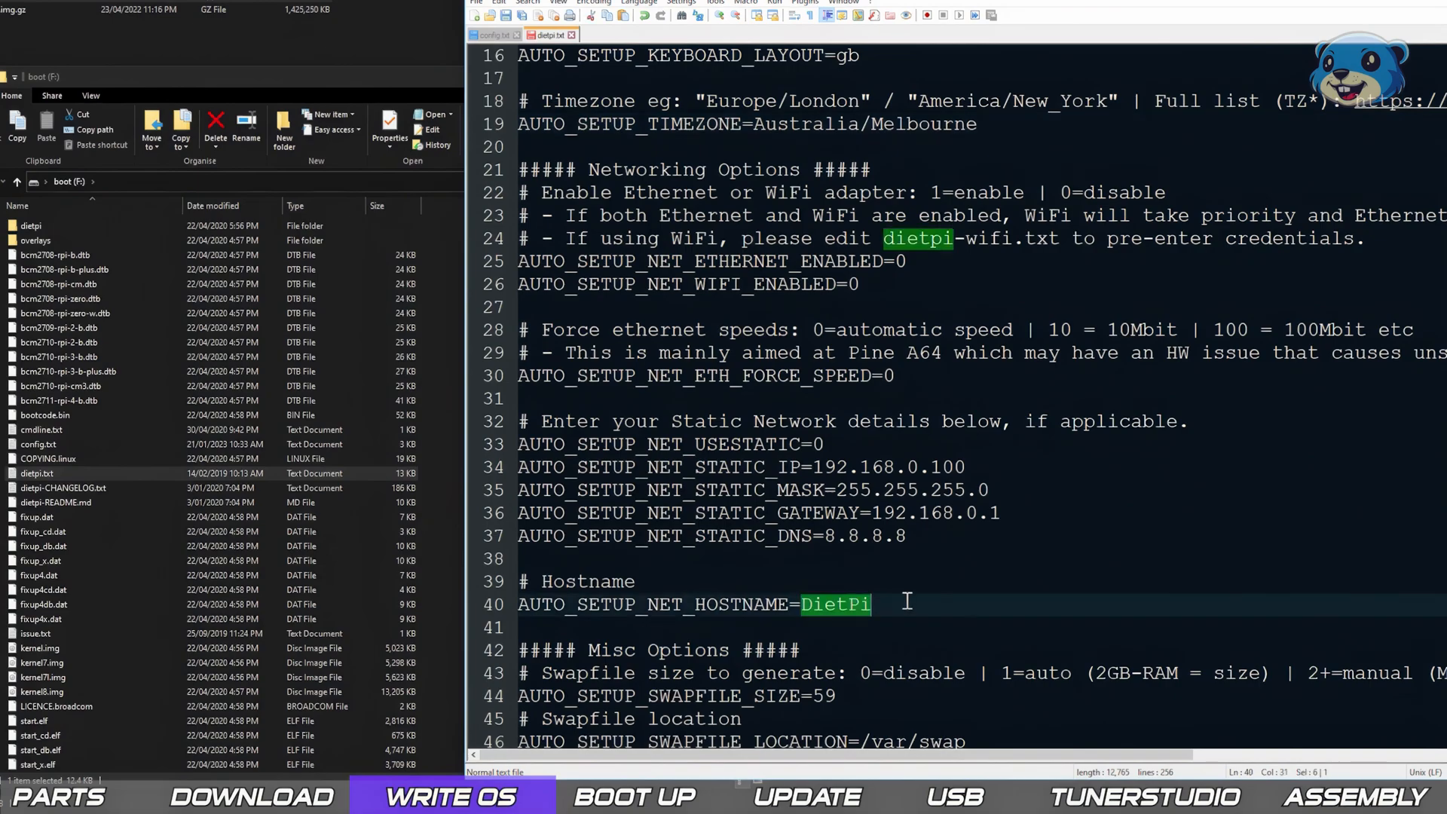
type("BEAVIS")
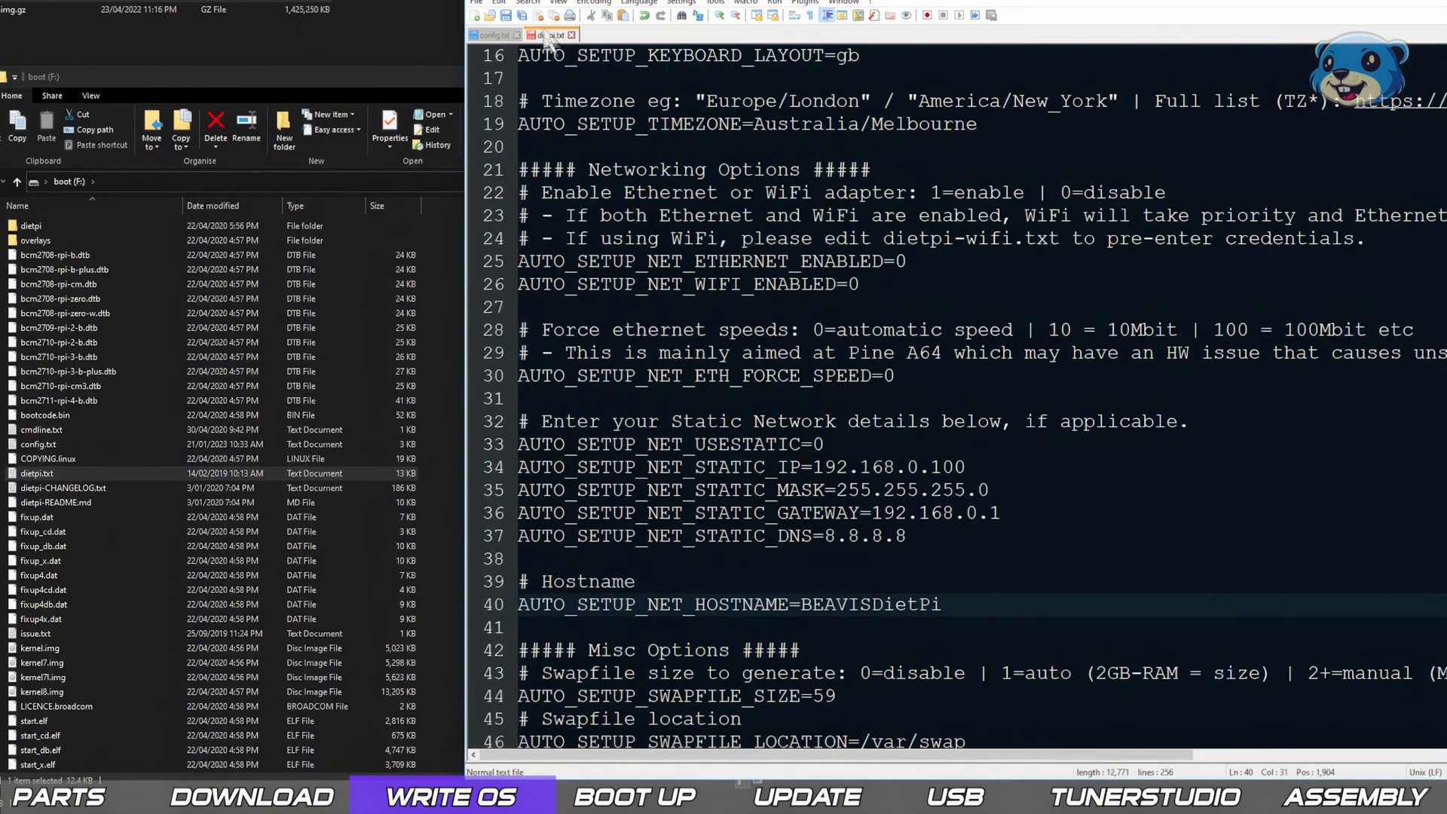
left_click(633, 796)
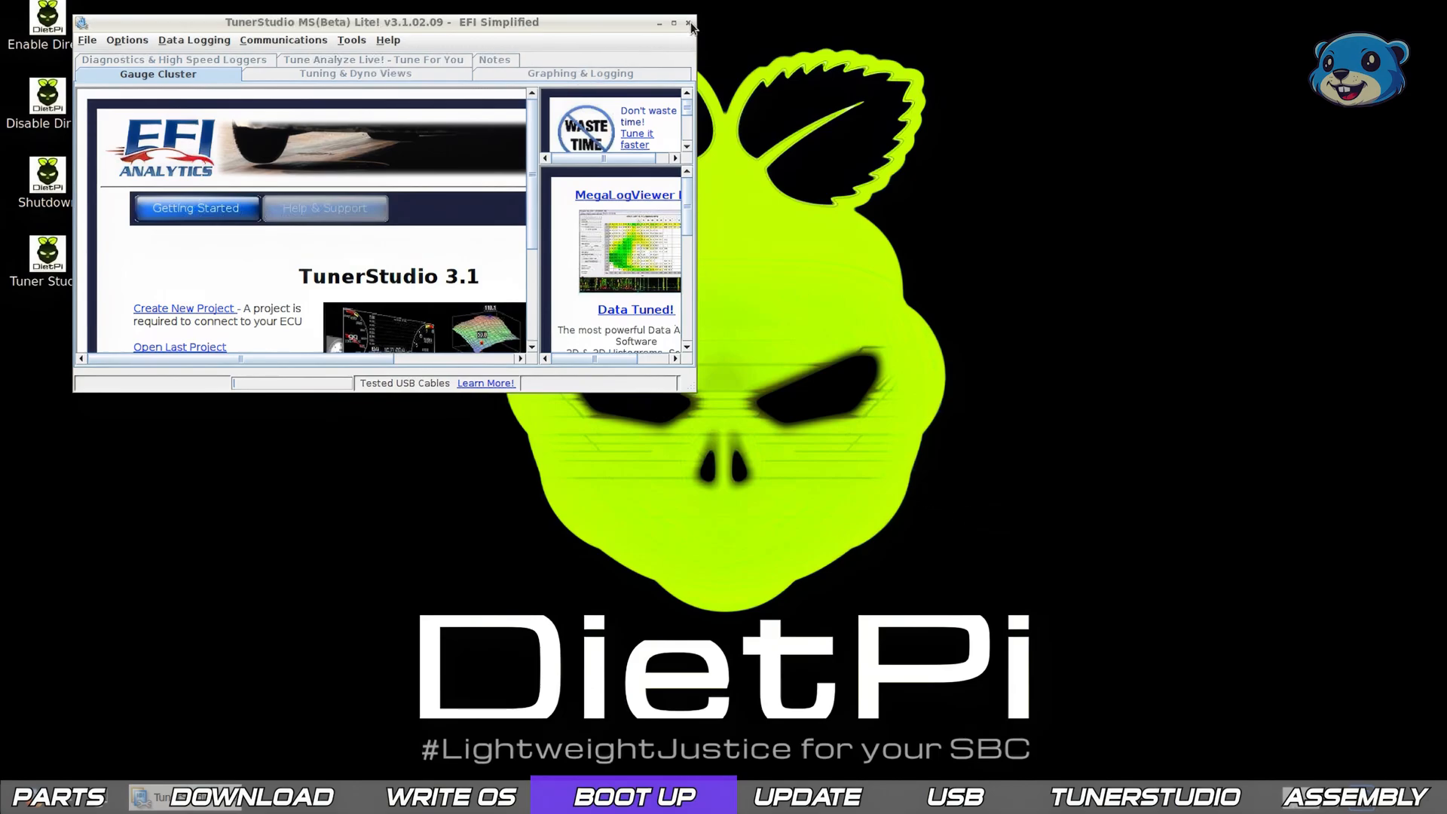
Close the TunerStudio MS window from its title bar.
left_click(690, 22)
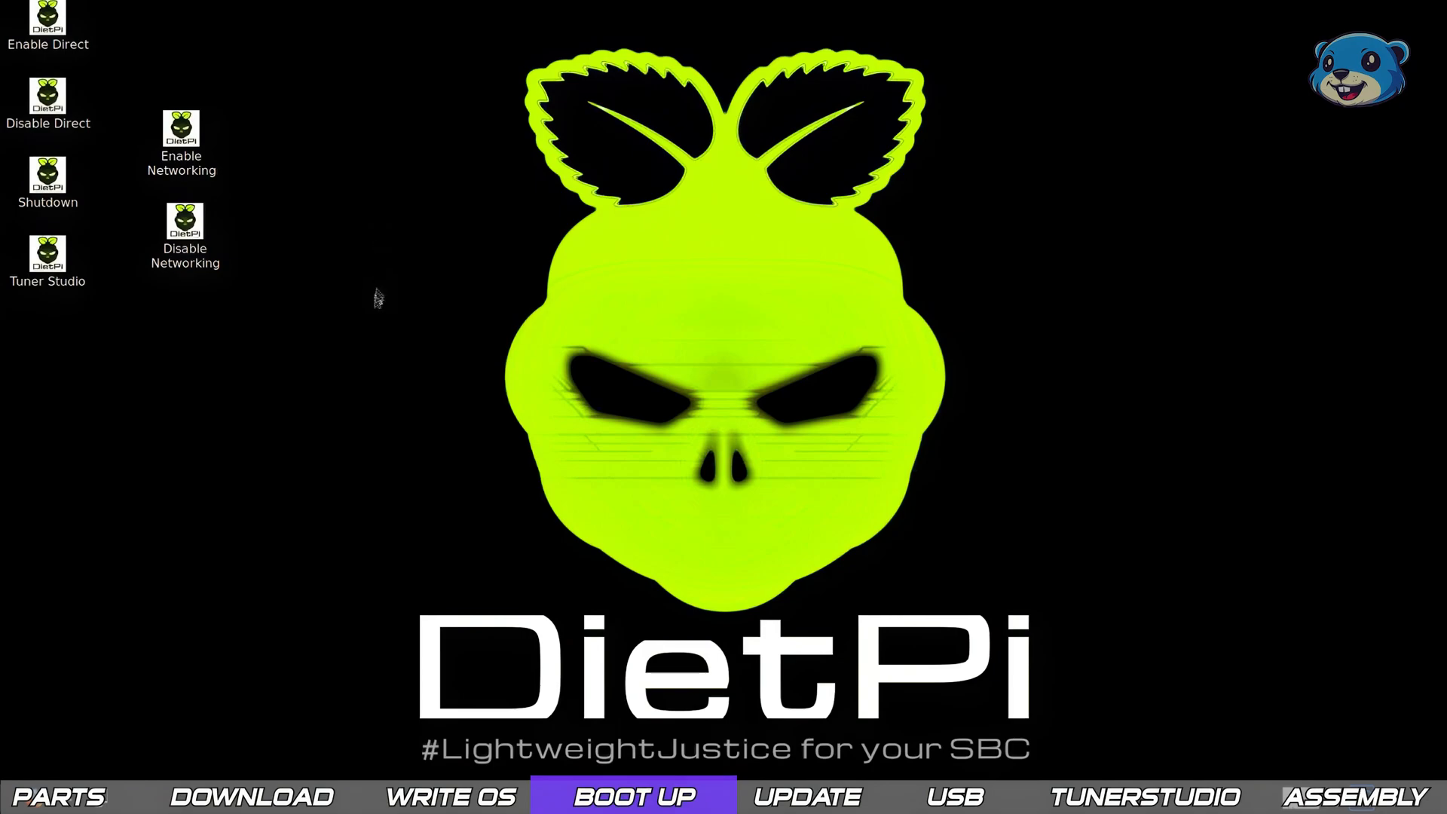
mouse_move(332, 182)
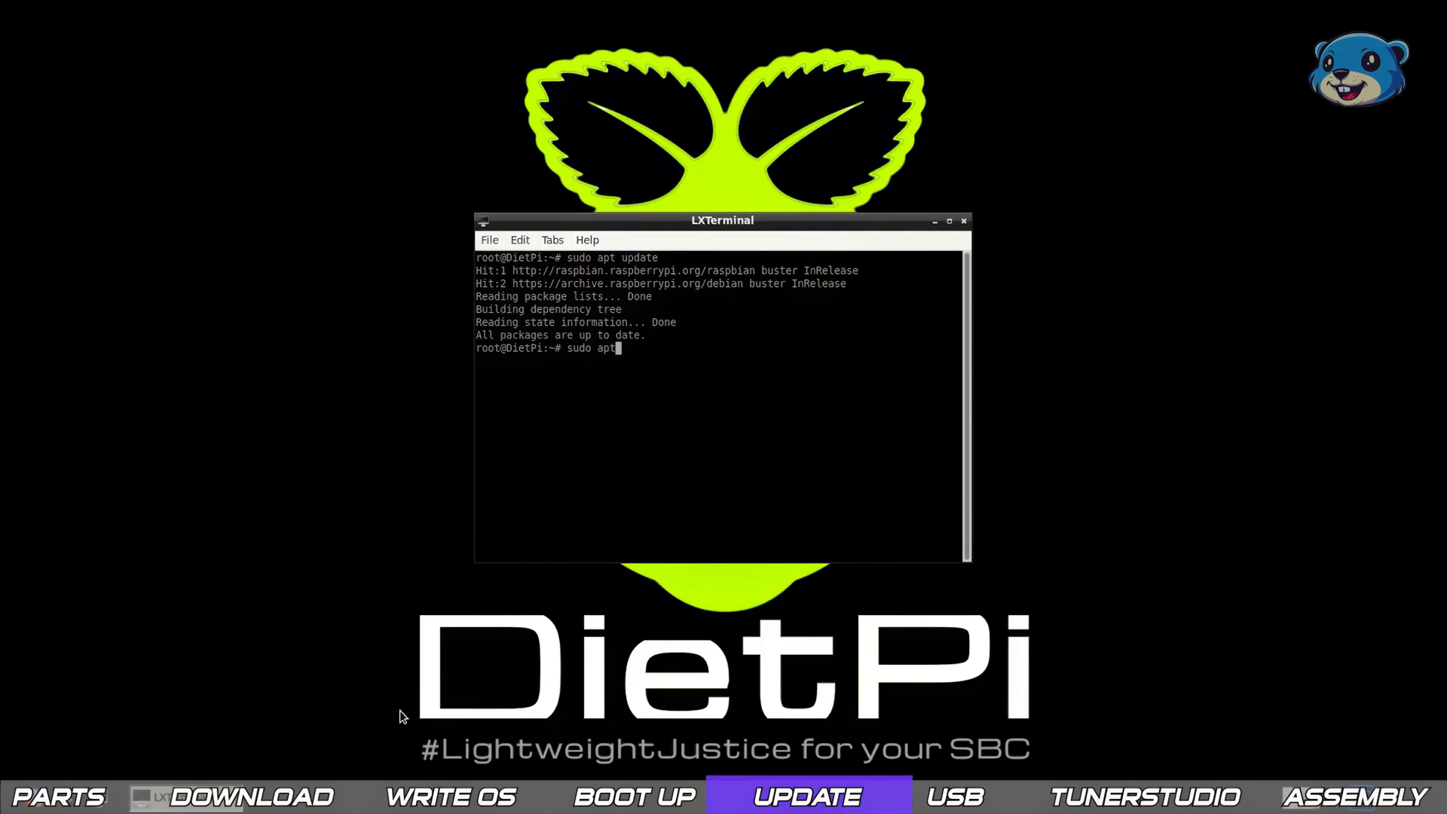
Run sudo apt full-upgrade and sudo apt install python-gpiozero in LXTerminal.
type("full-upgrade")
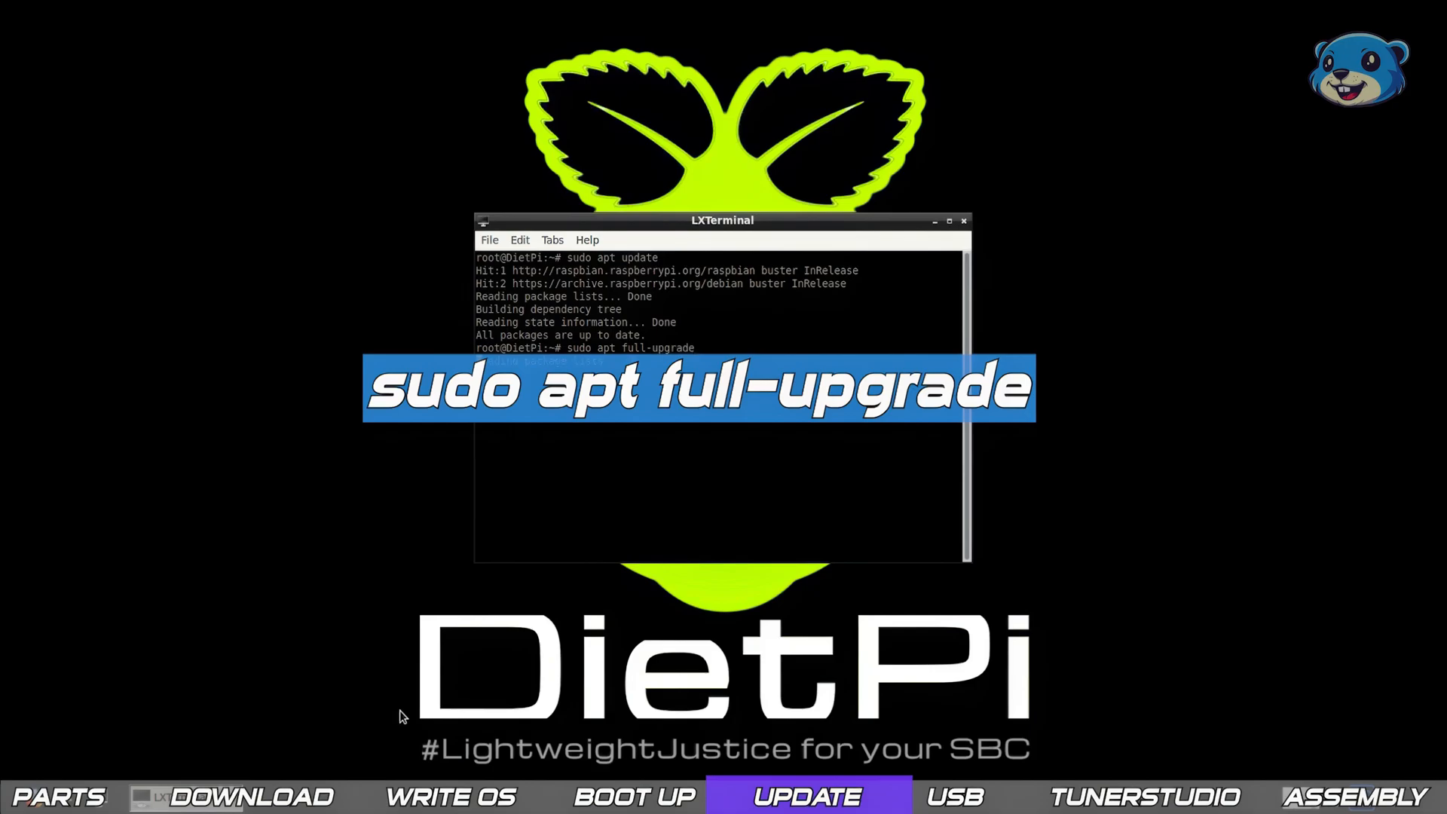
key("Return")
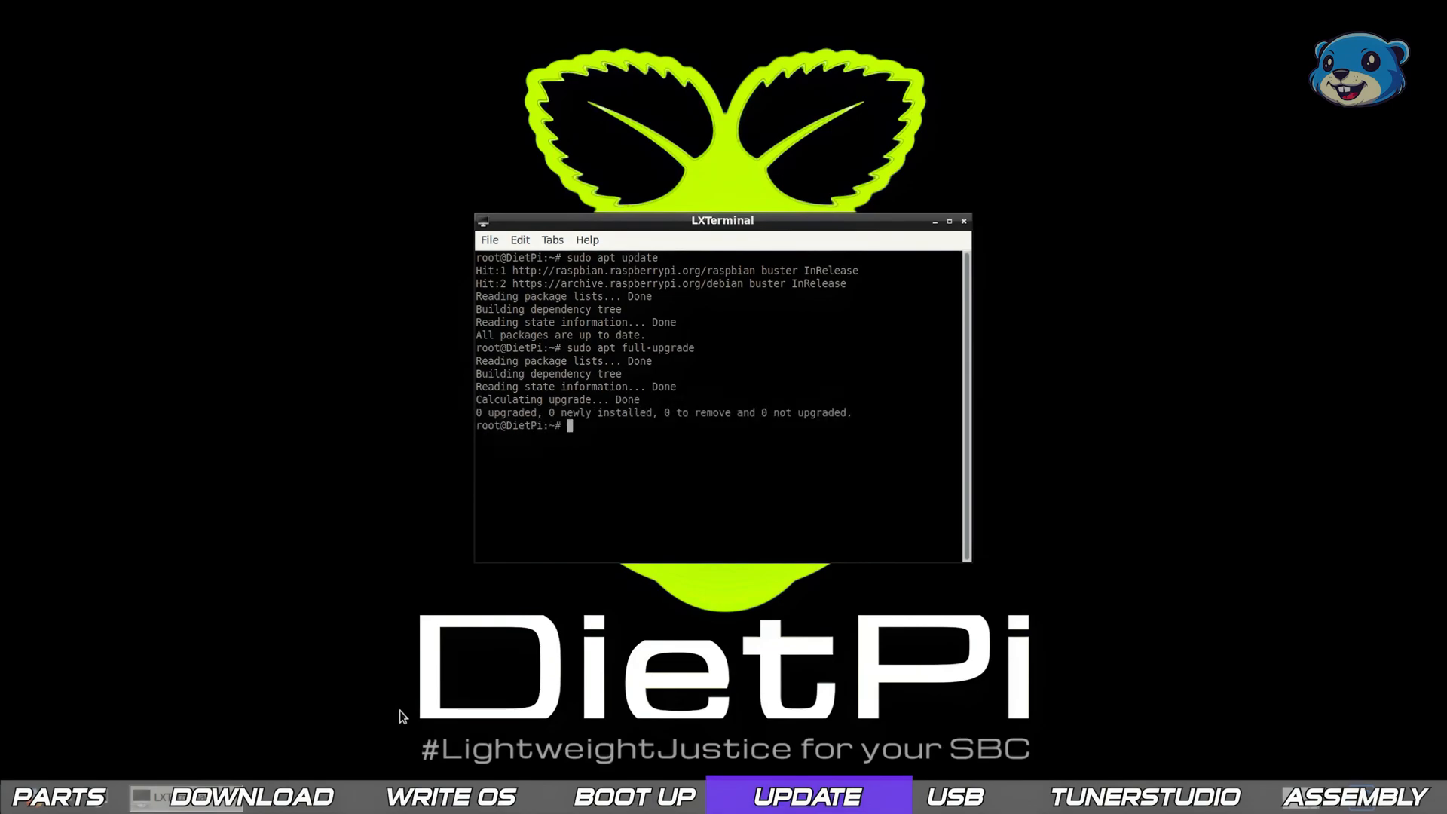
type("sudo apt install python-gpiozero")
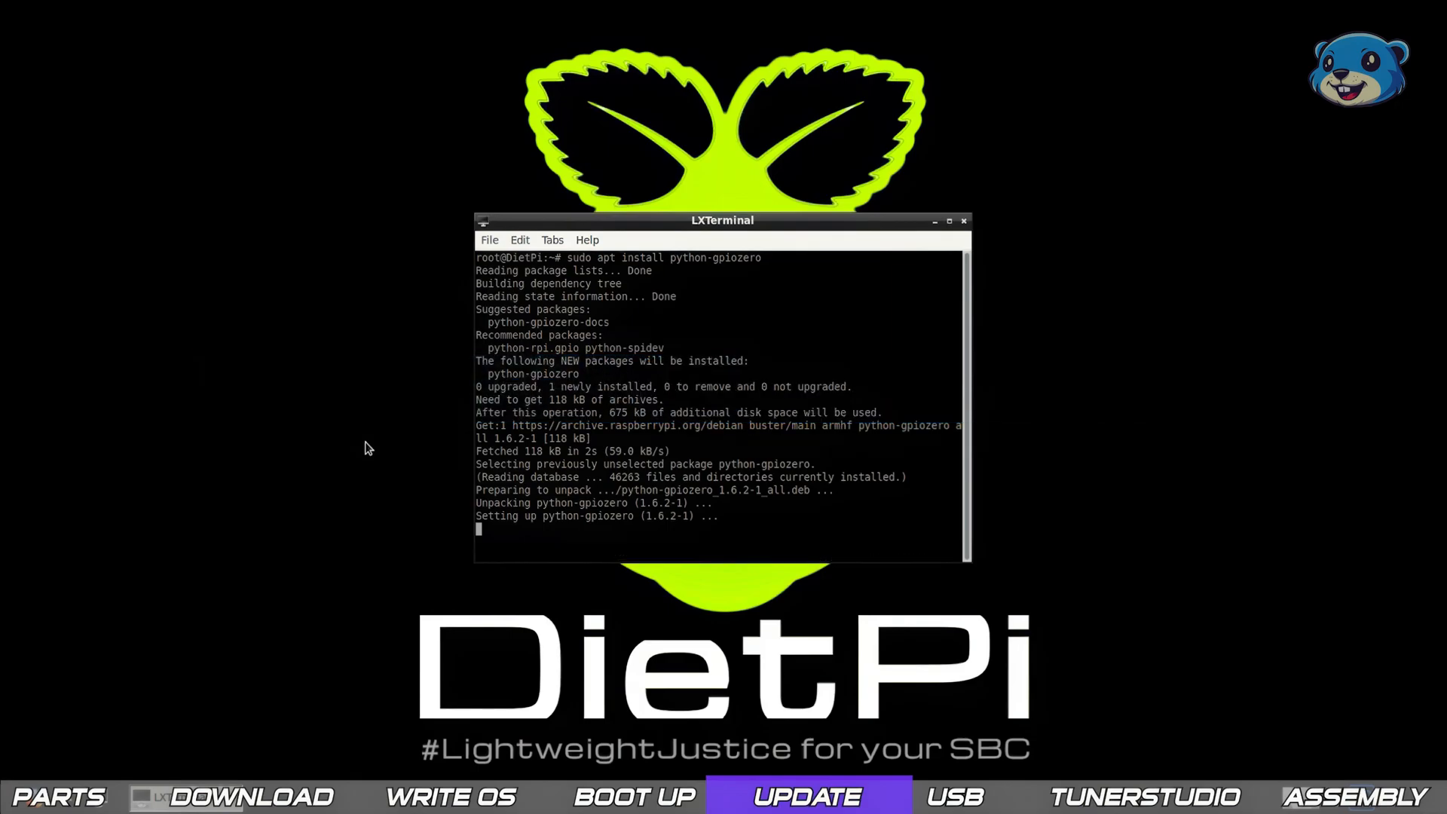
type("sudo ap")
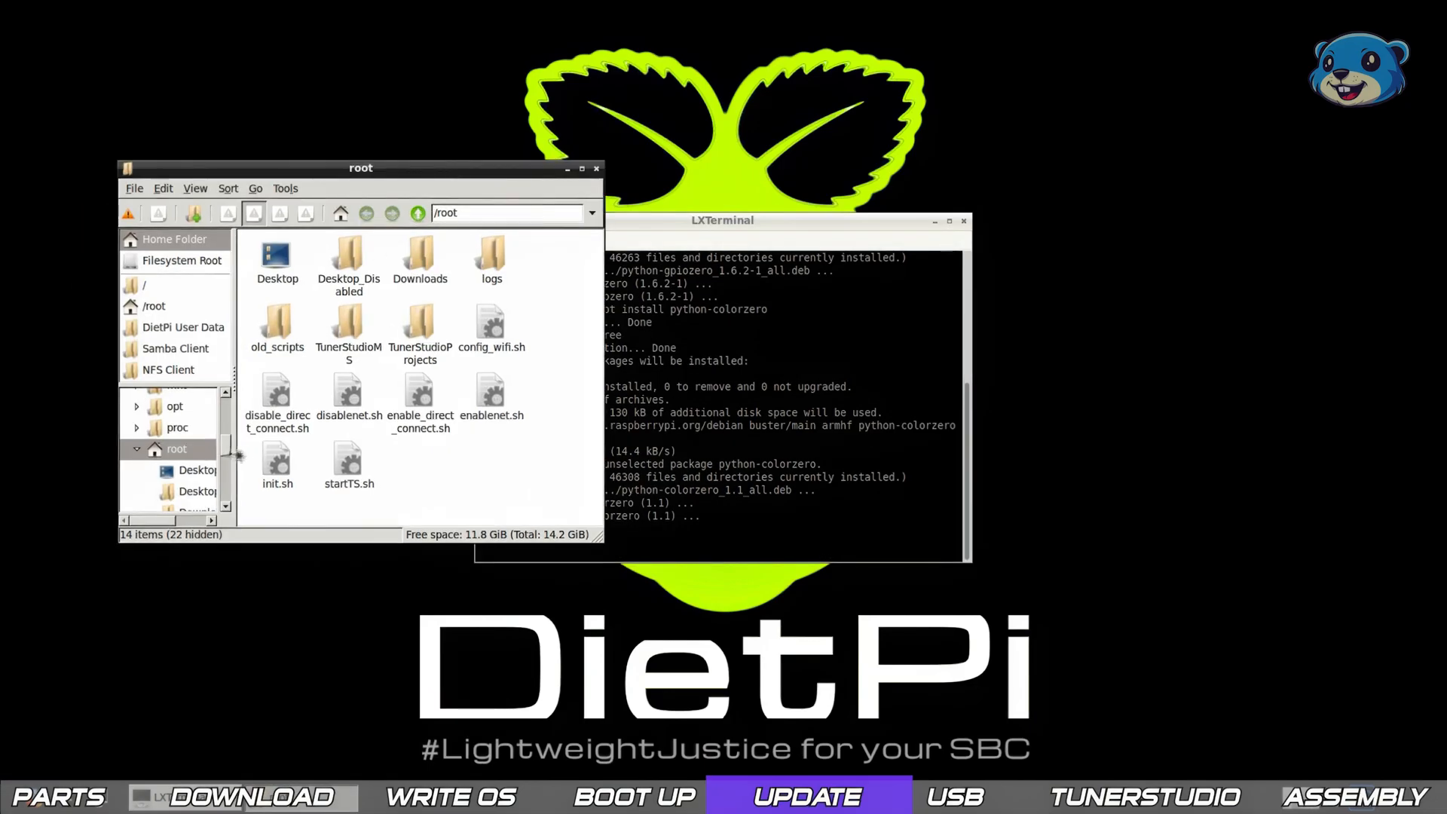
Open /boot/config.txt in Leafpad from the file manager.
left_click(177, 440)
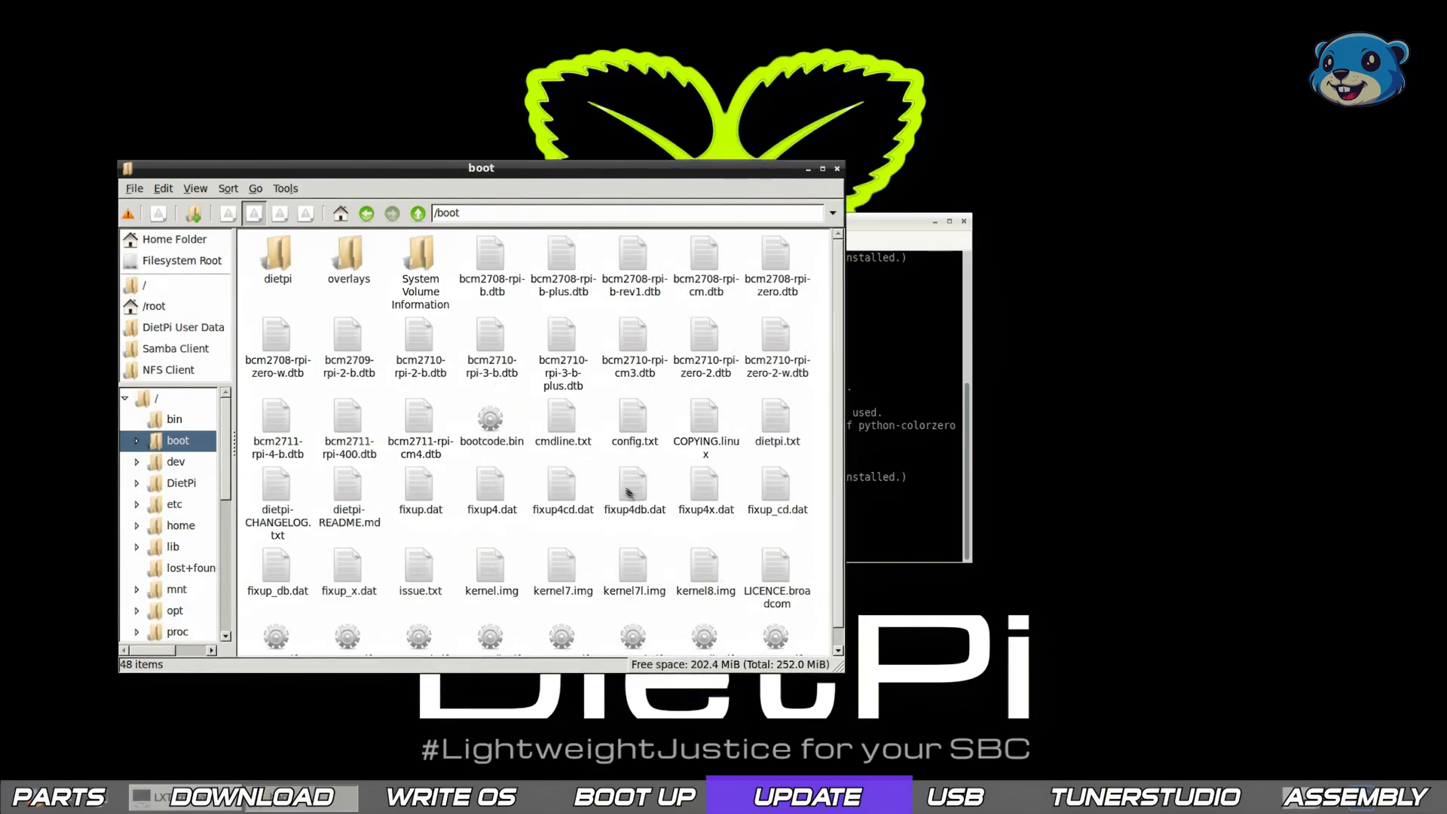
left_click(633, 420)
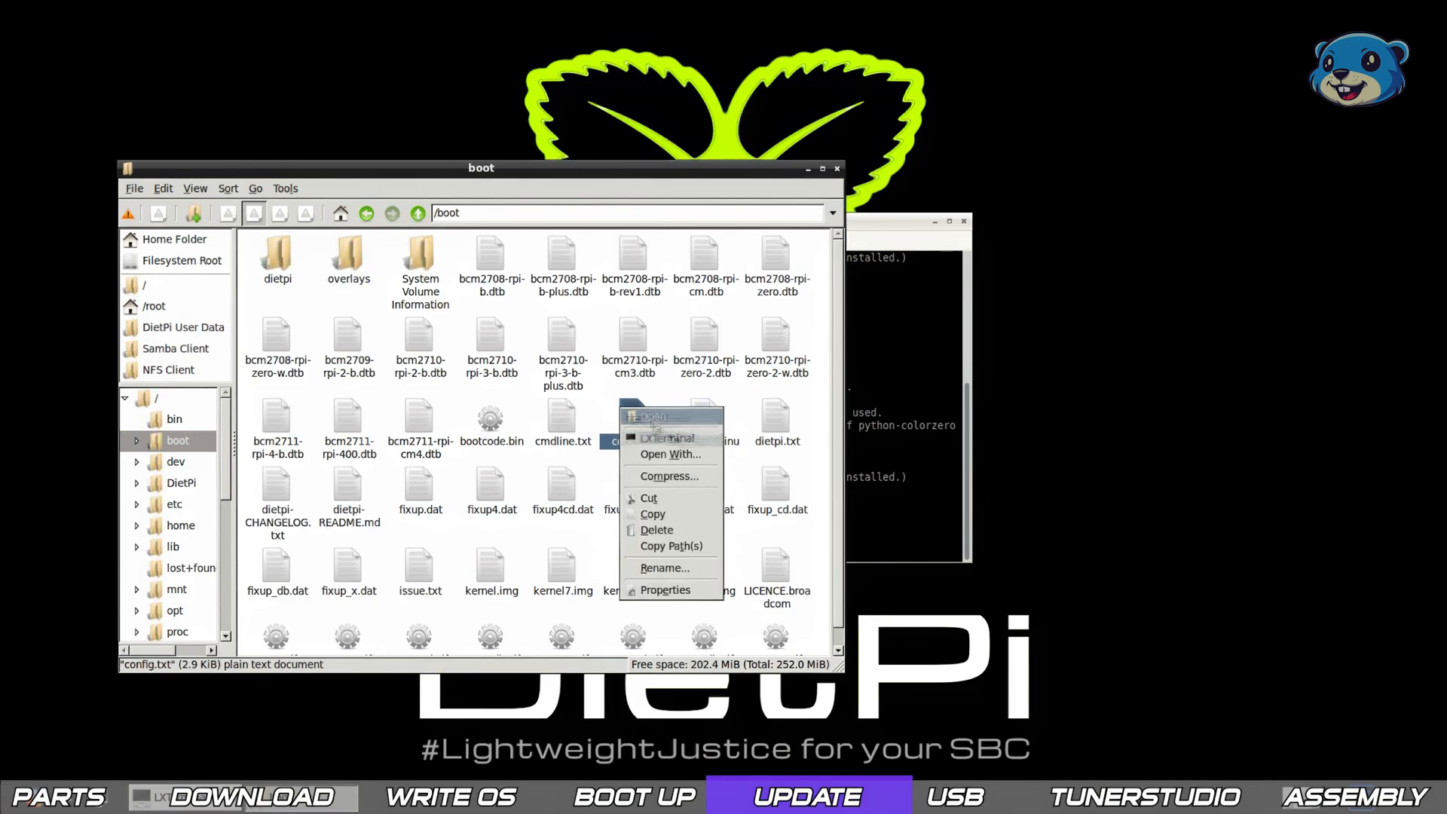
left_click(669, 453)
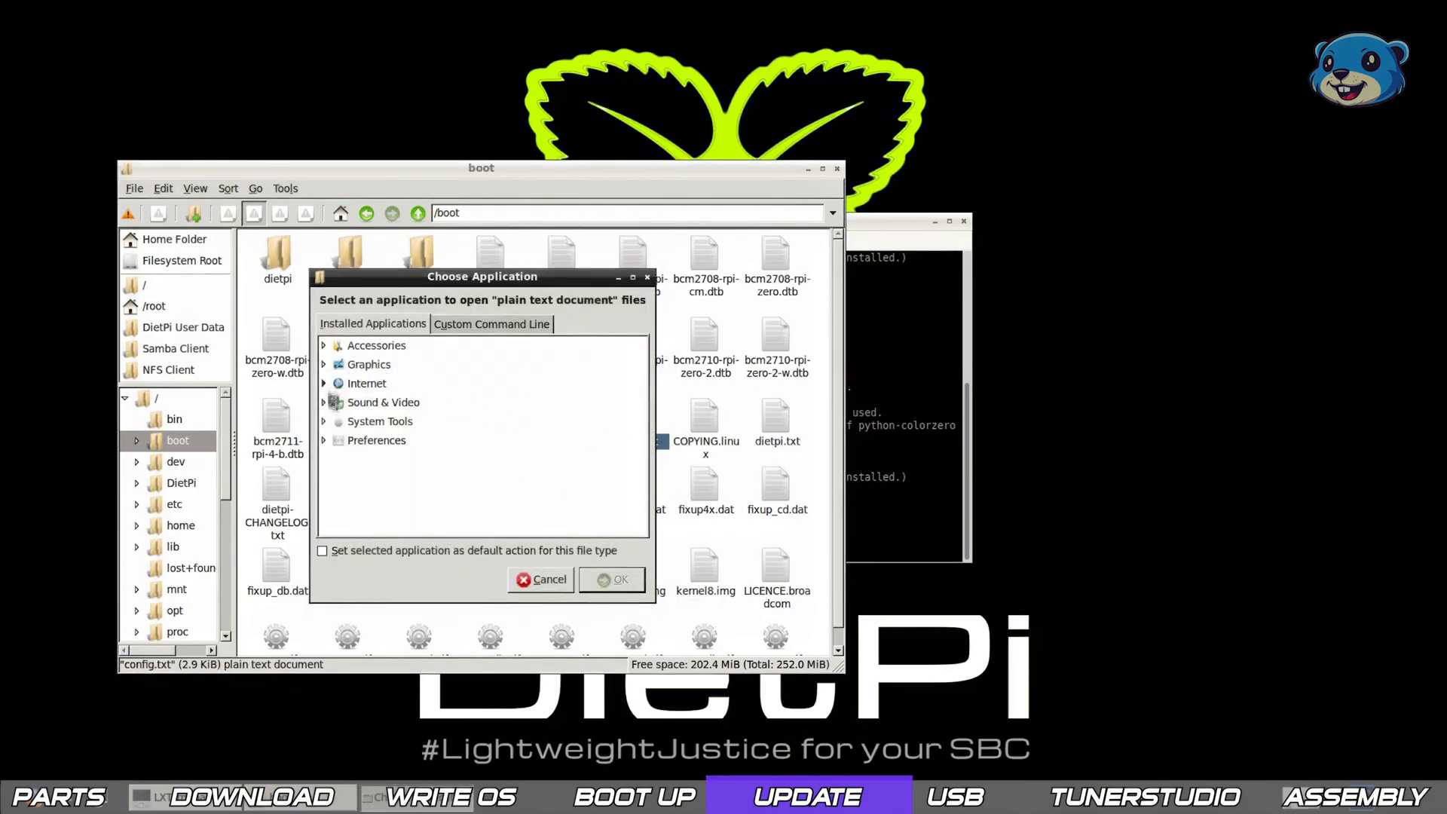
left_click(349, 344)
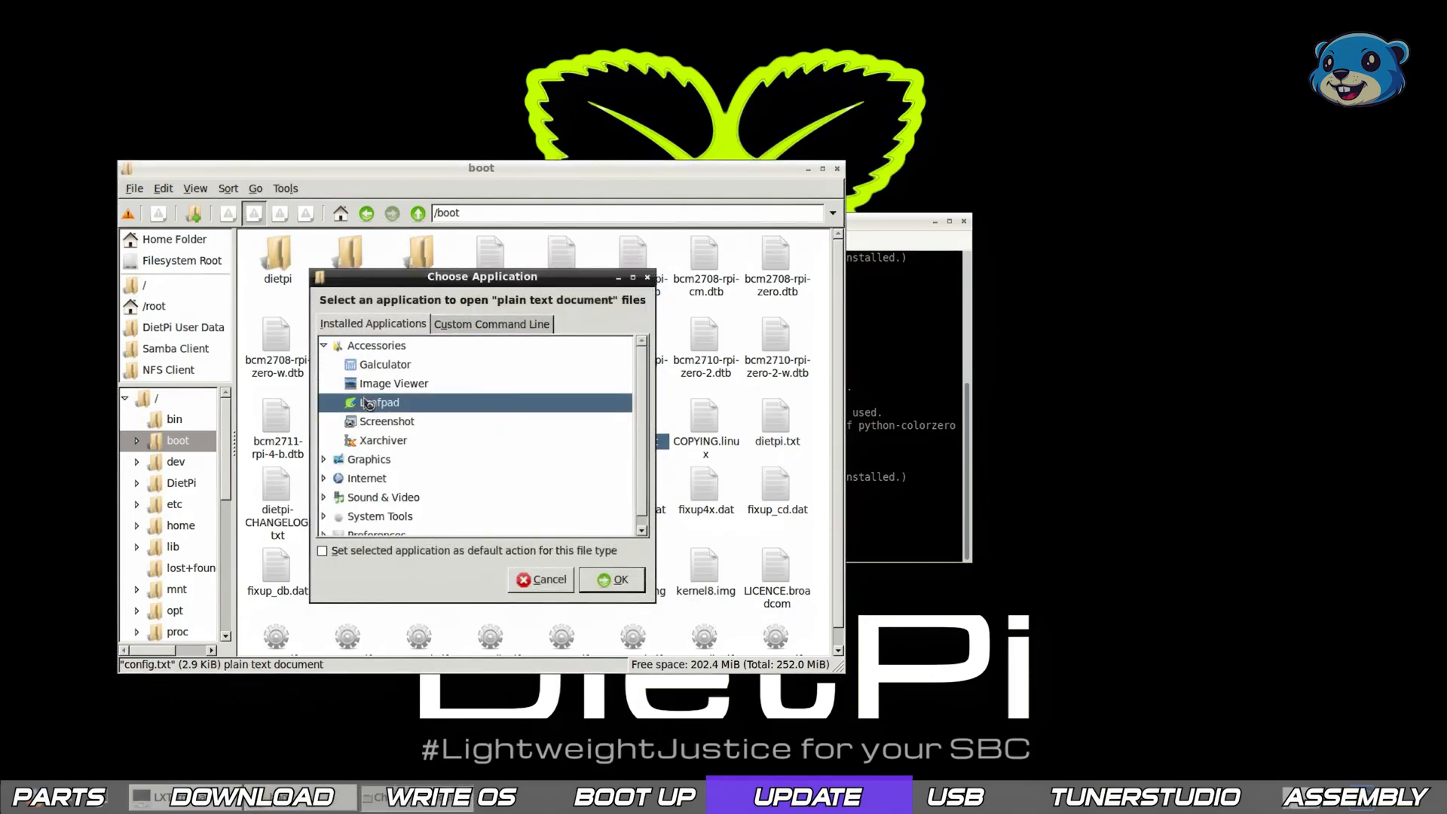
left_click(612, 579)
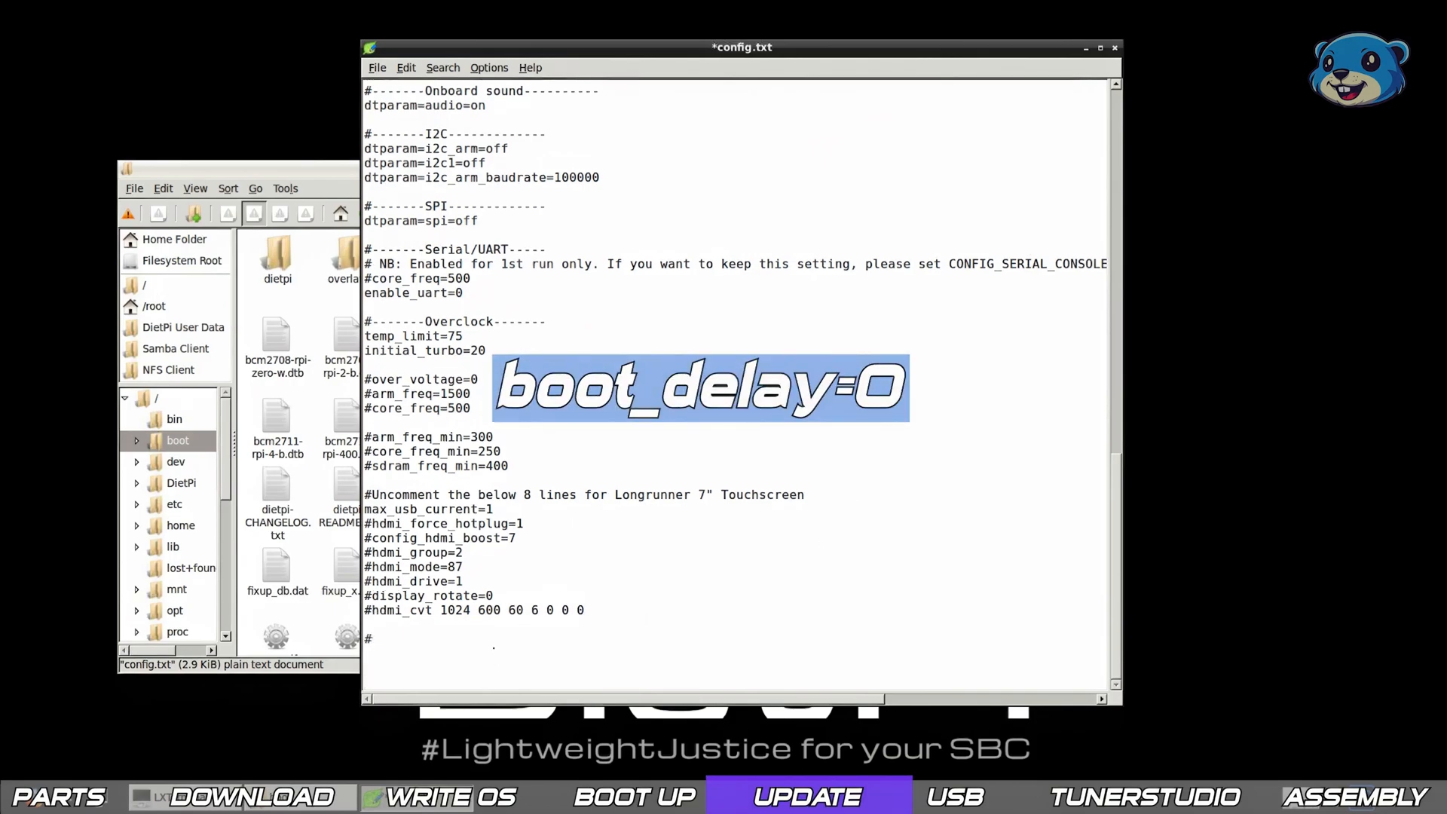
Append a boot delay comment, boot_delay=0 and force_turbo=1 to config.txt.
type("set bootloader delat")
type("#set pi to overclock")
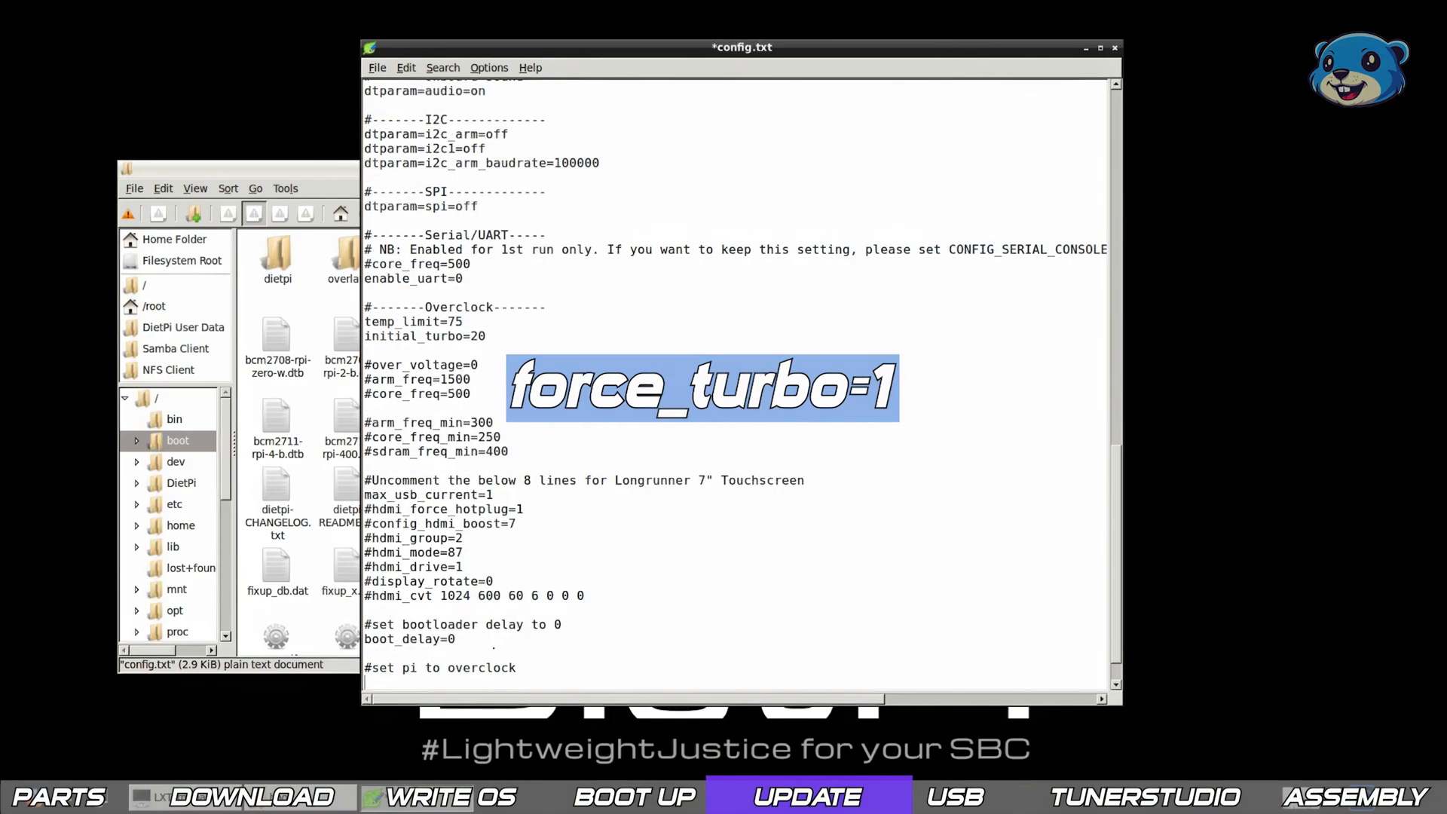
type("force_turbo")
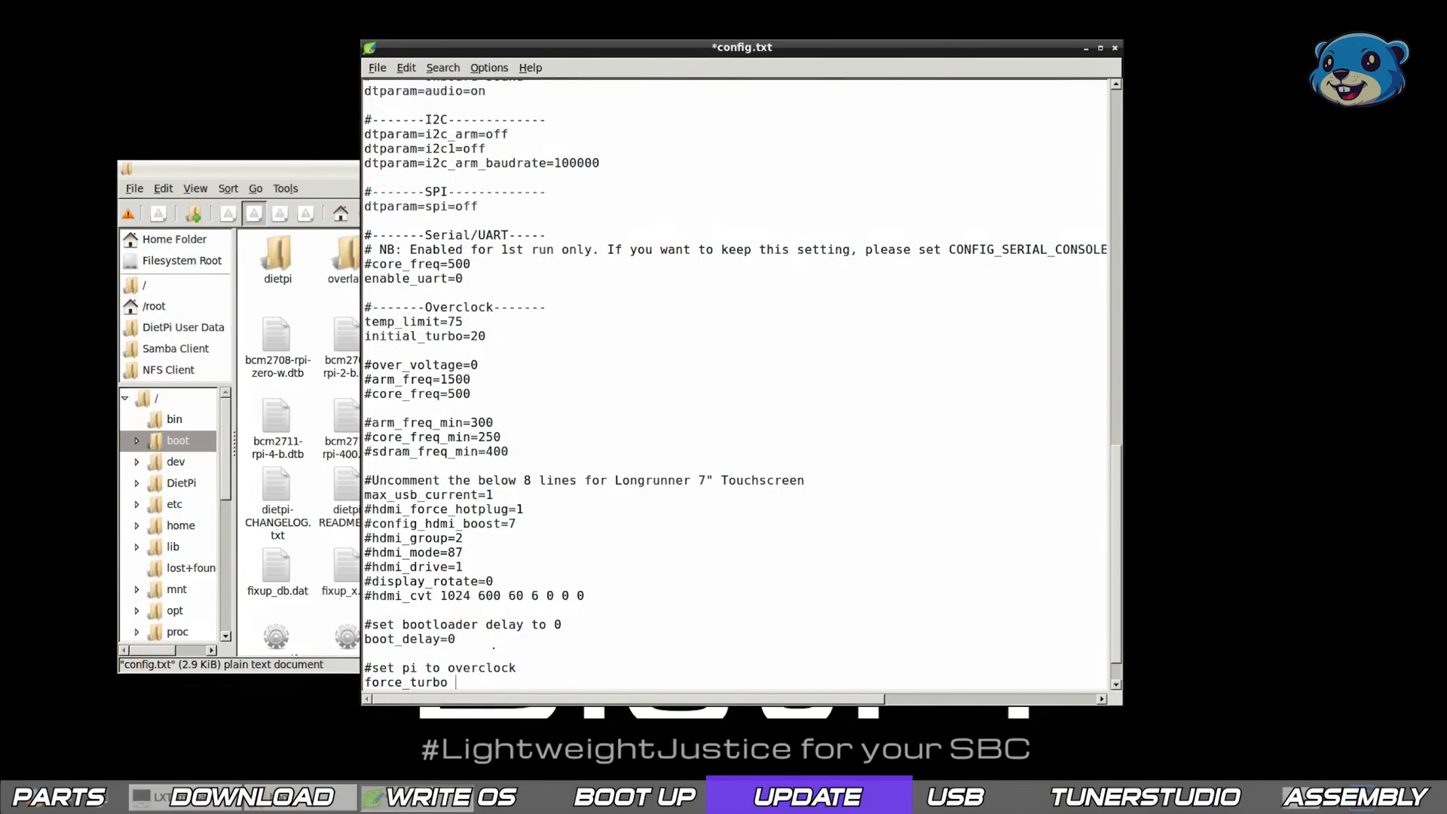
type("1")
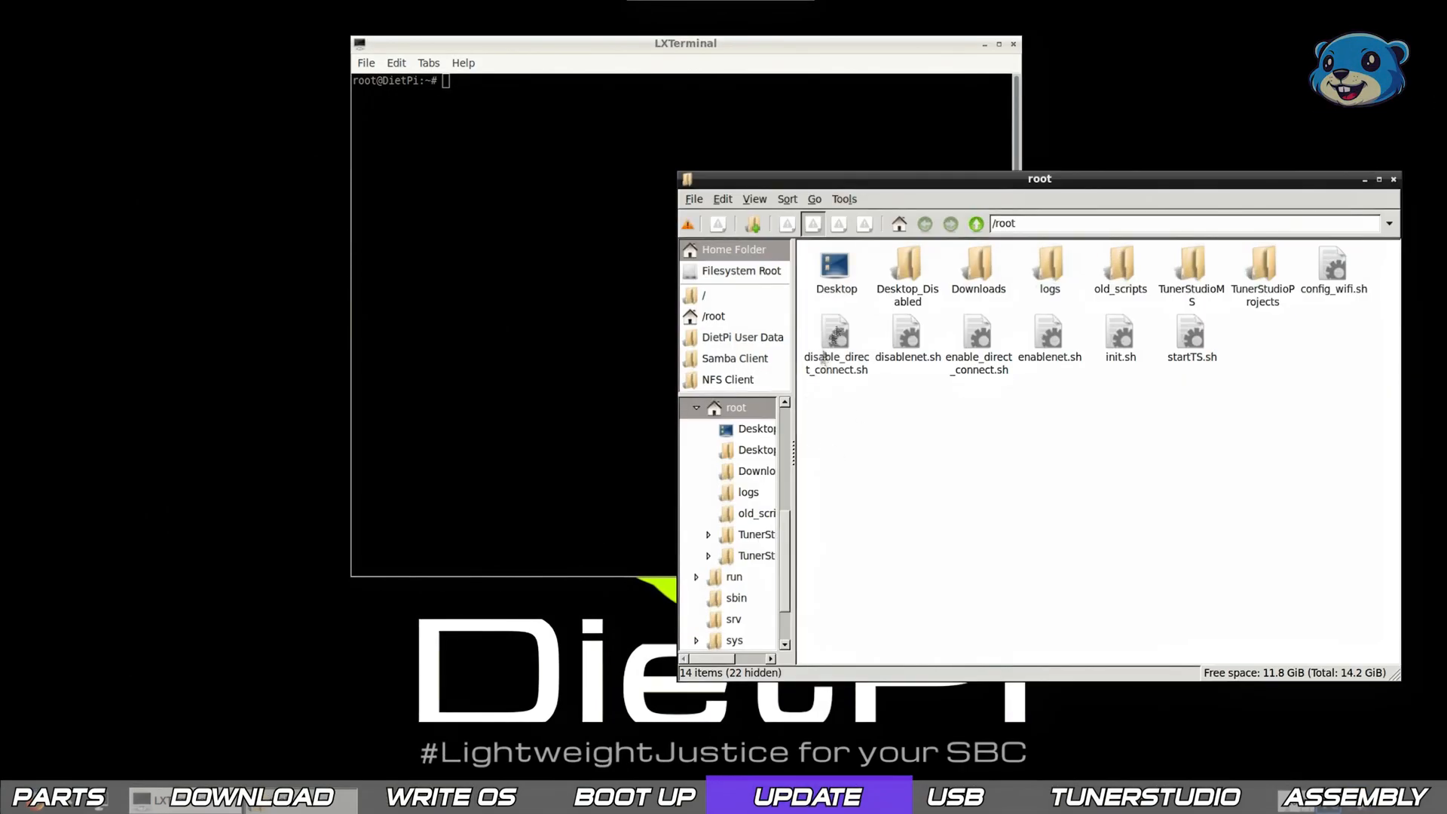
mouse_move(1149, 214)
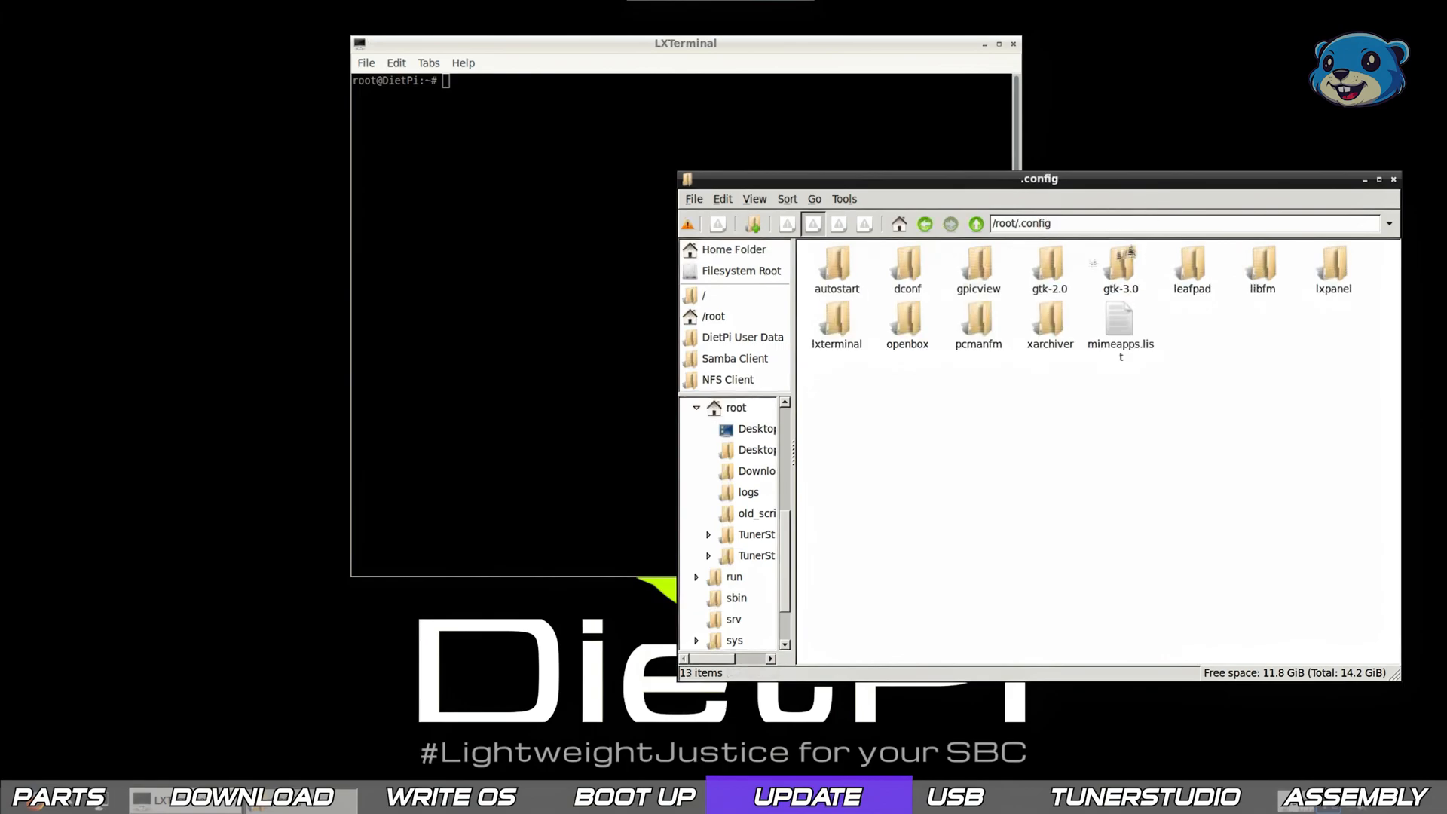
View the existing ts.desktop autostart entry in Leafpad, then close it.
right_click(835, 268)
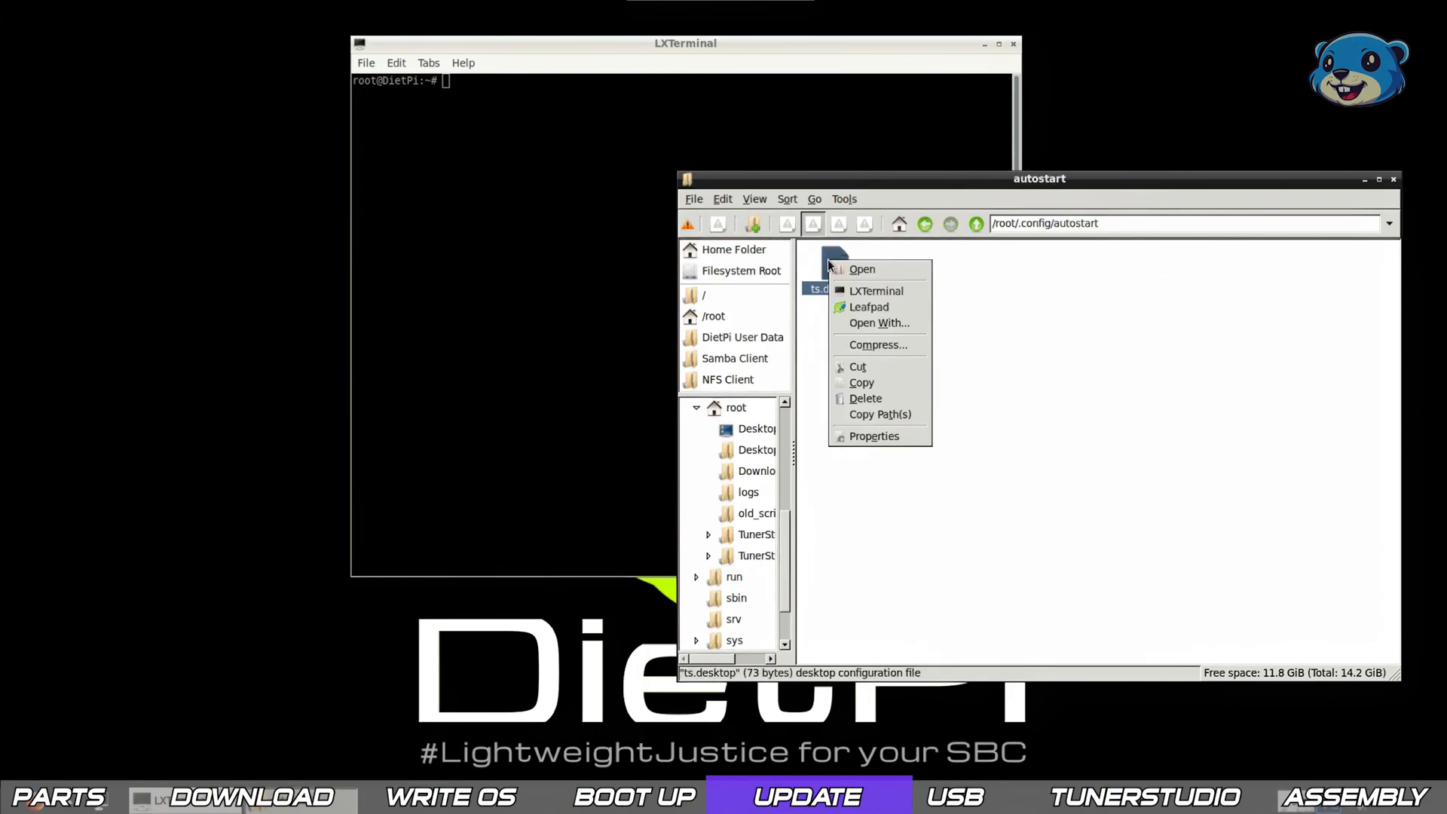
left_click(869, 307)
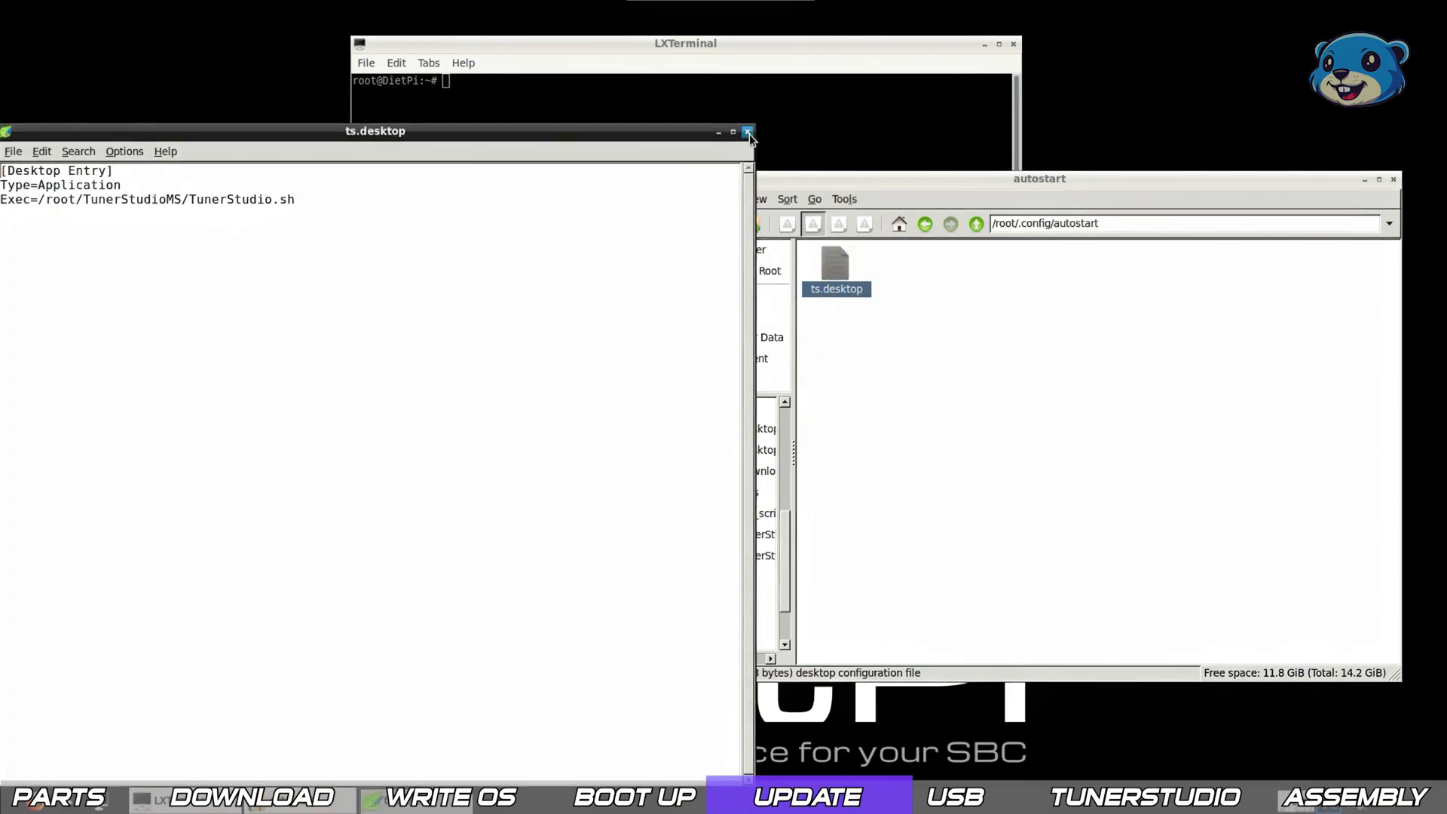
left_click(747, 131)
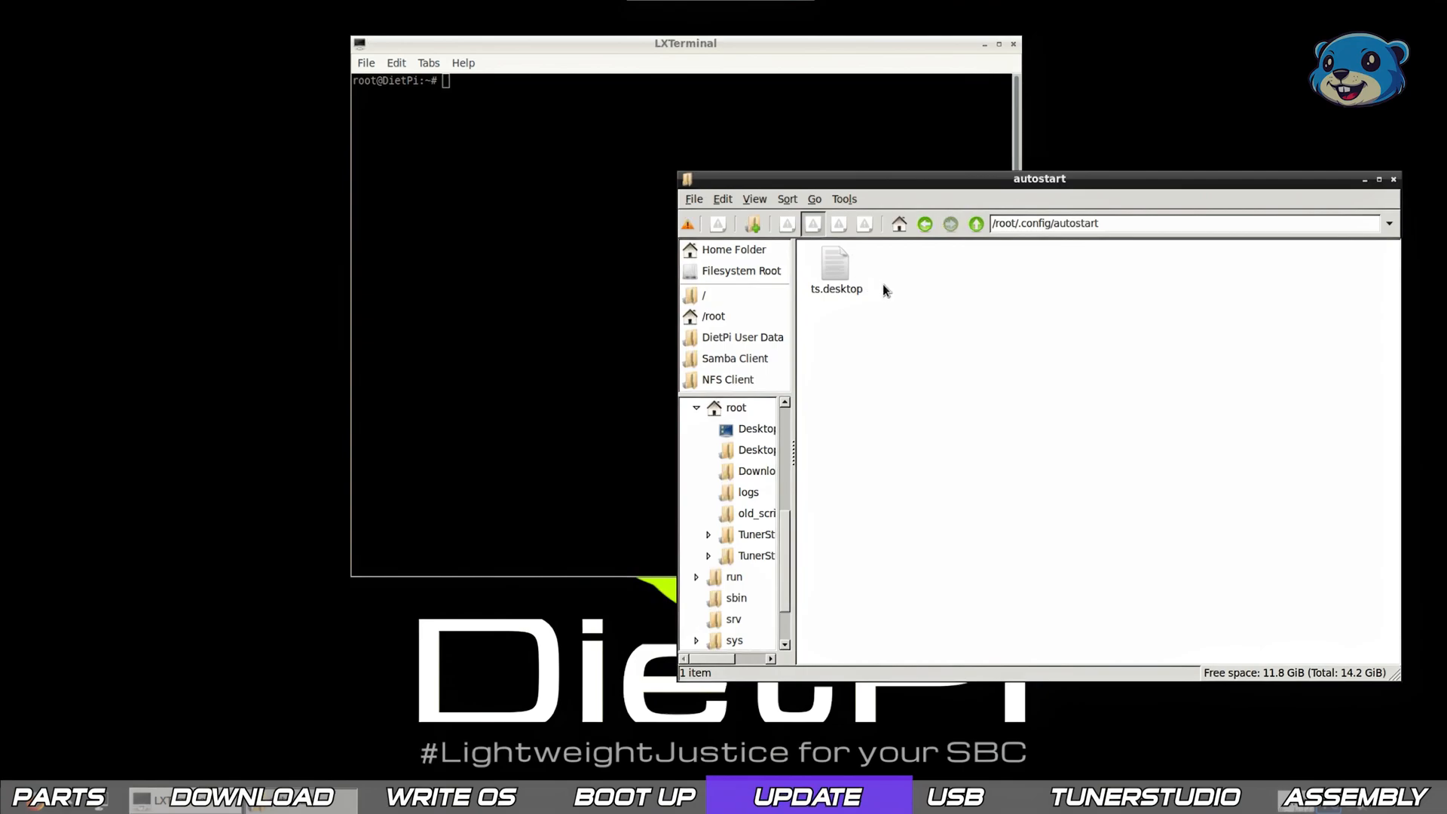
mouse_move(534, 35)
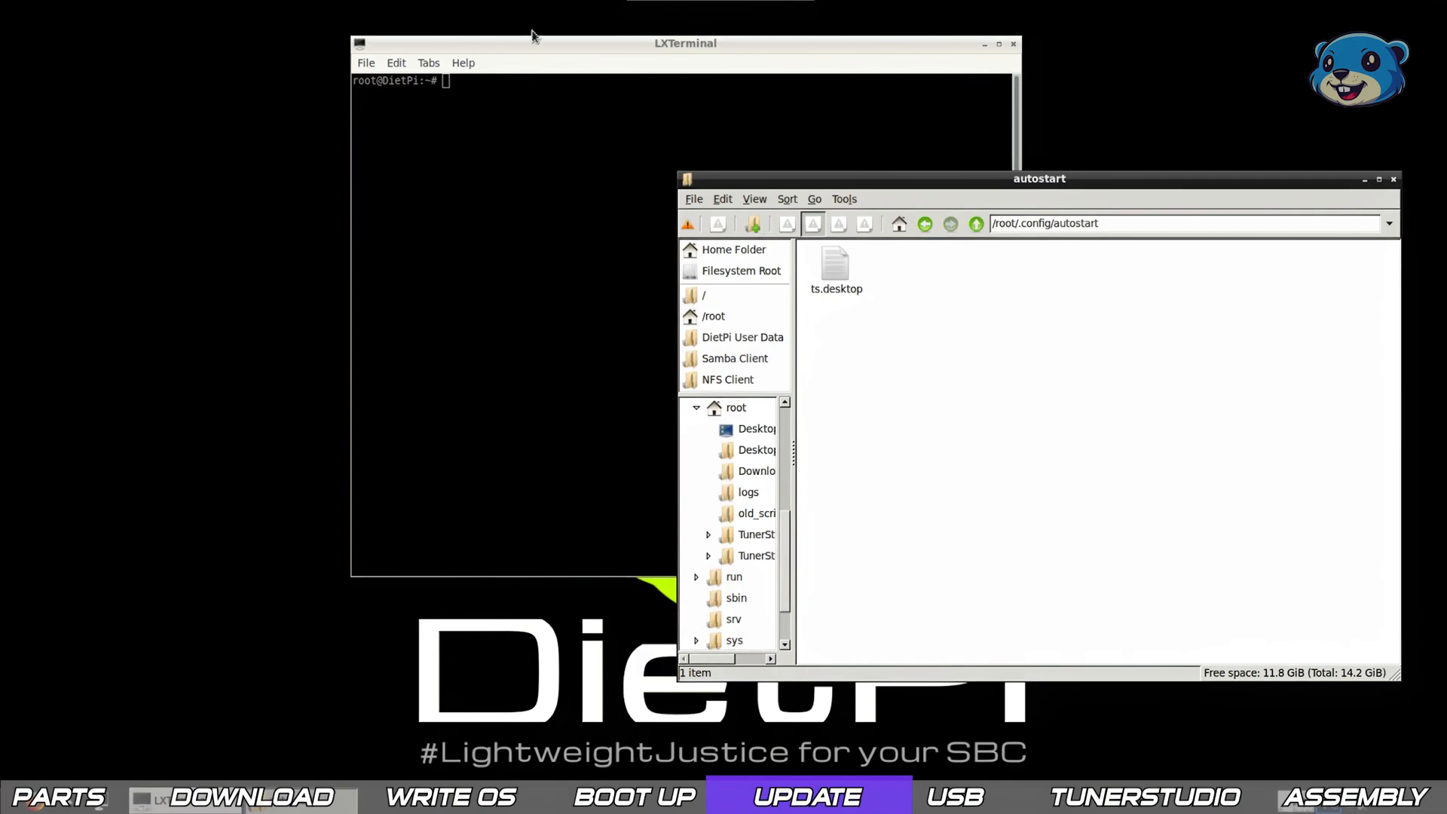
mouse_move(1066, 367)
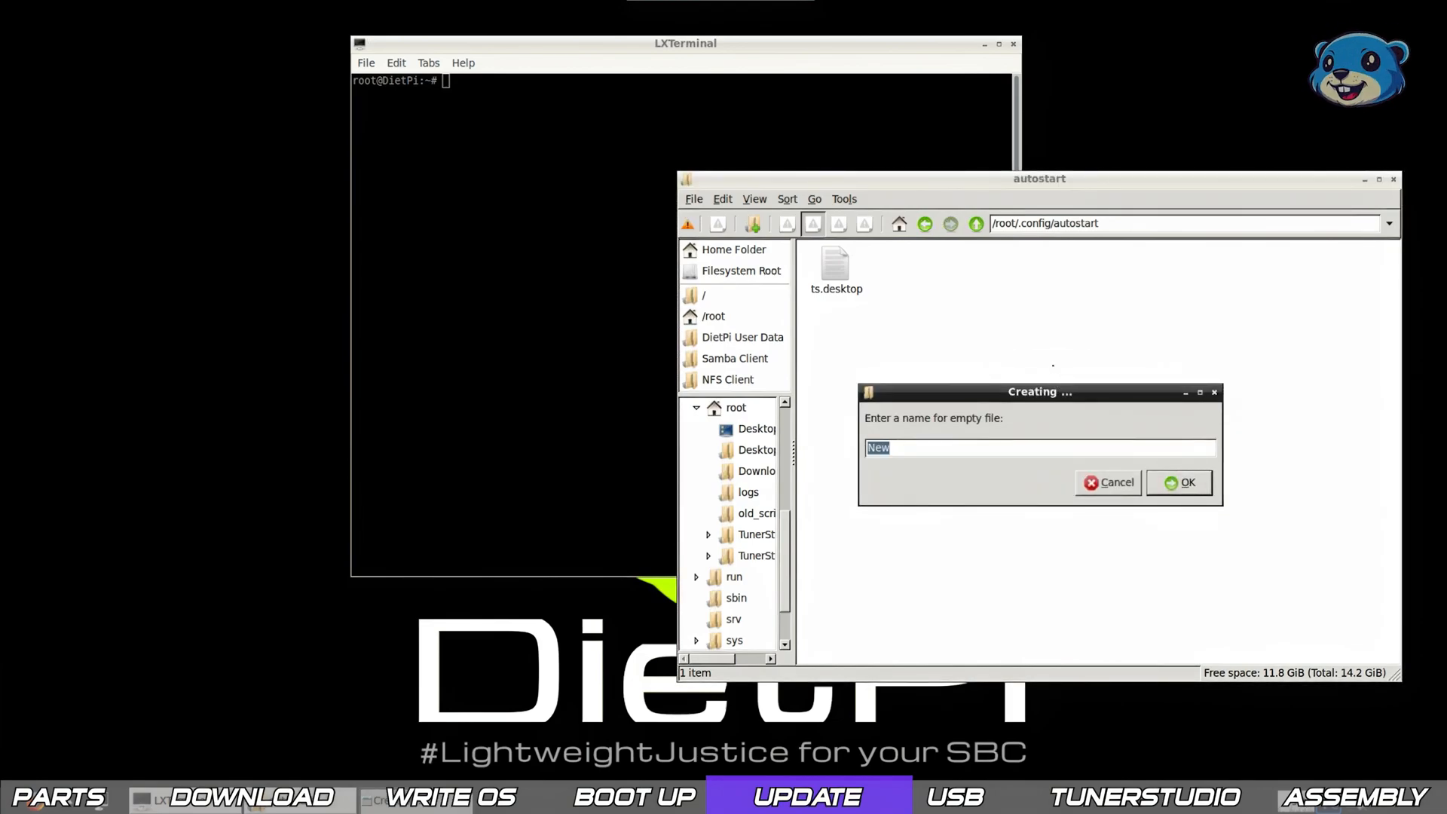
Create mystart.desktop and write [Desktop Entry], Name=MyStart and an Exec line ending in up.sh.
type("myst")
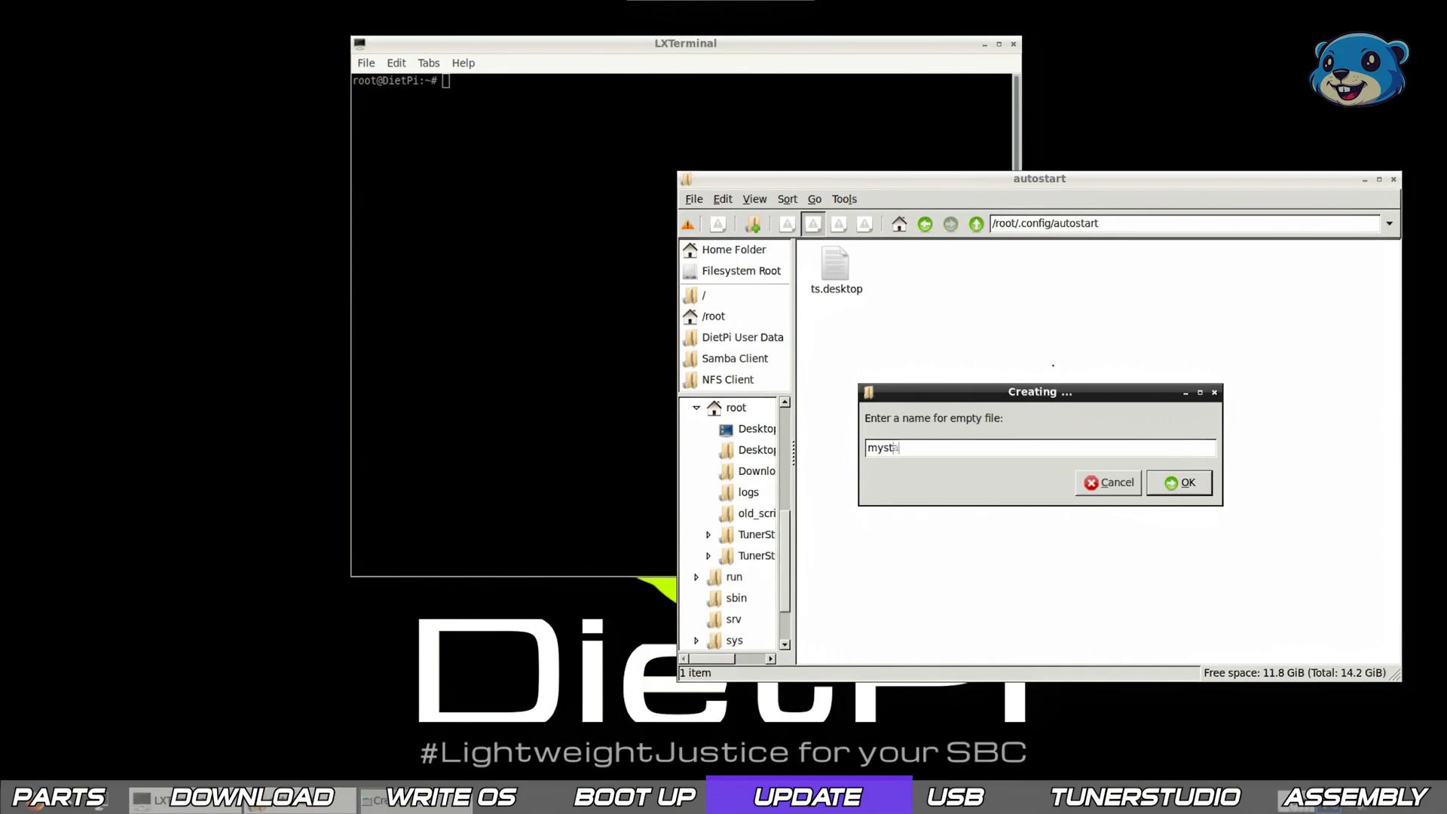
type("art.desktop")
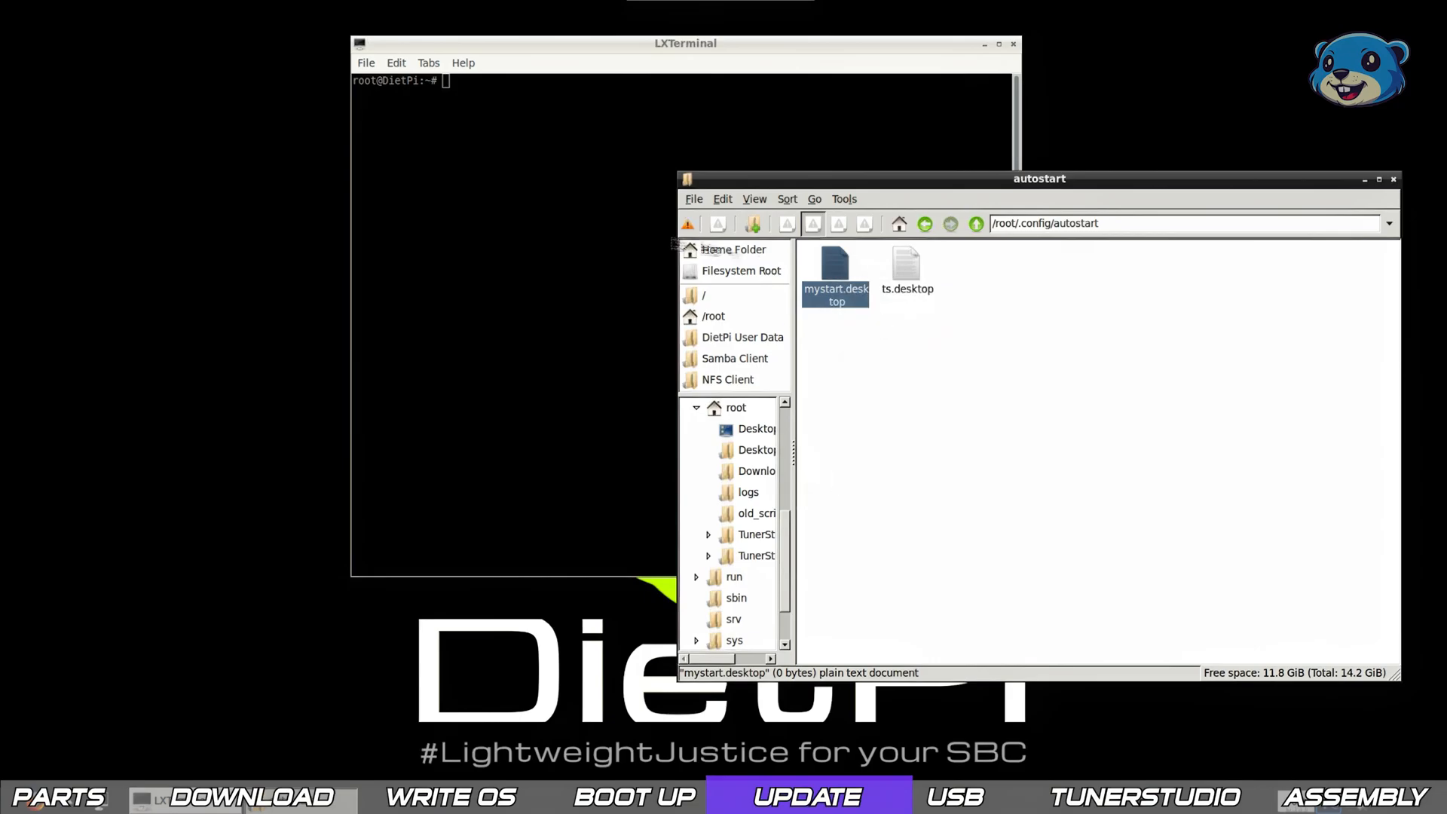
double_click(836, 268)
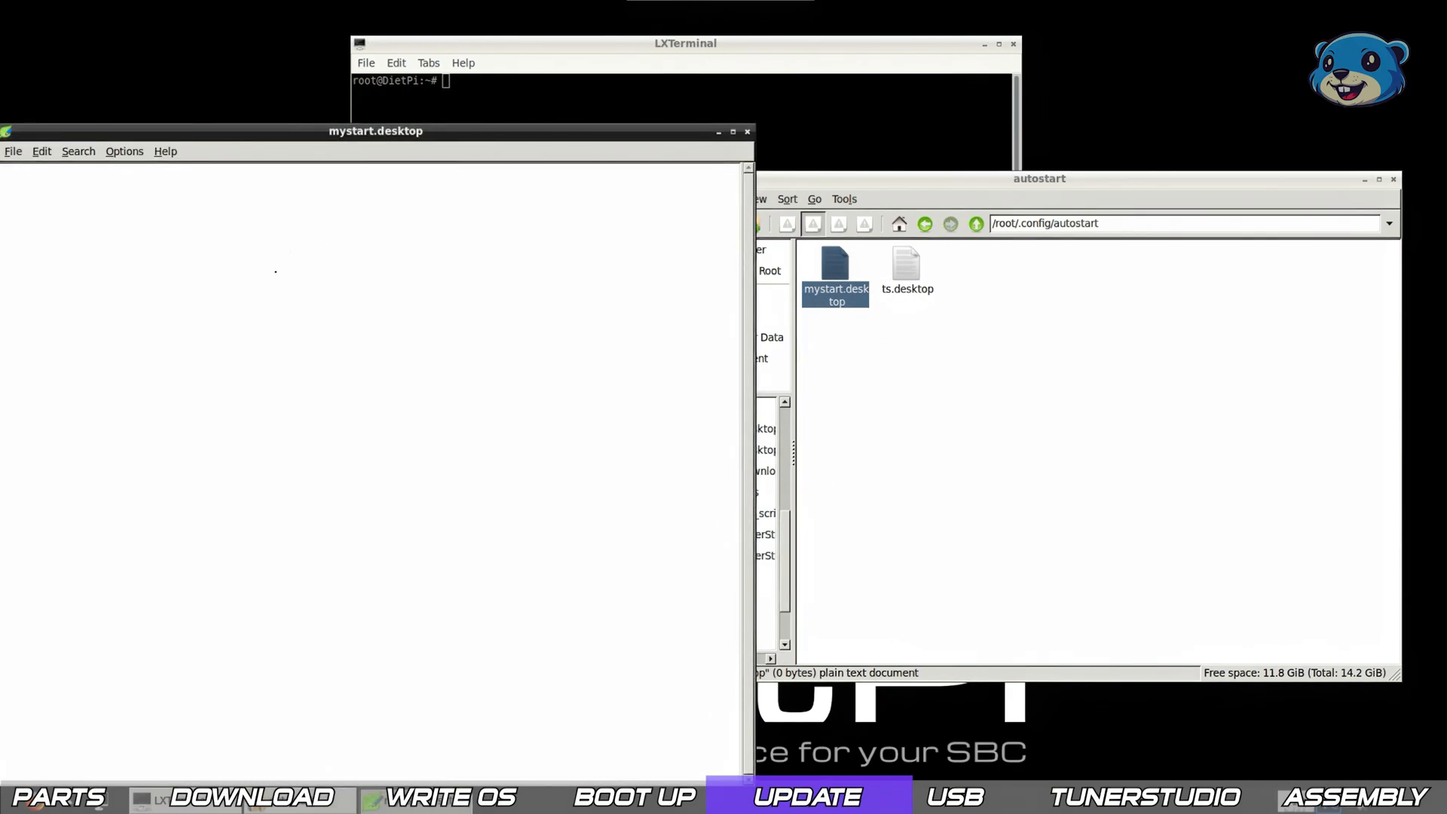
type("[Desktop Entry]")
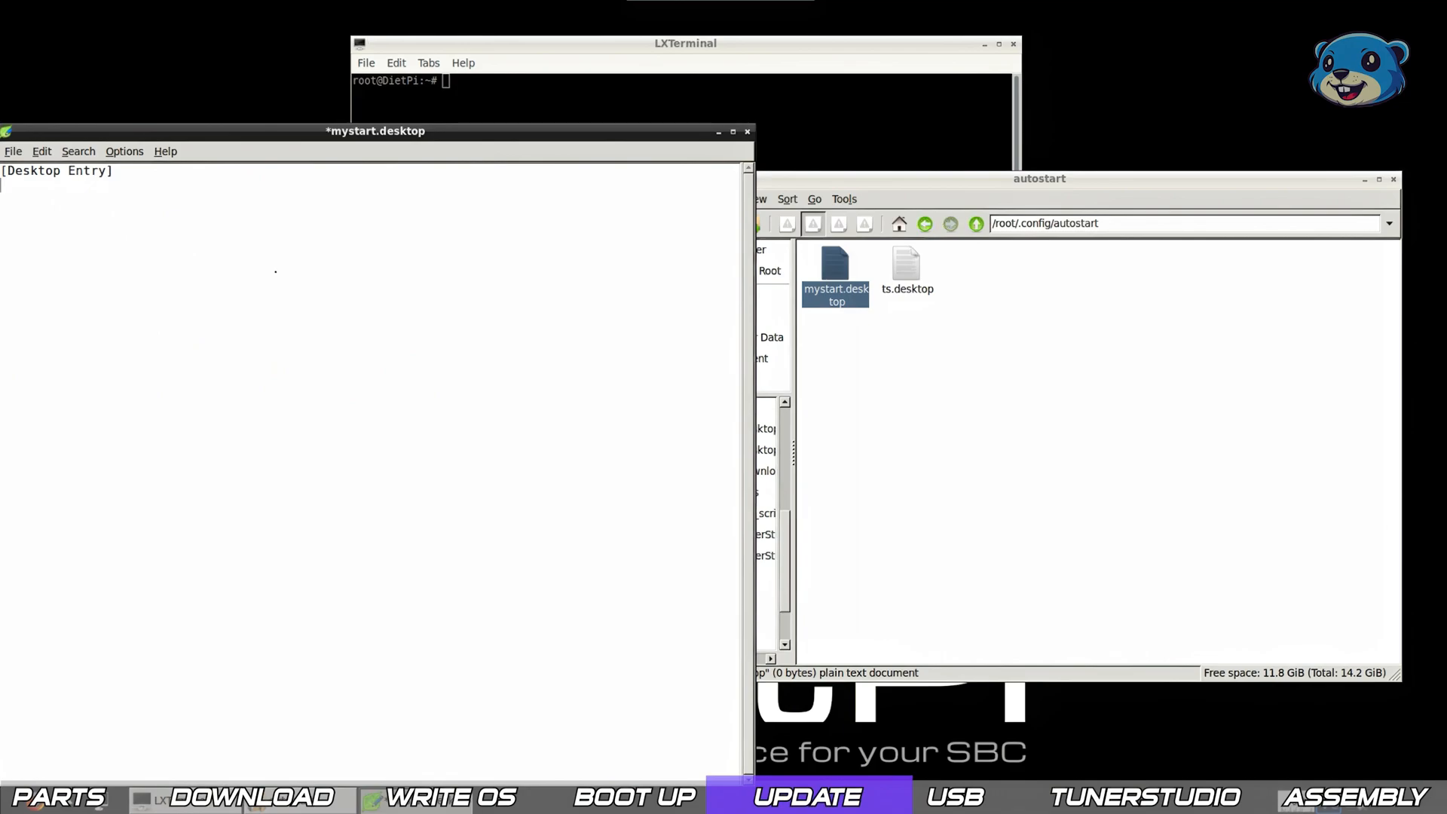
type("Name=MyStart")
type("Exec/root/Start")
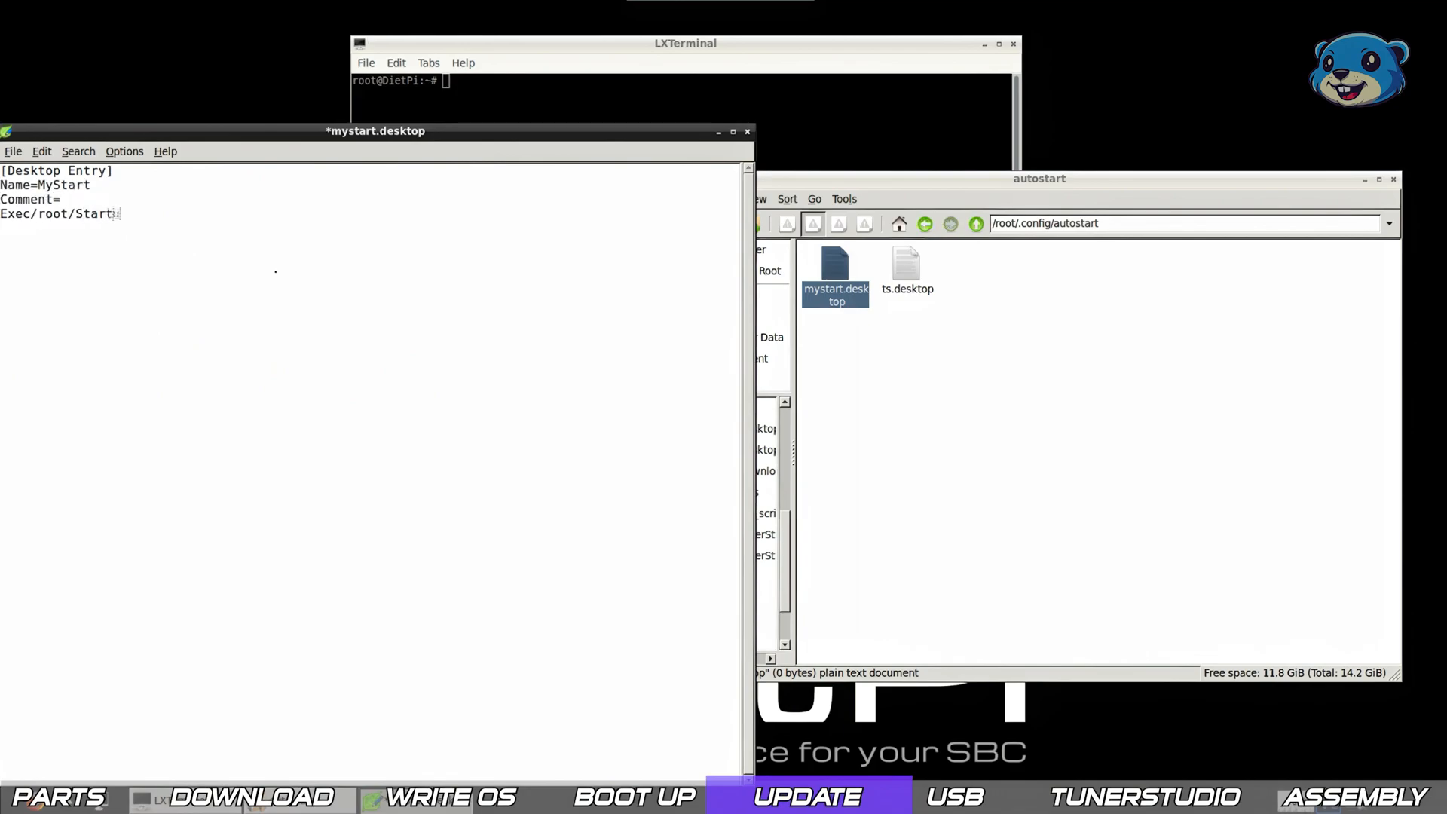
type("up.sh")
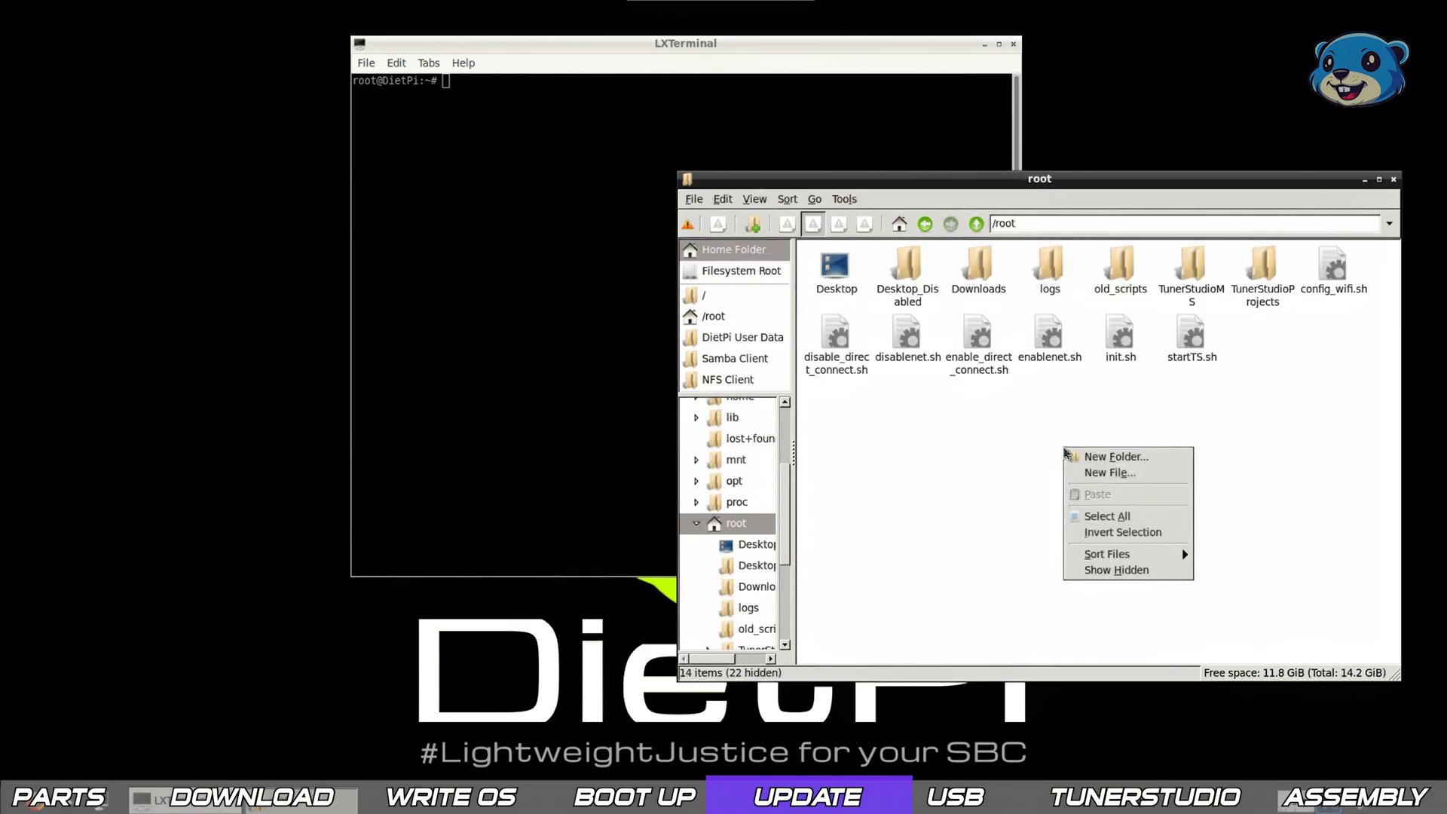
Create a new Startup.sh file in /root and open it for editing.
left_click(1109, 473)
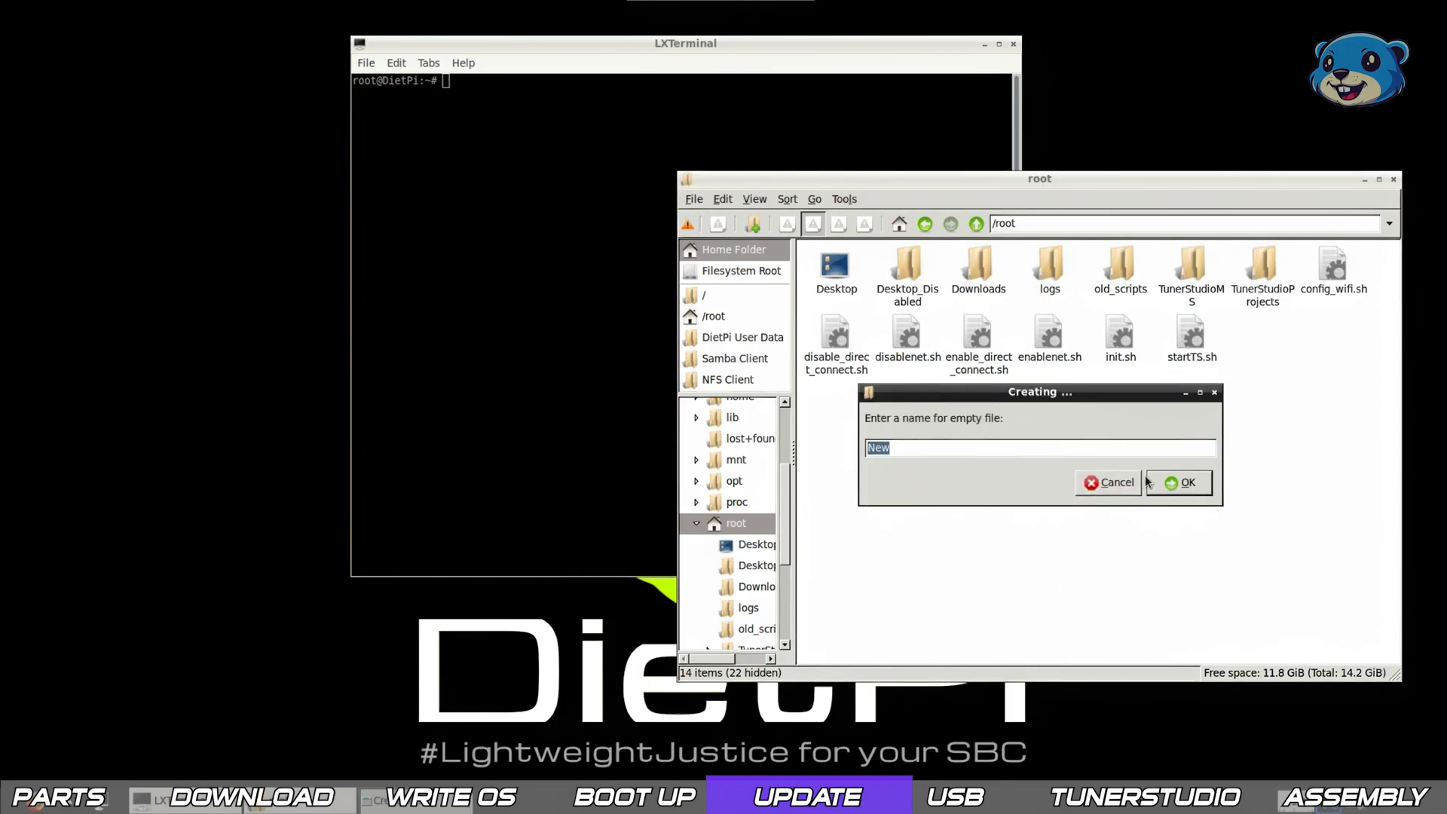
type("Startup.")
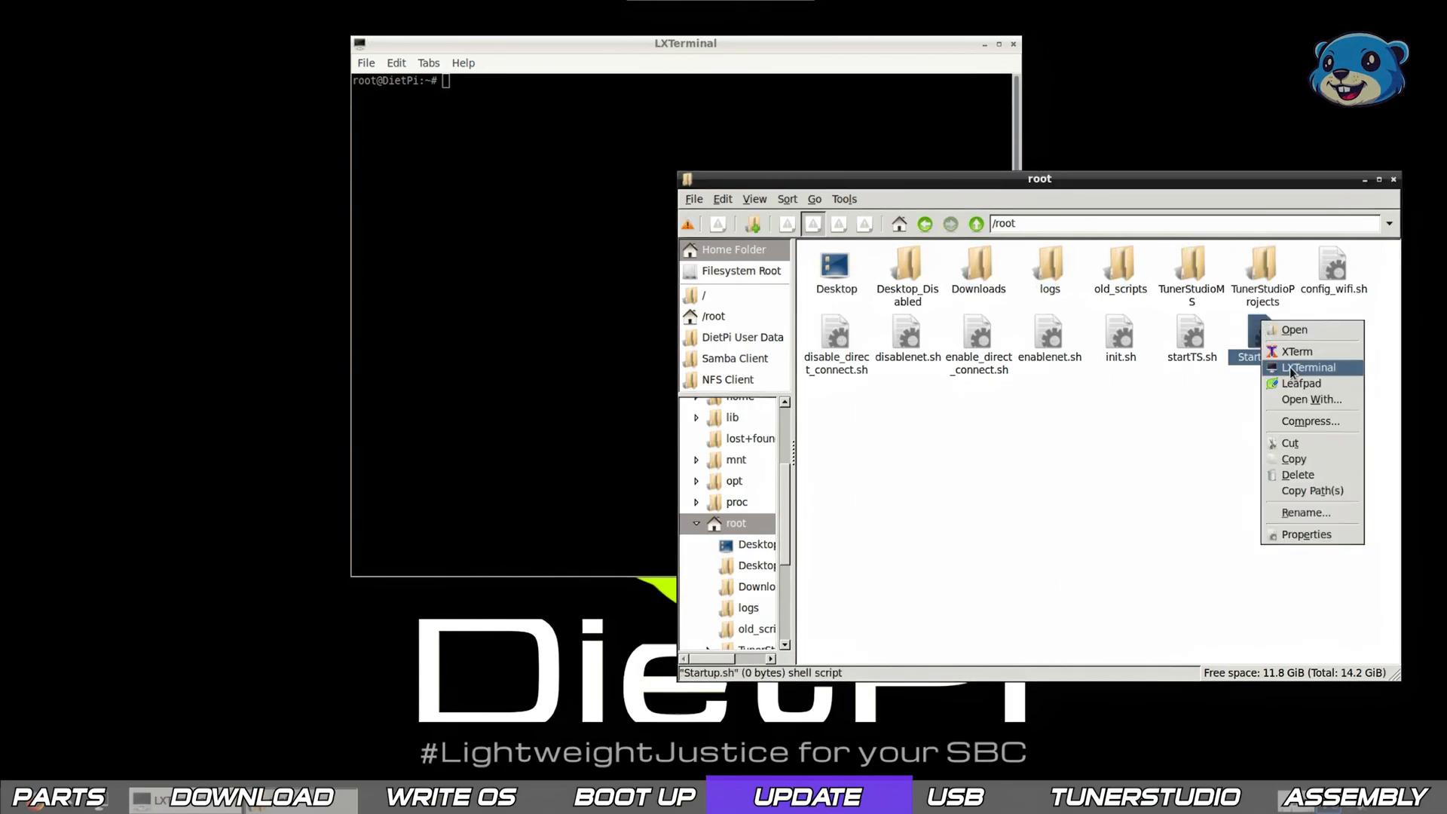
left_click(1302, 383)
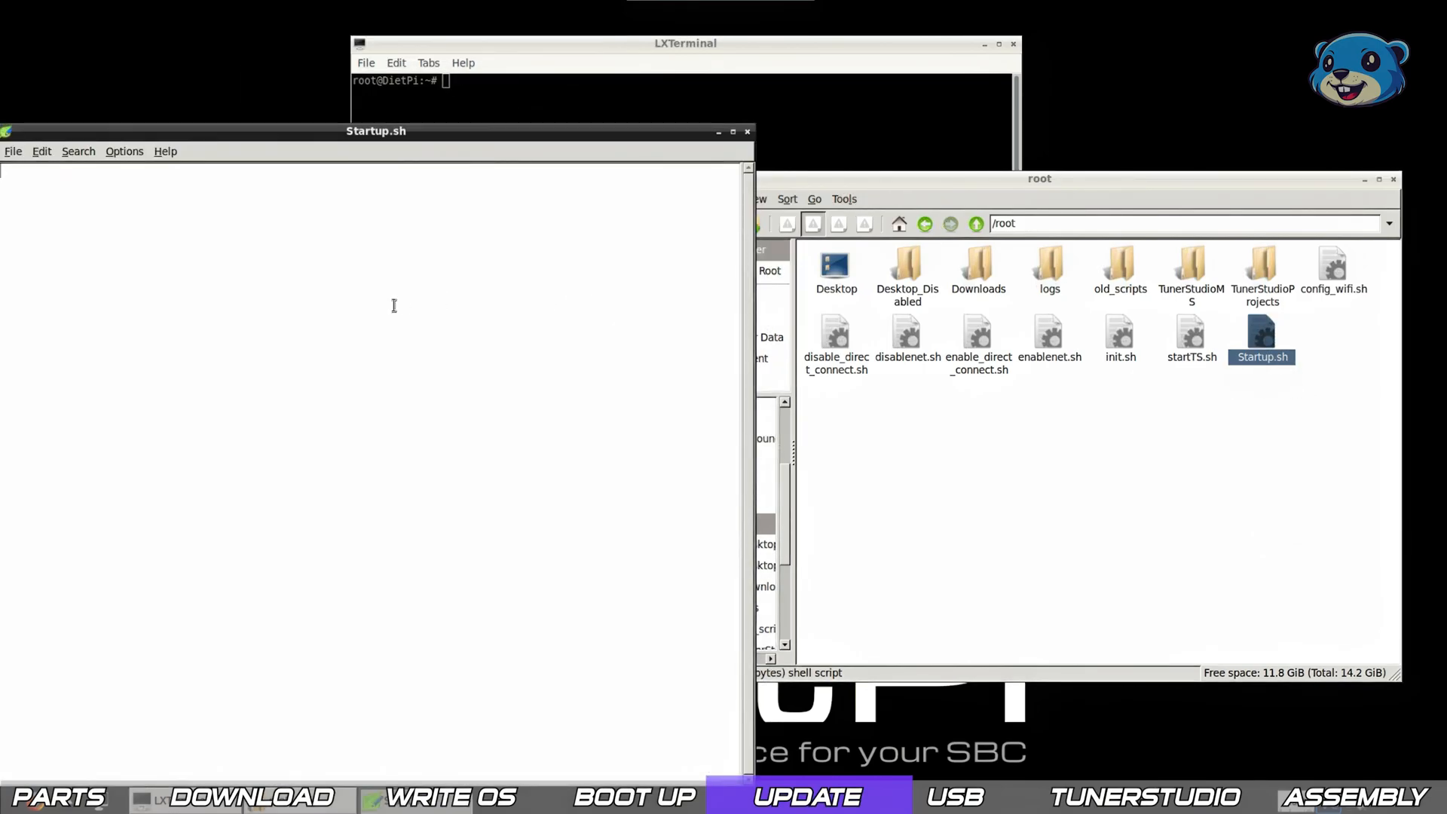
Write the #!/bin/bash shebang and the ~/TunerStudioMS/TunerStudio.sh & launch line.
type("#")
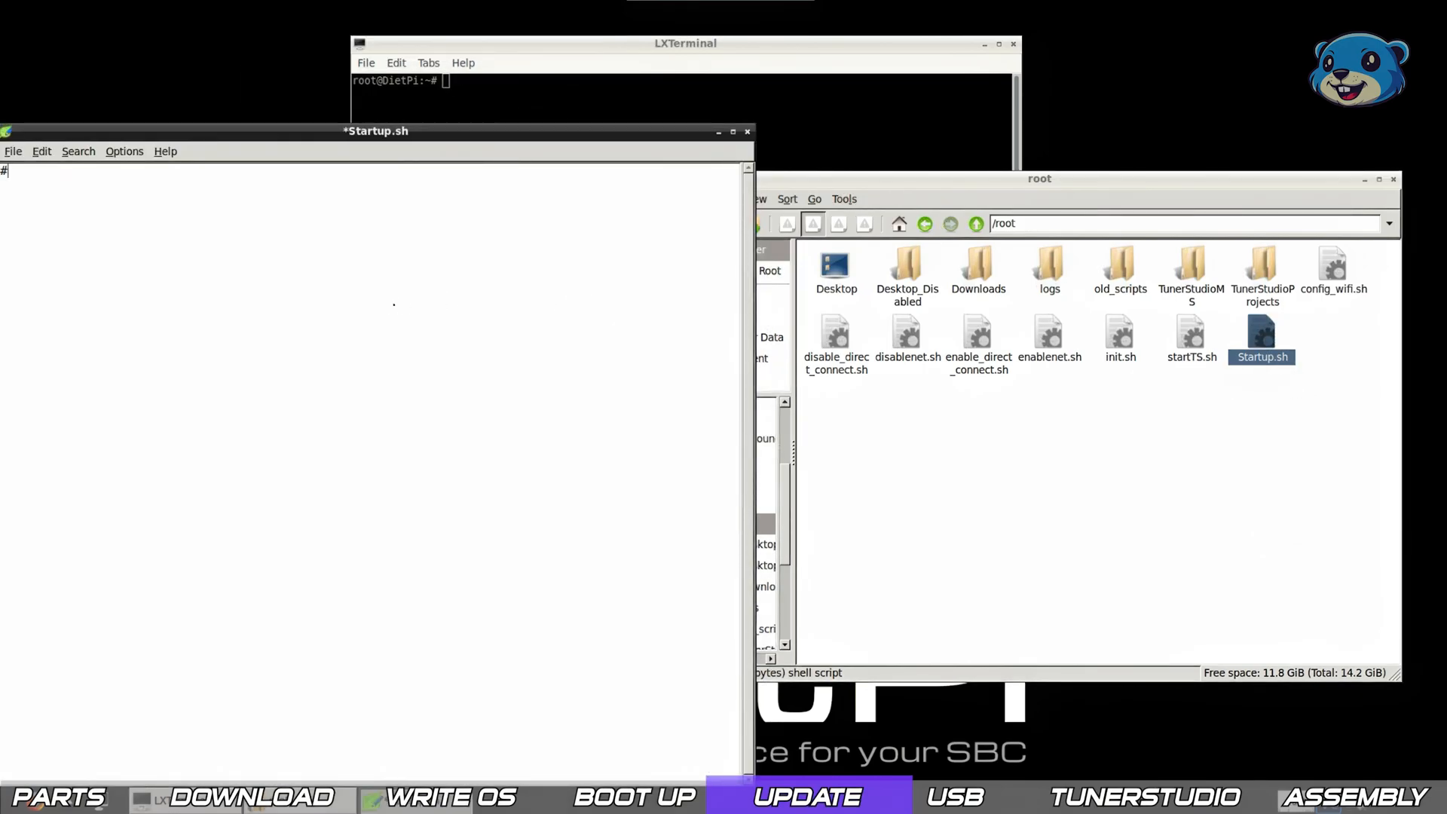
type("#!/bin/bash")
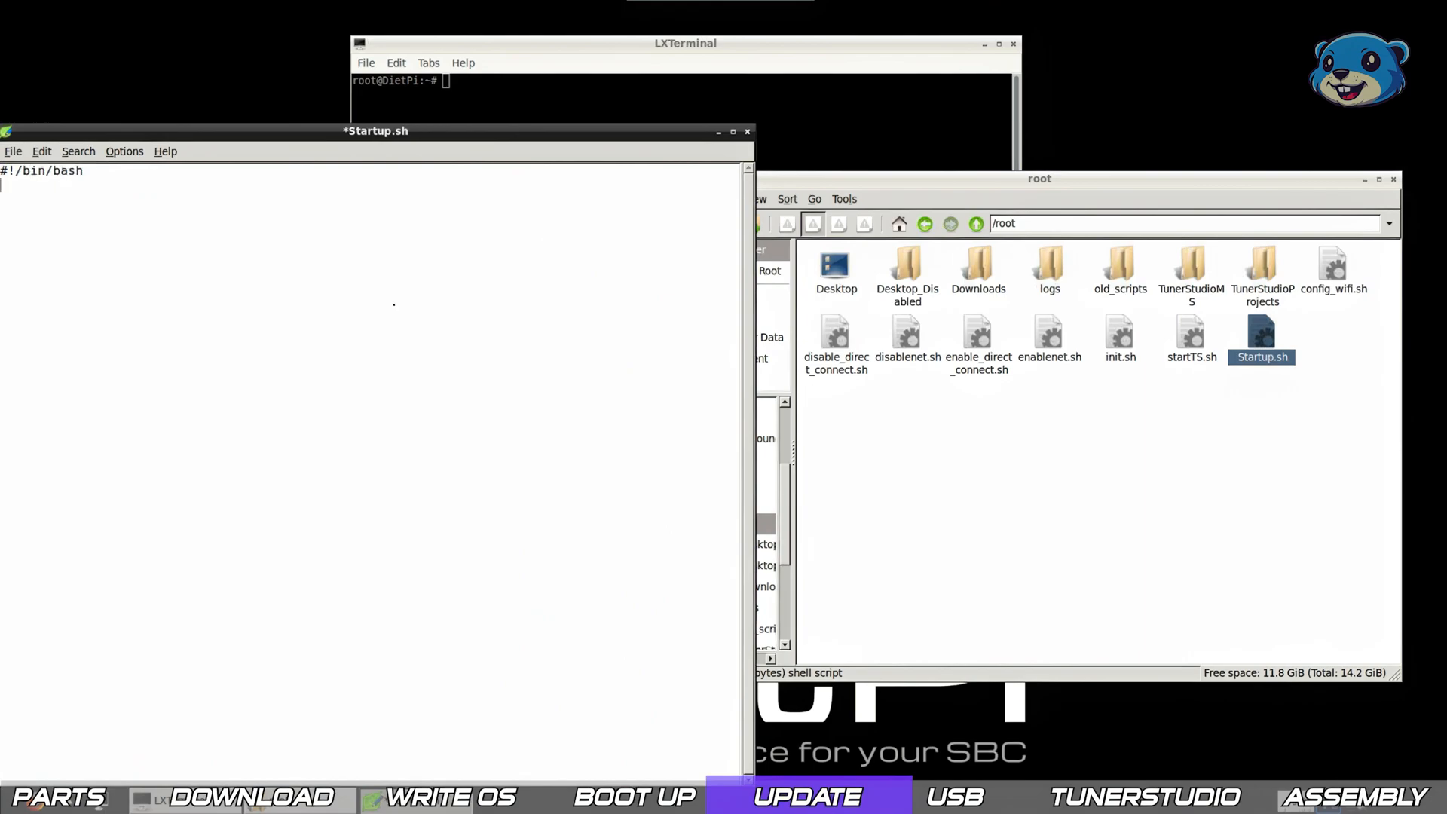
type("~TunerStudio")
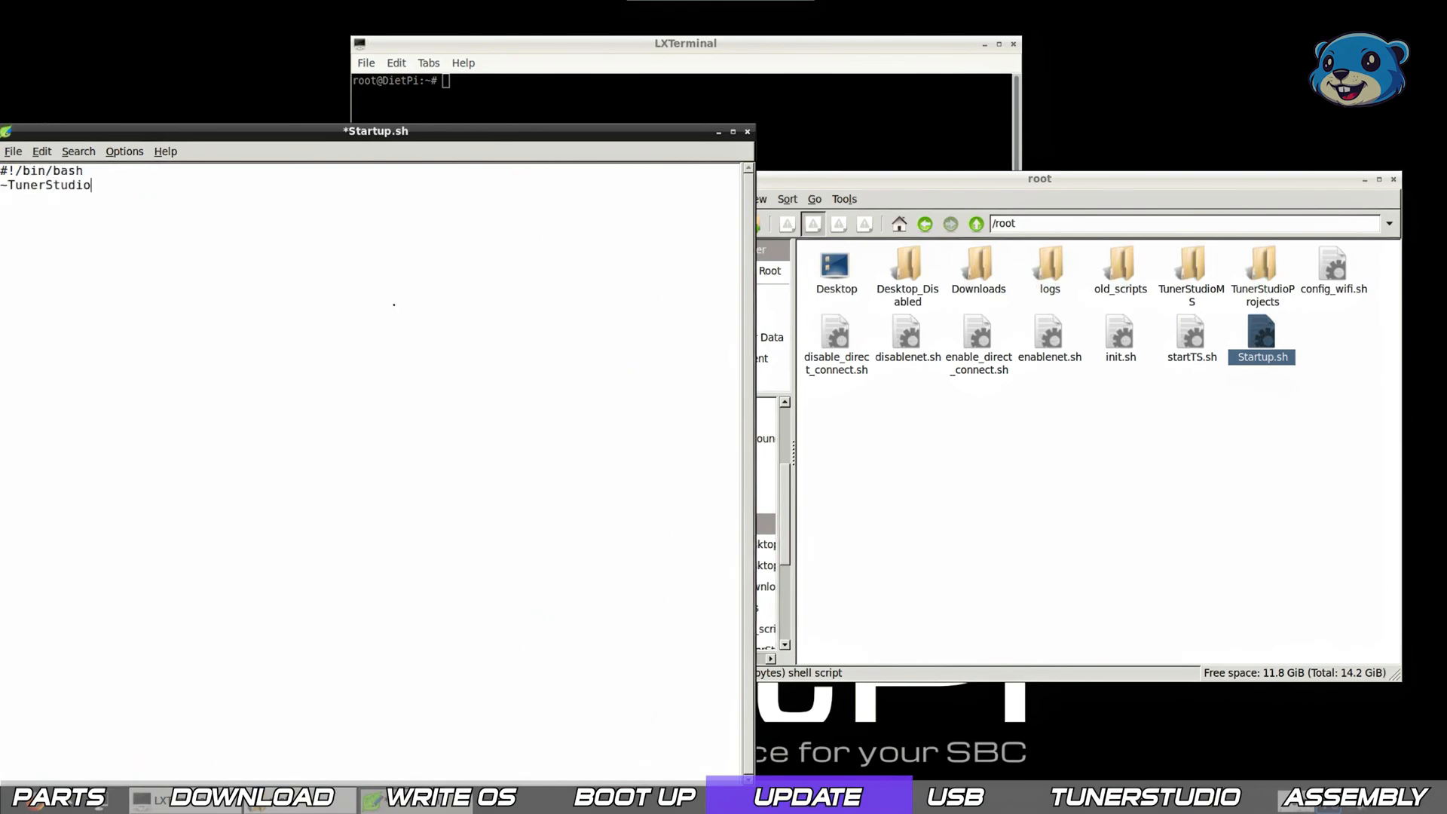
type("MS/TunerStudio.sh &")
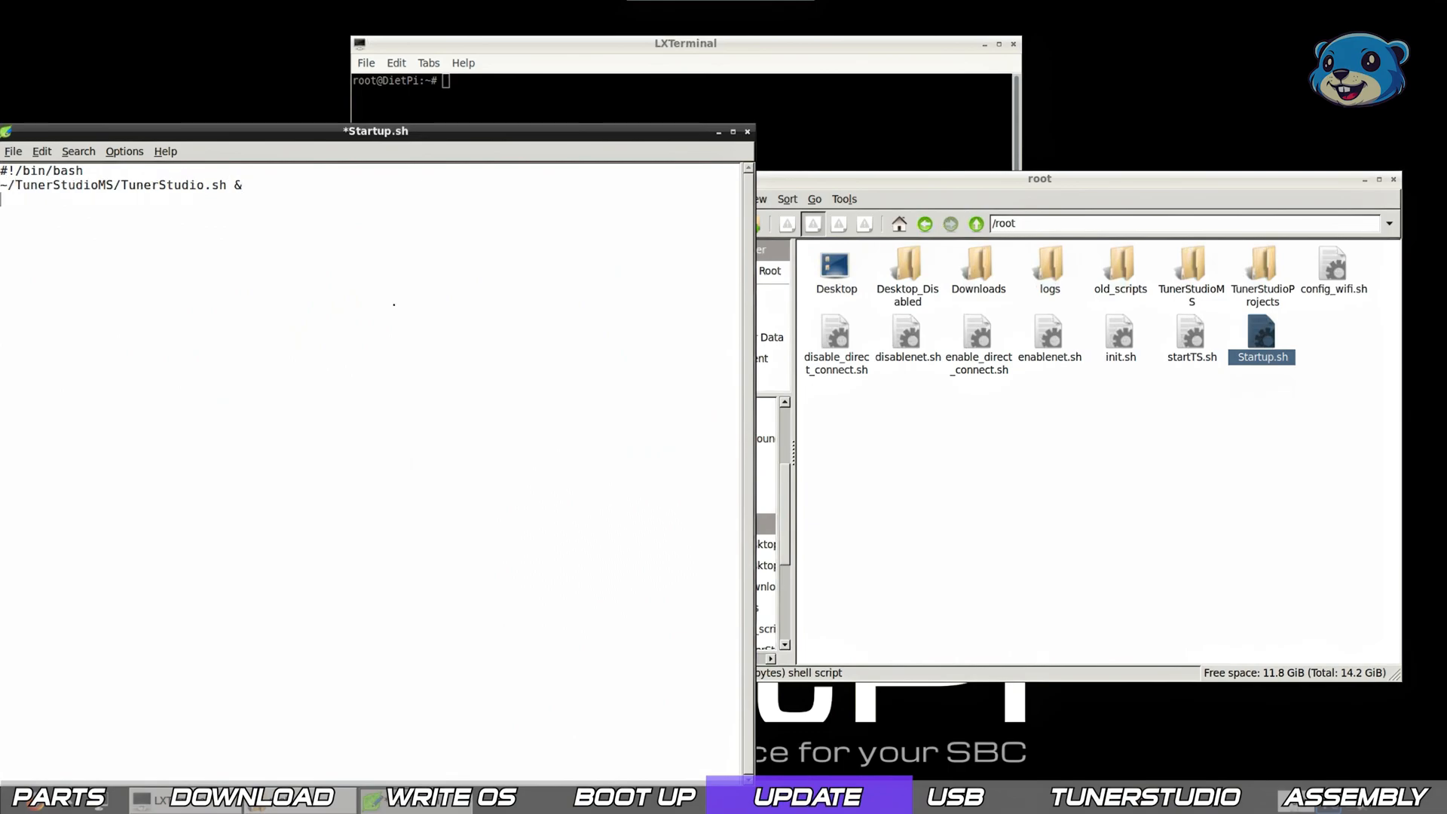
Add lines exporting GPIO 21 as an input and running shutdown-btn.py in the background.
type("echo 21 >/sys")
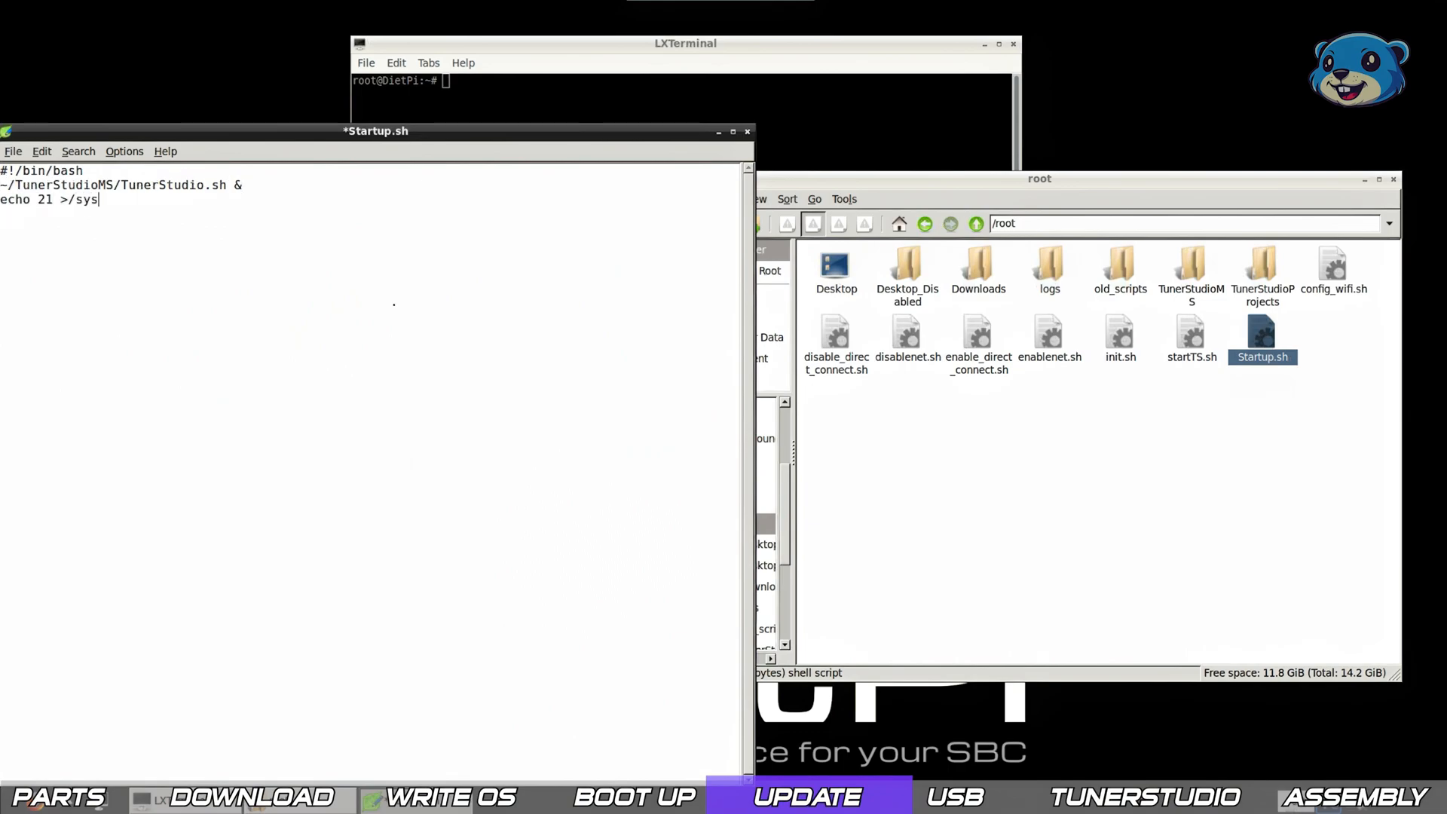
type("/class/gpio/export &")
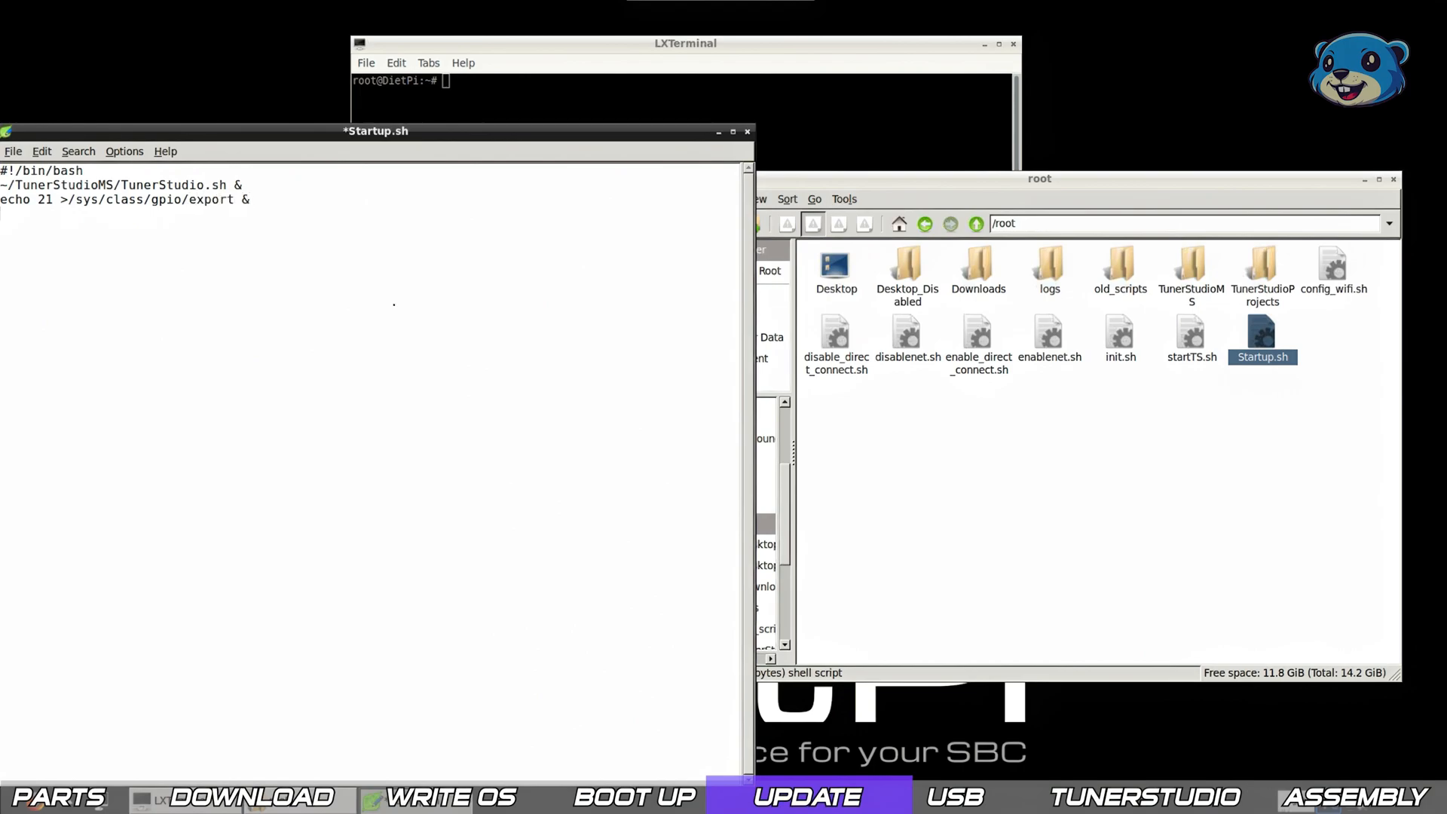
type("echo in >/sys/class")
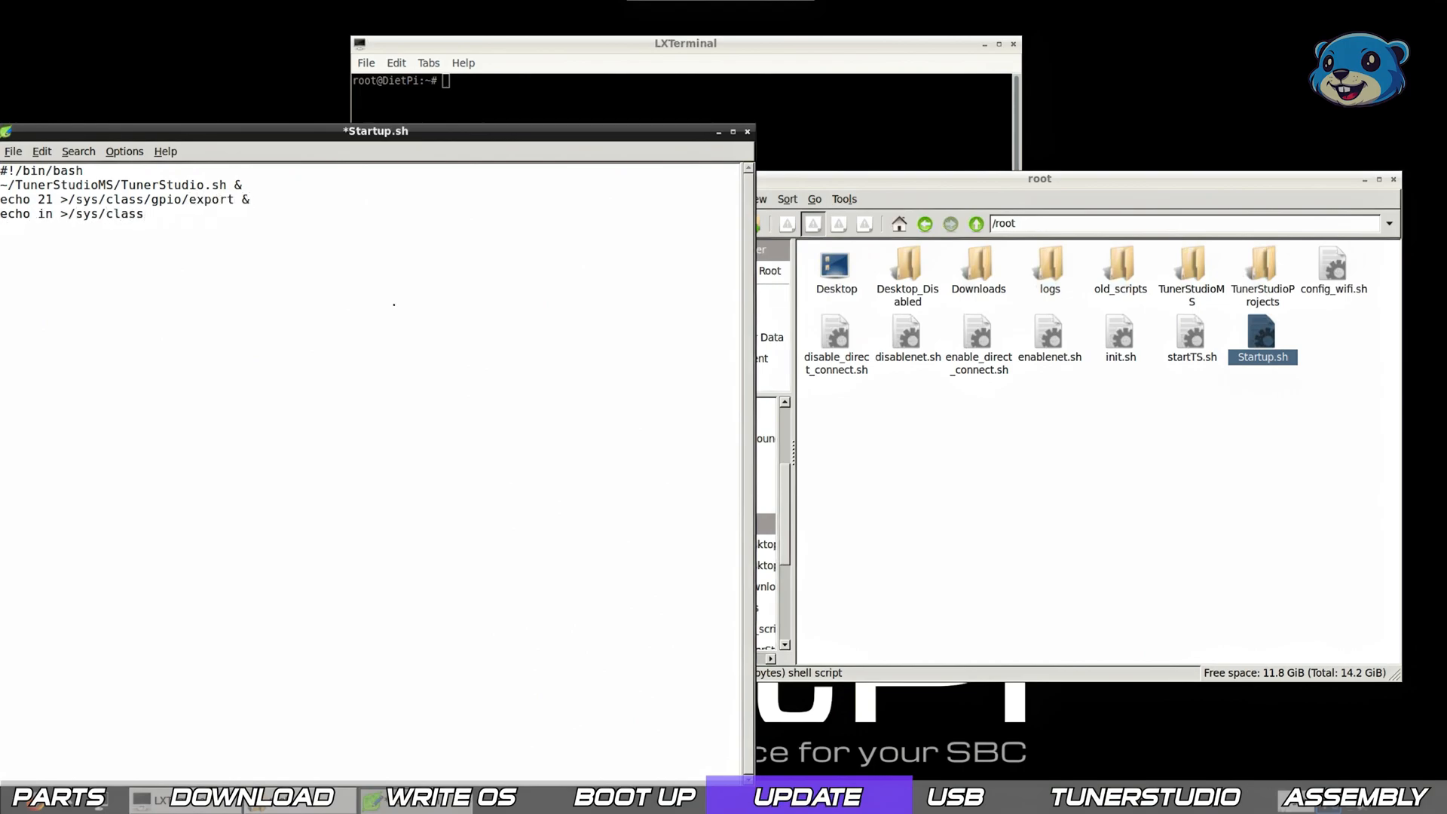
type("/gpio21/direction &")
type("python /root")
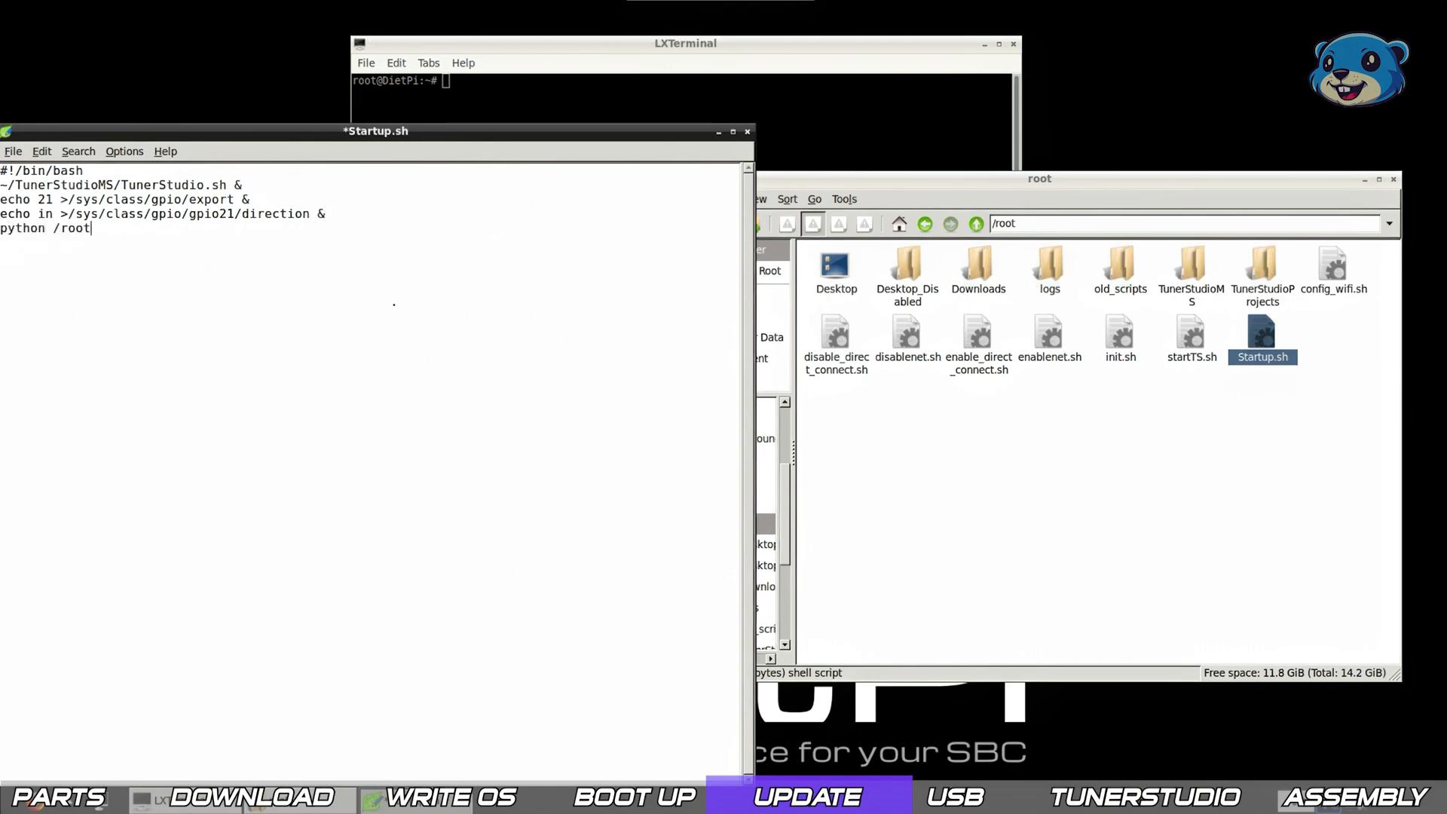
type("/shutdown-btn.py")
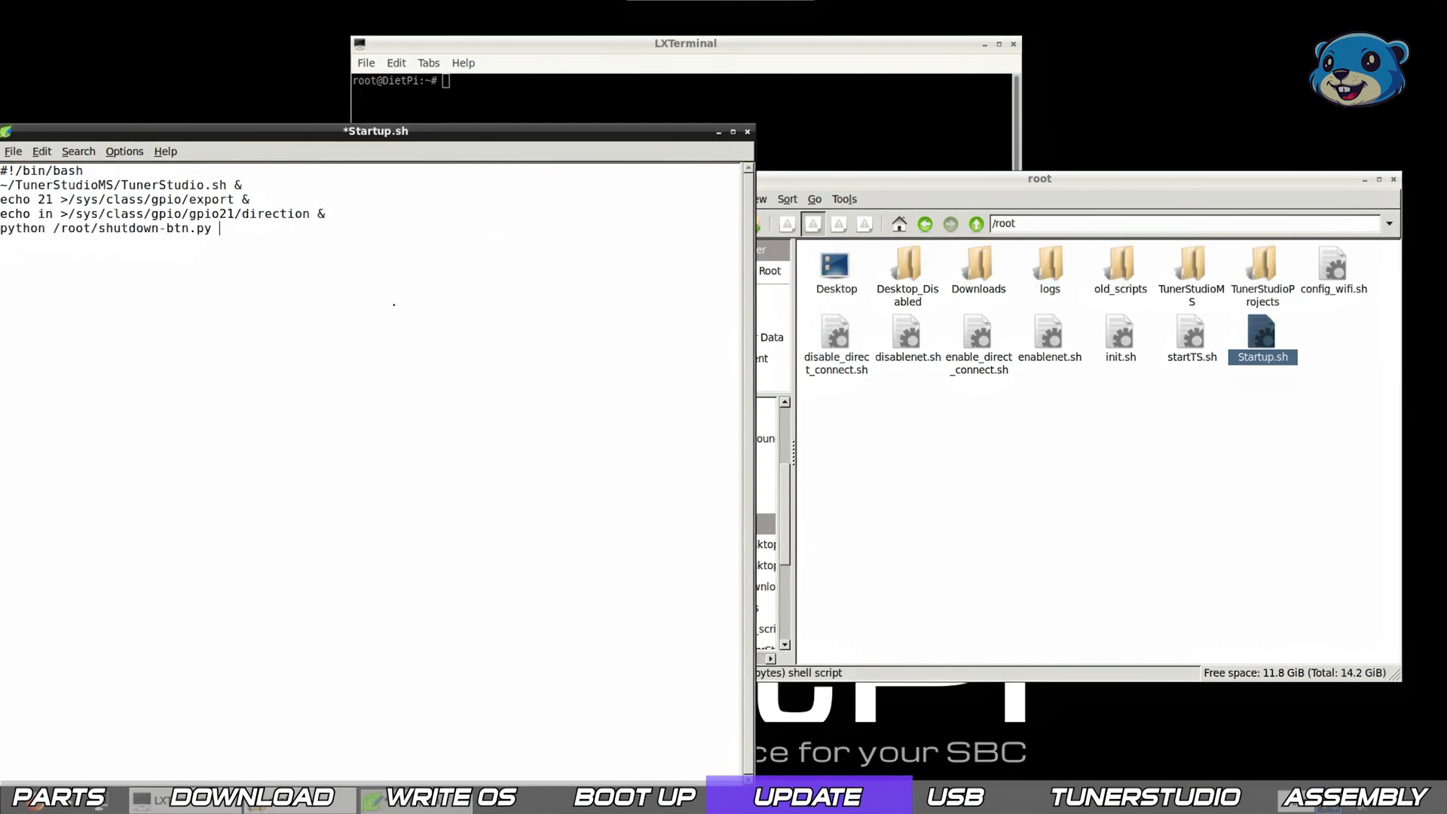
type("&")
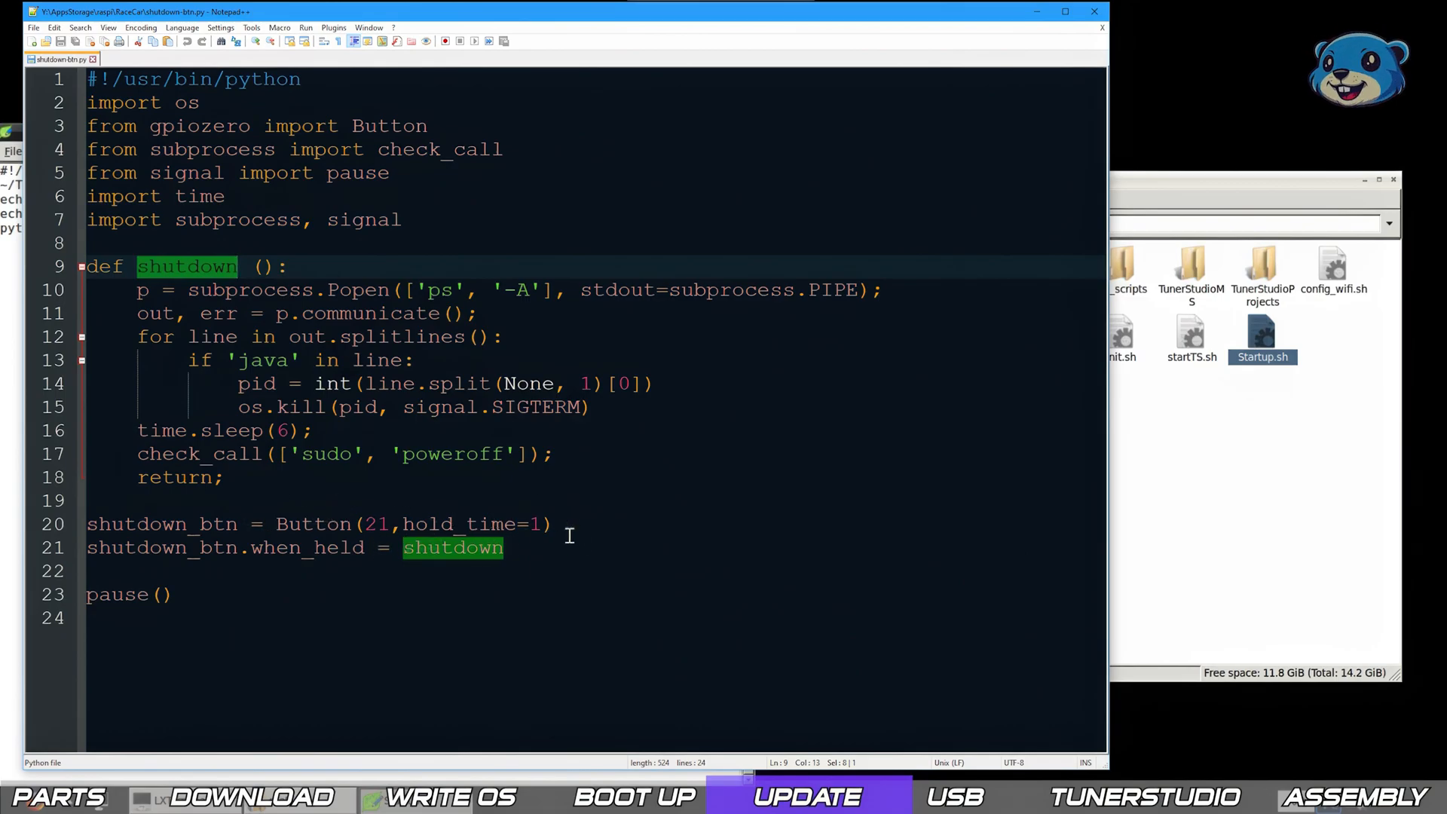
mouse_move(132, 289)
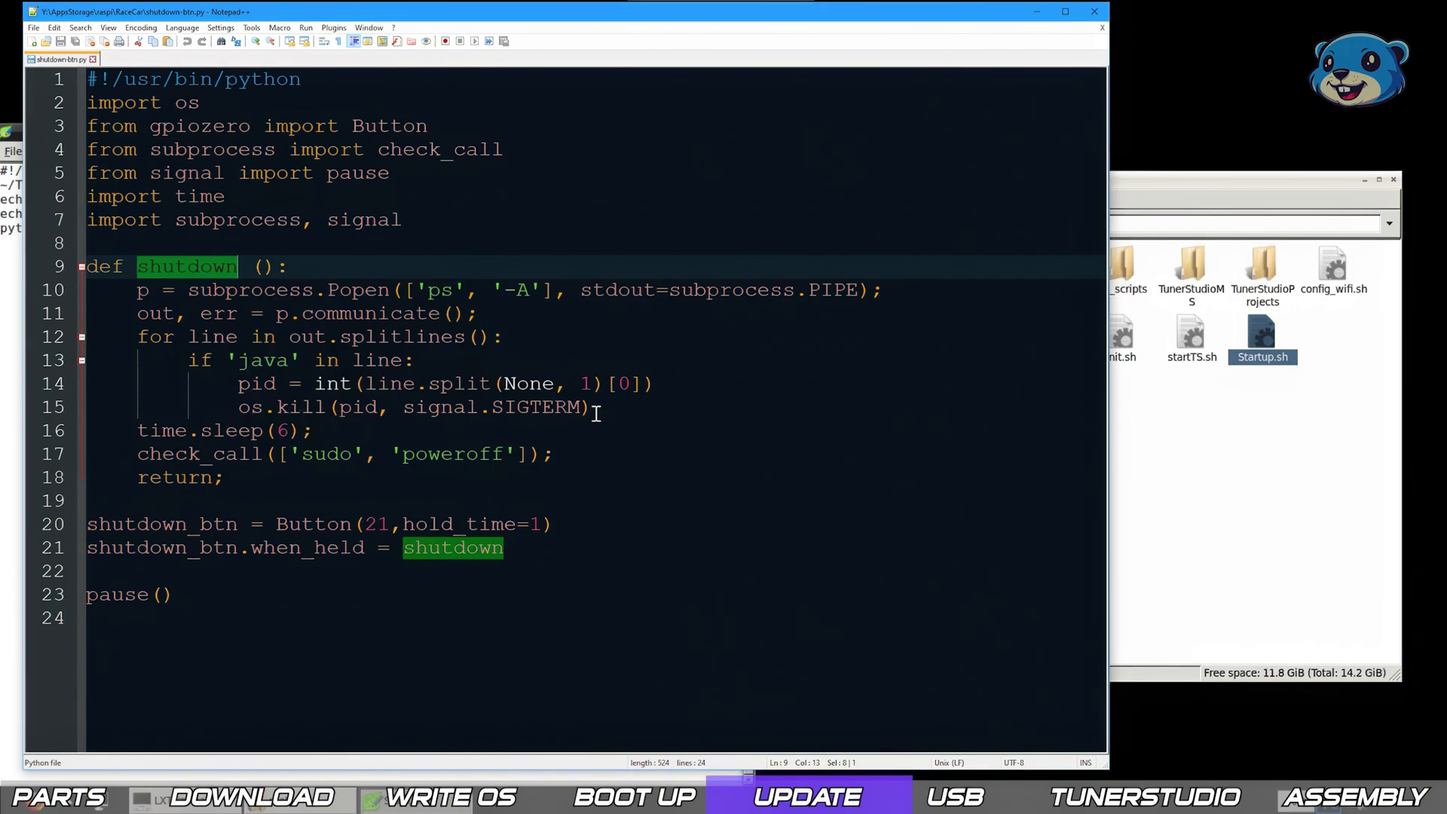
mouse_move(300, 441)
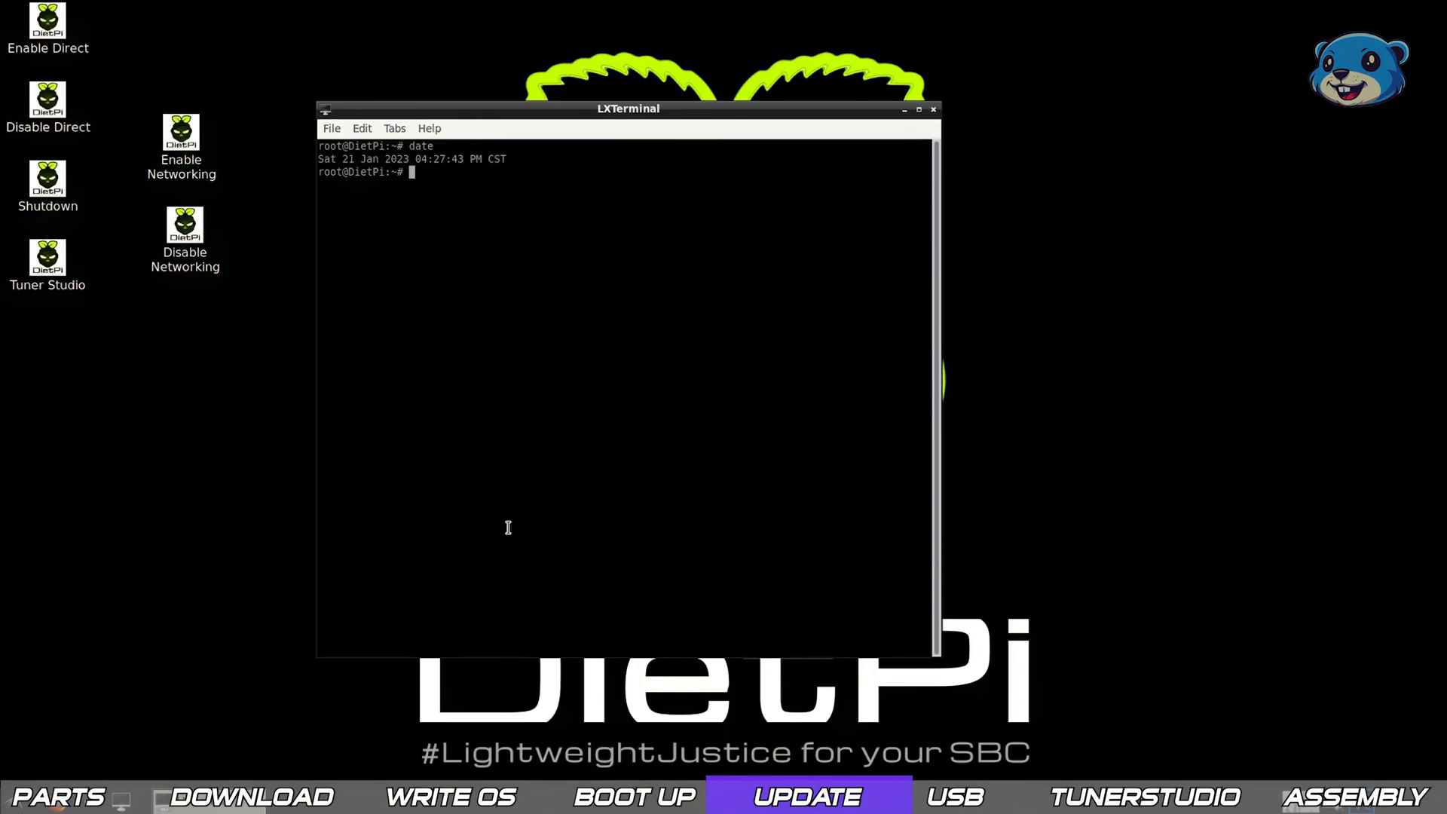
Download update_pidash.sh with wget and make it executable with chmod +x.
type("wget --no-check-certificate --user-agent=Mozilla https://www.bartonekdragracing.com/pidashupdates/update_pidash.sh")
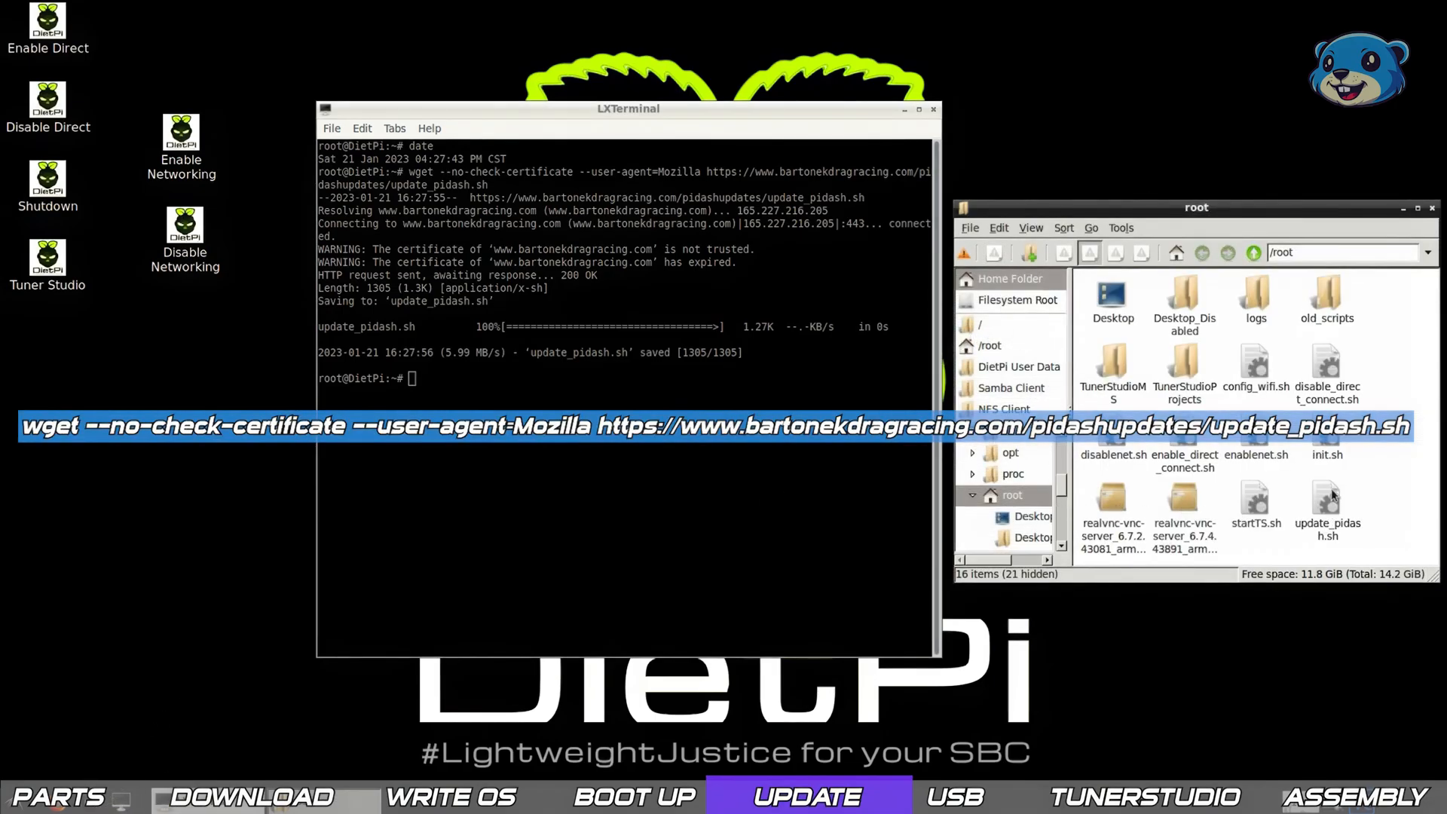
left_click(1255, 506)
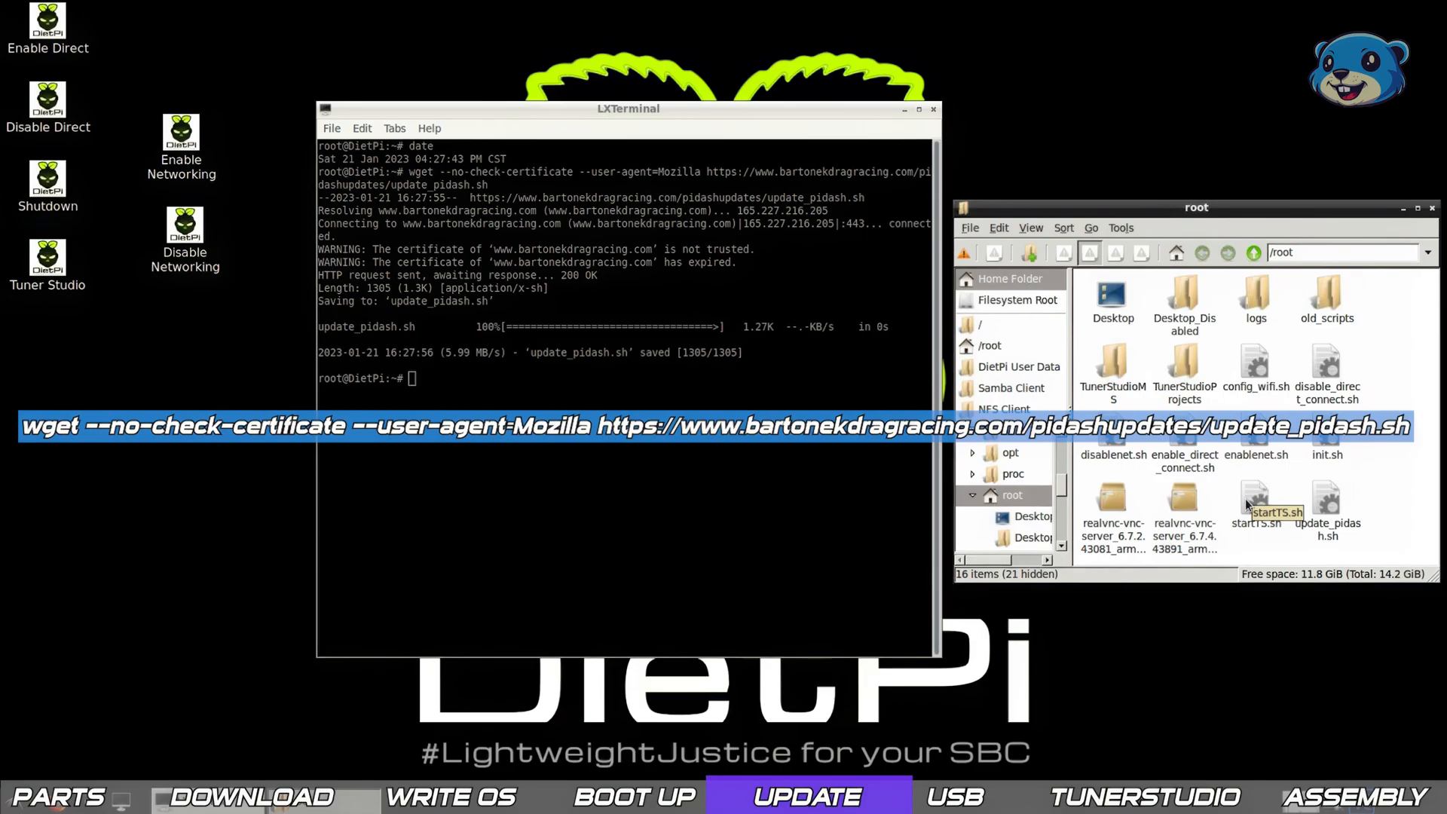
type("chmod +x update_pidash.sh")
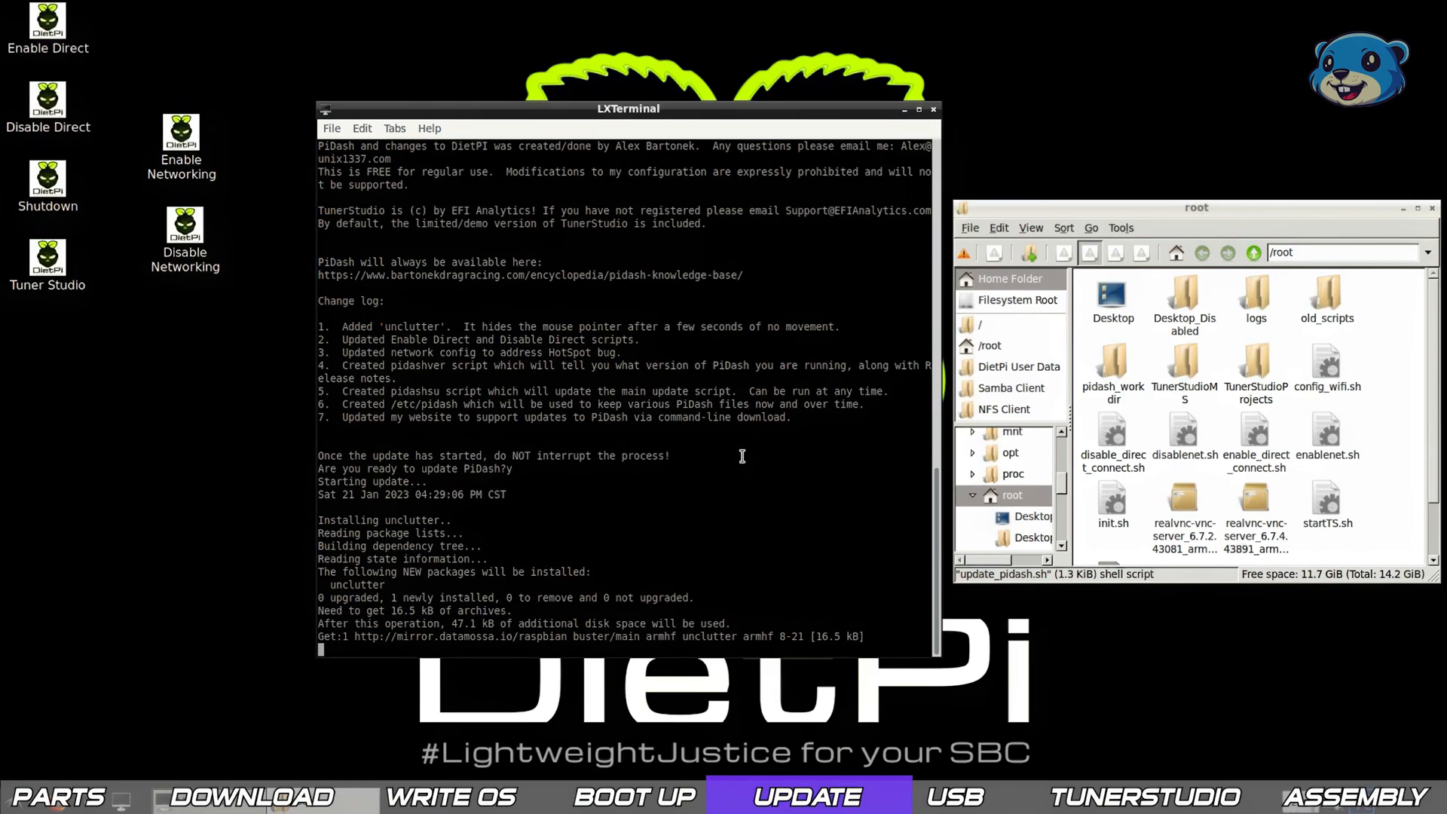
Log out from the main menu to reload the session, then run the updater installer download.
left_click(17, 796)
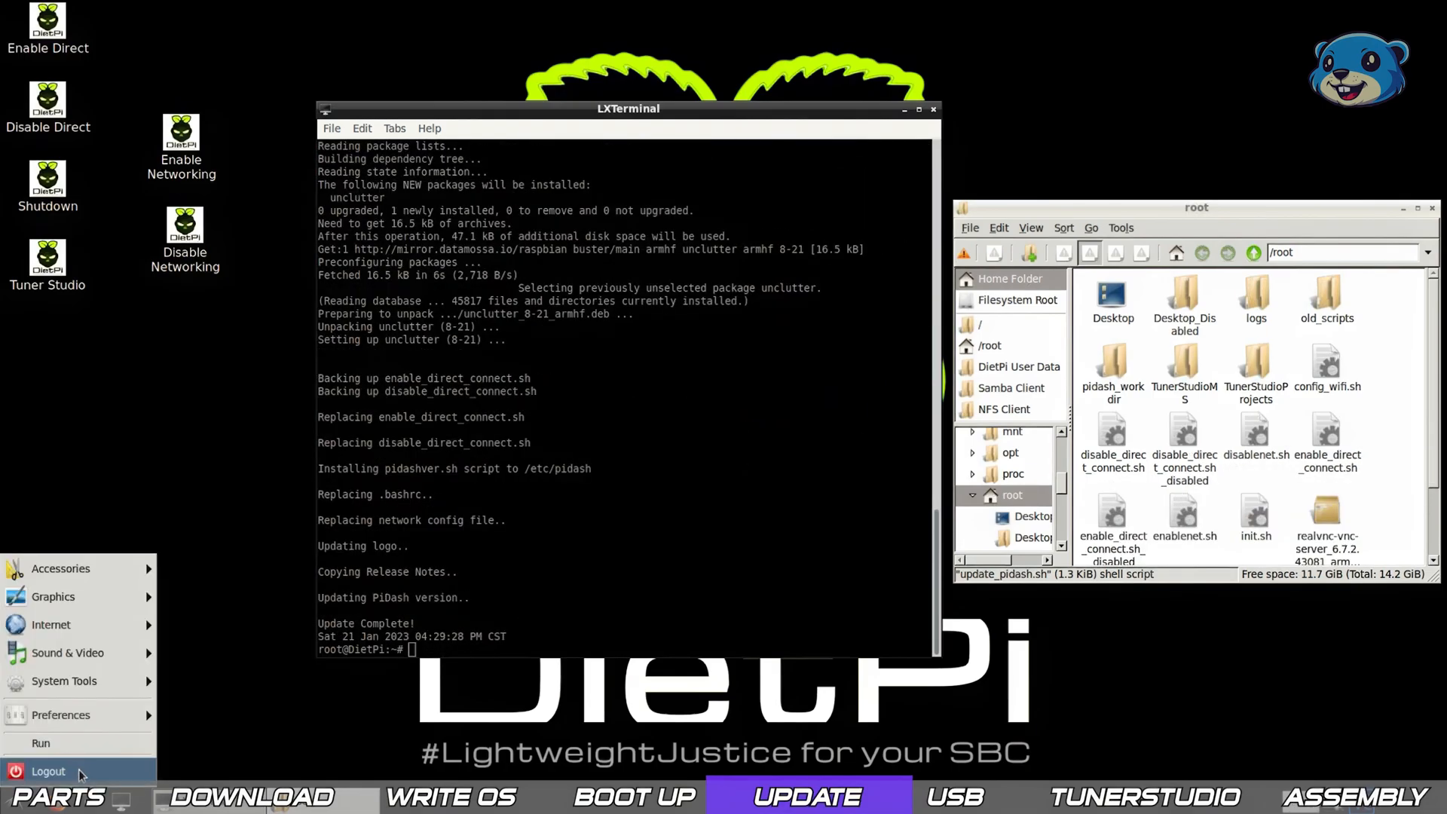
left_click(48, 772)
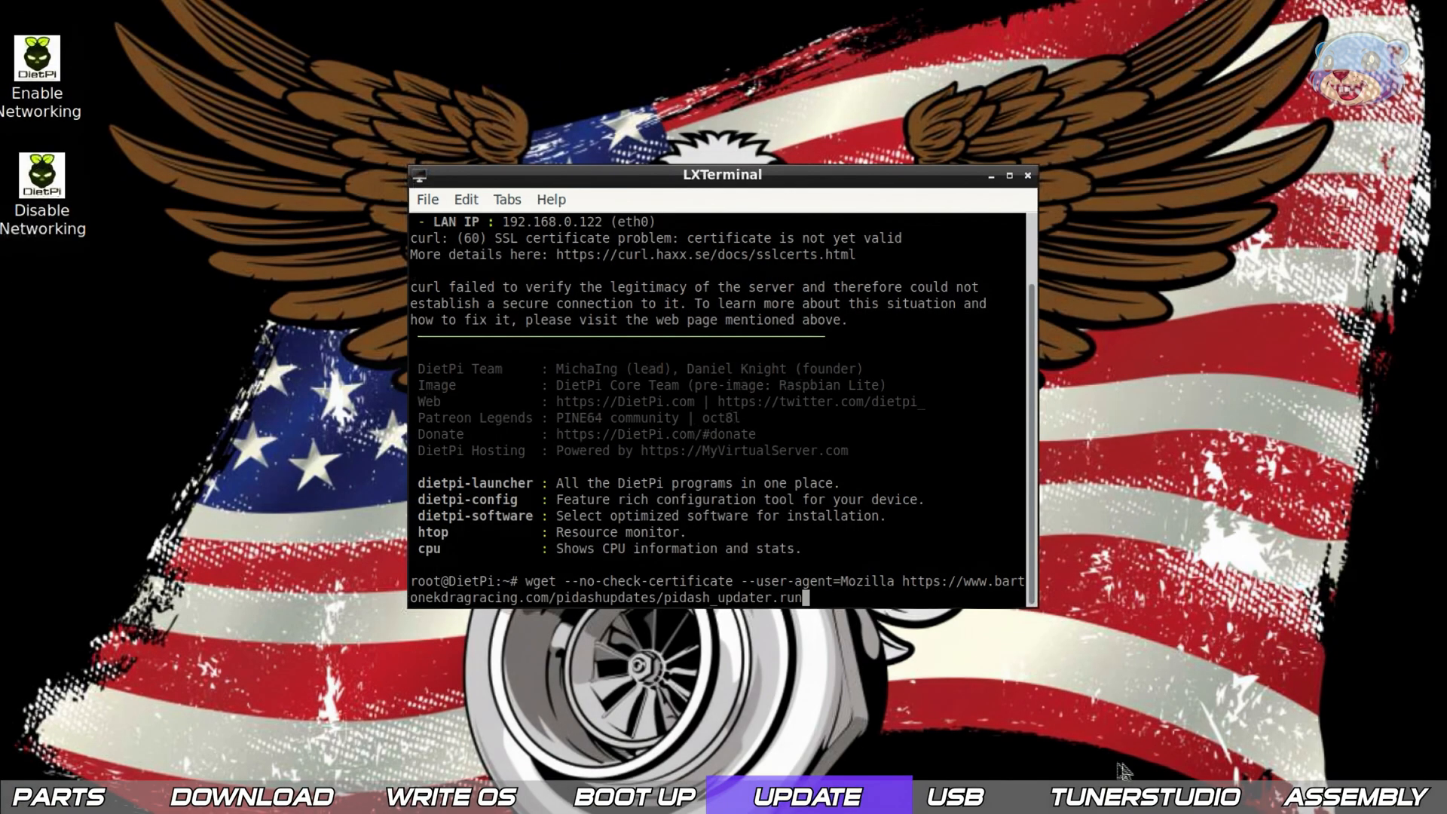
mouse_move(1101, 748)
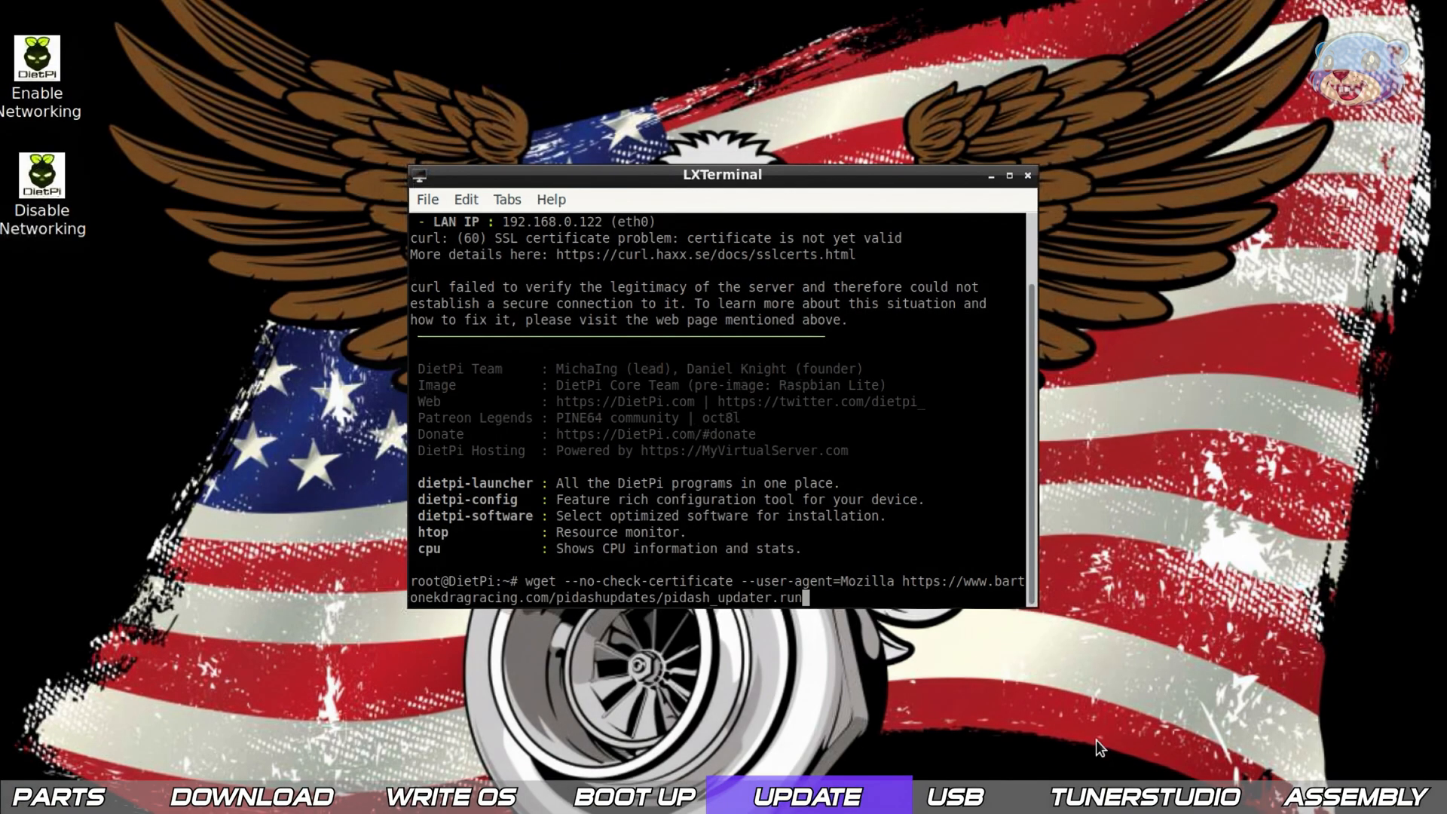
mouse_move(1098, 741)
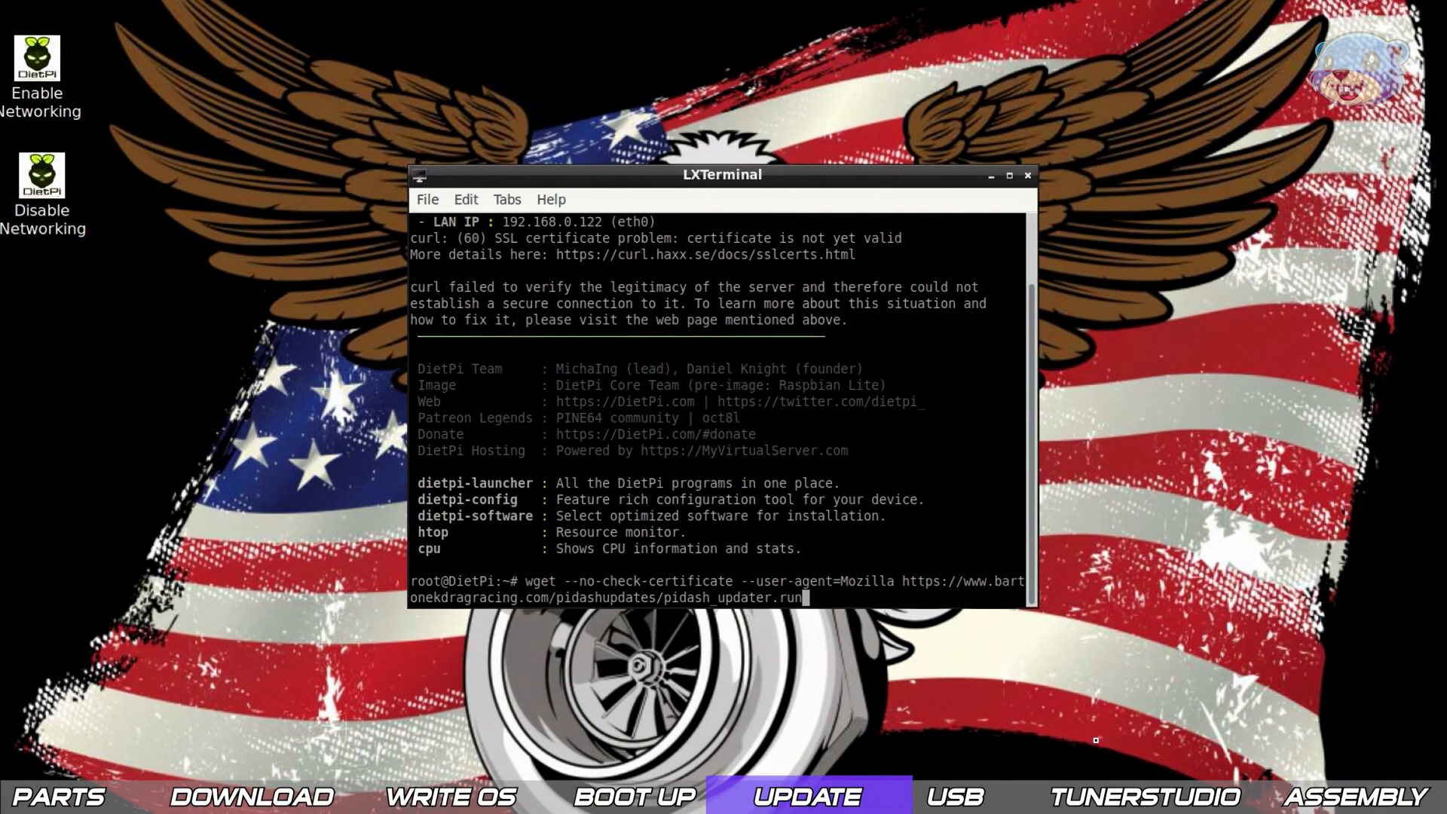
key("Return")
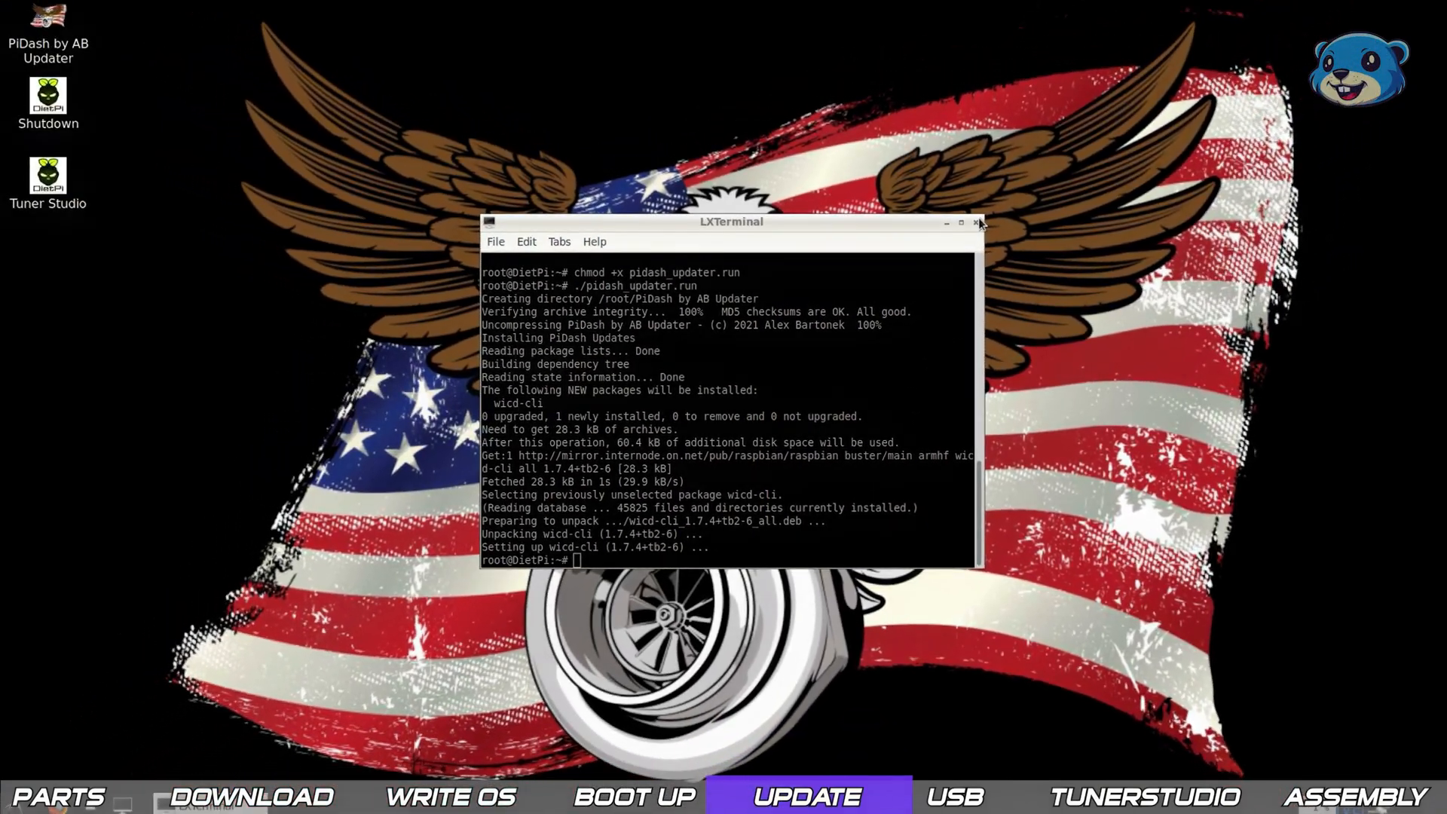
Execute the PiDash by AB Updater desktop launcher and check for PiDash updates.
double_click(47, 18)
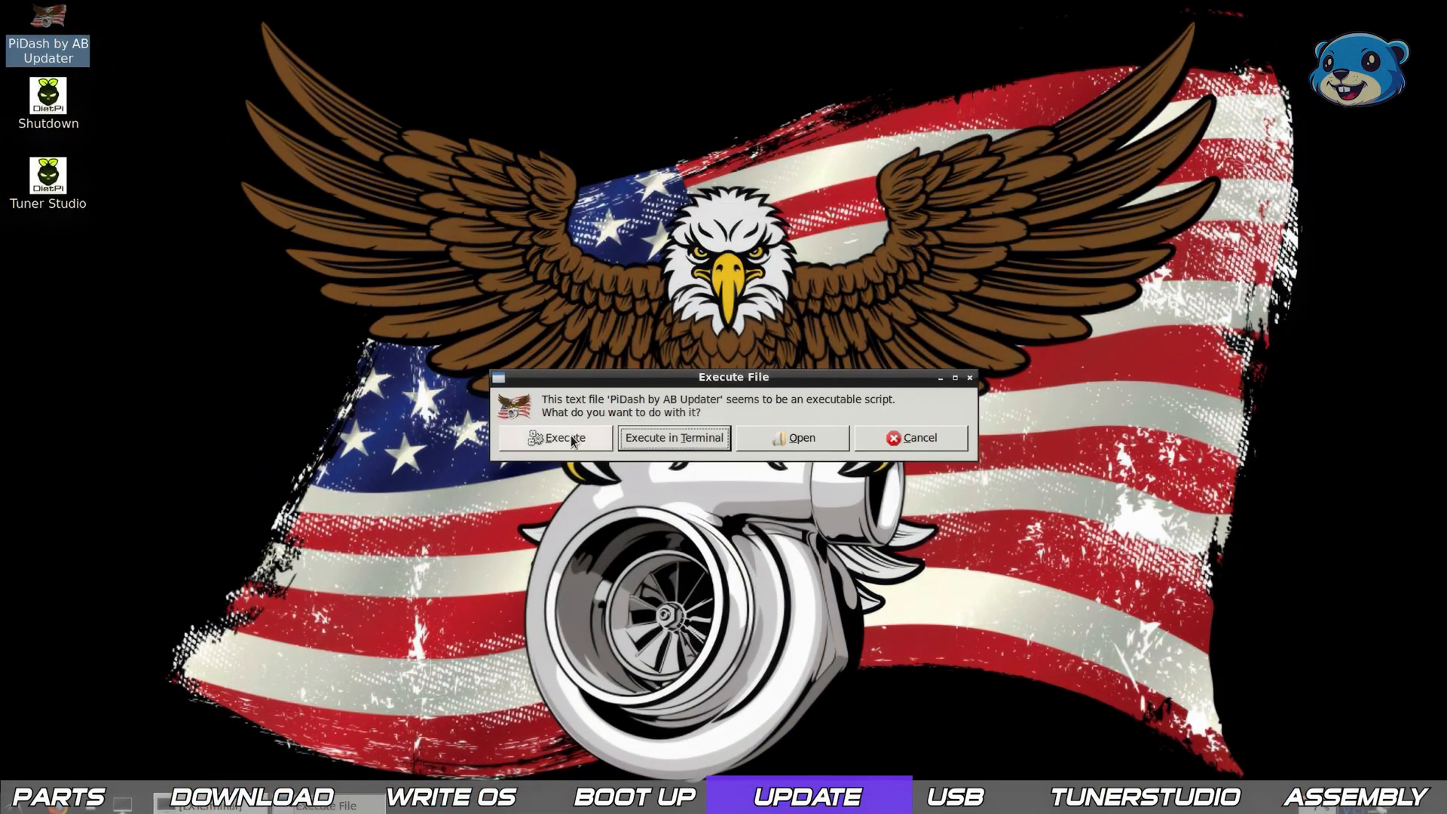
left_click(554, 437)
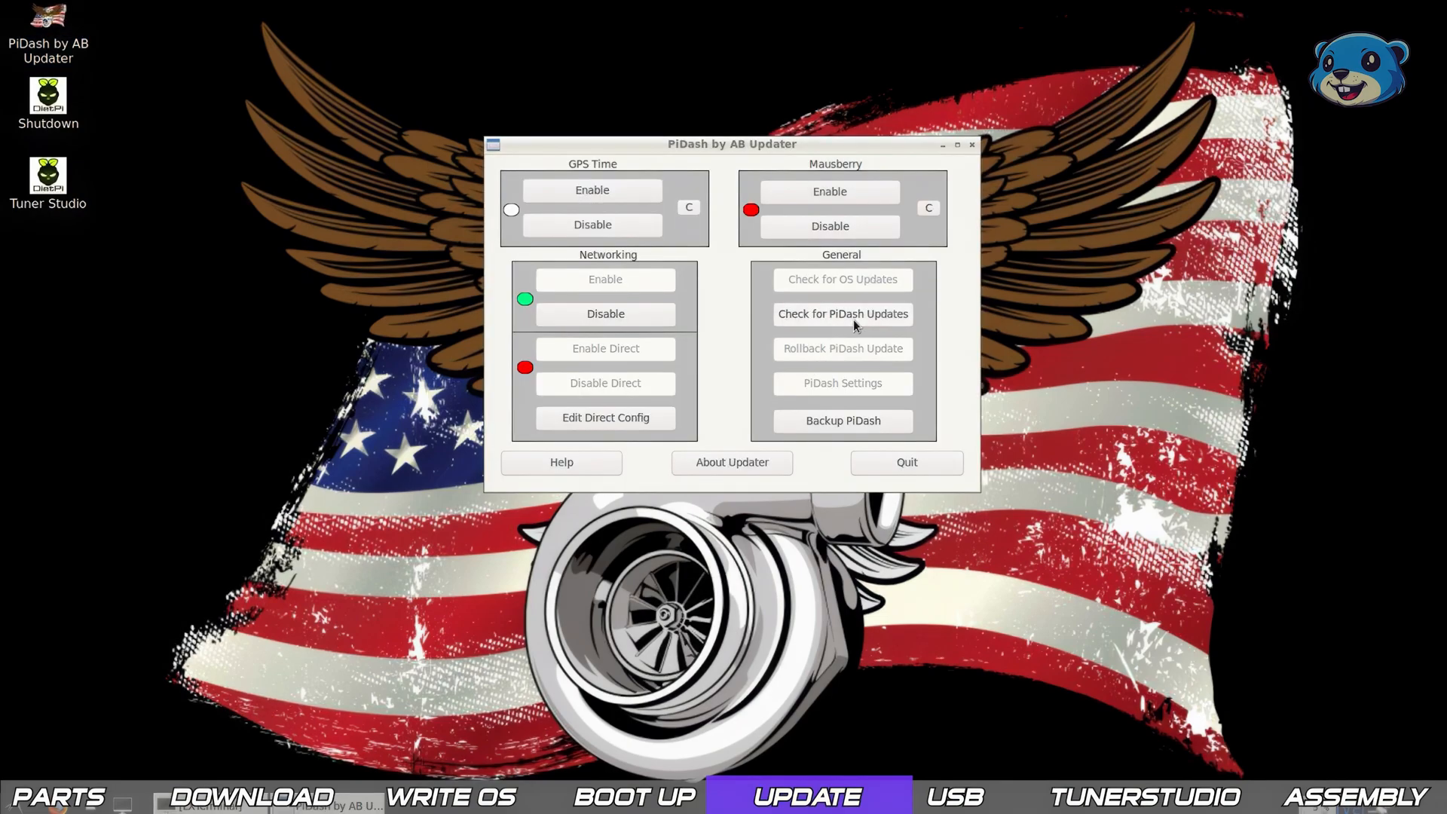
left_click(841, 314)
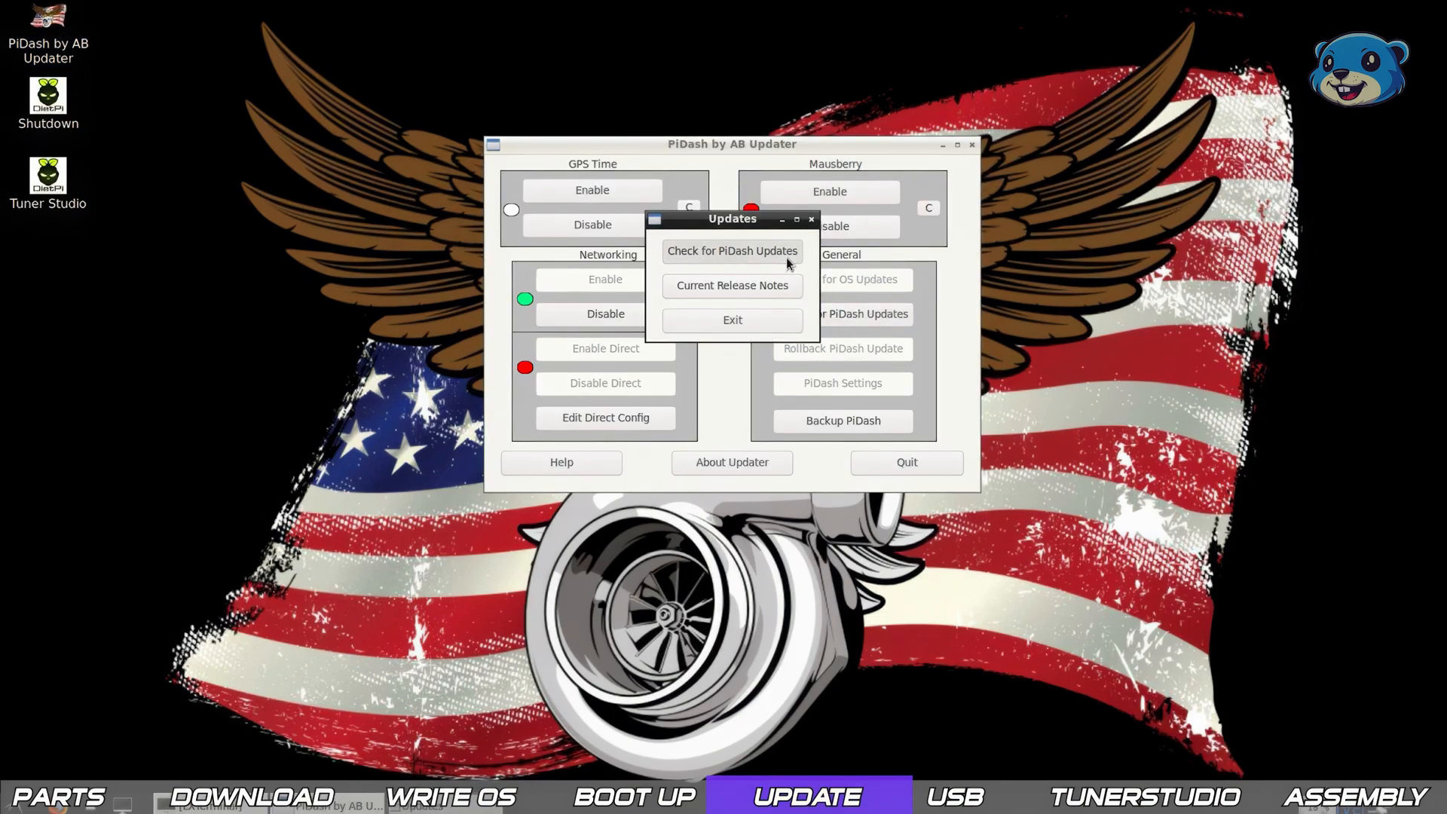
left_click(732, 250)
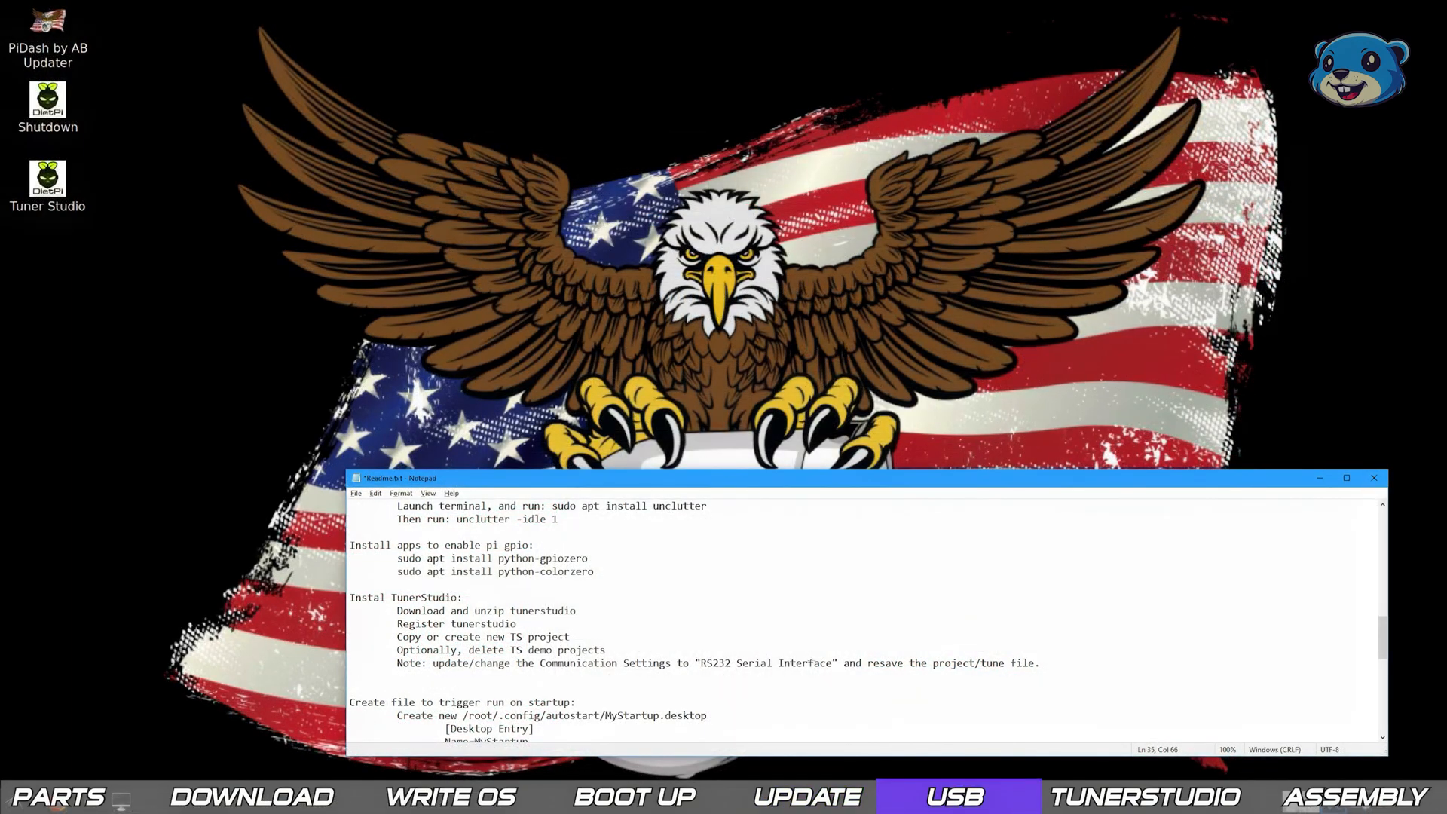
Mount /dev/sda1 at /usb-drive/ in the terminal, then type cd.
left_click(1375, 478)
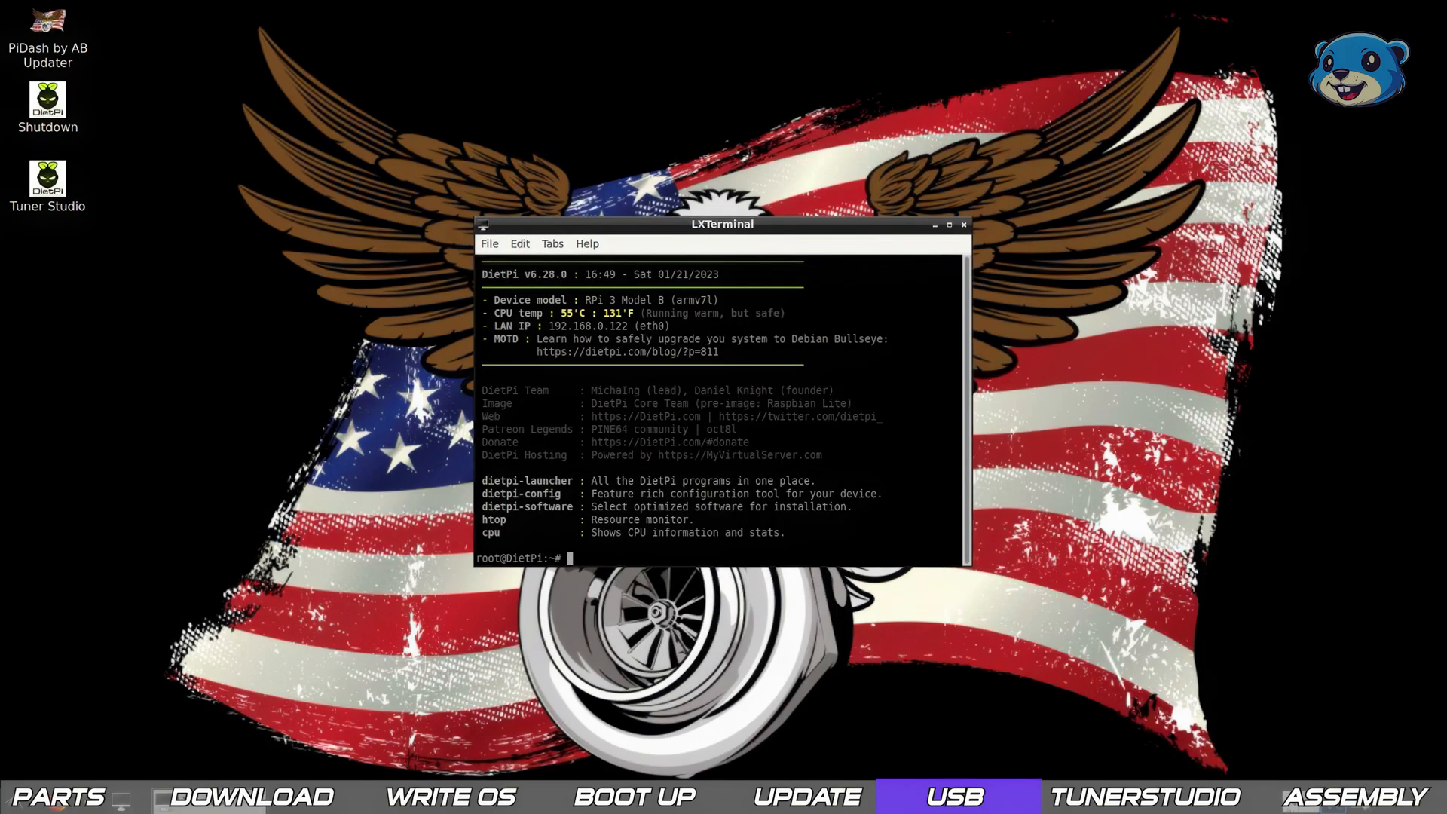
left_click(962, 225)
type("mkdir /usb-drive")
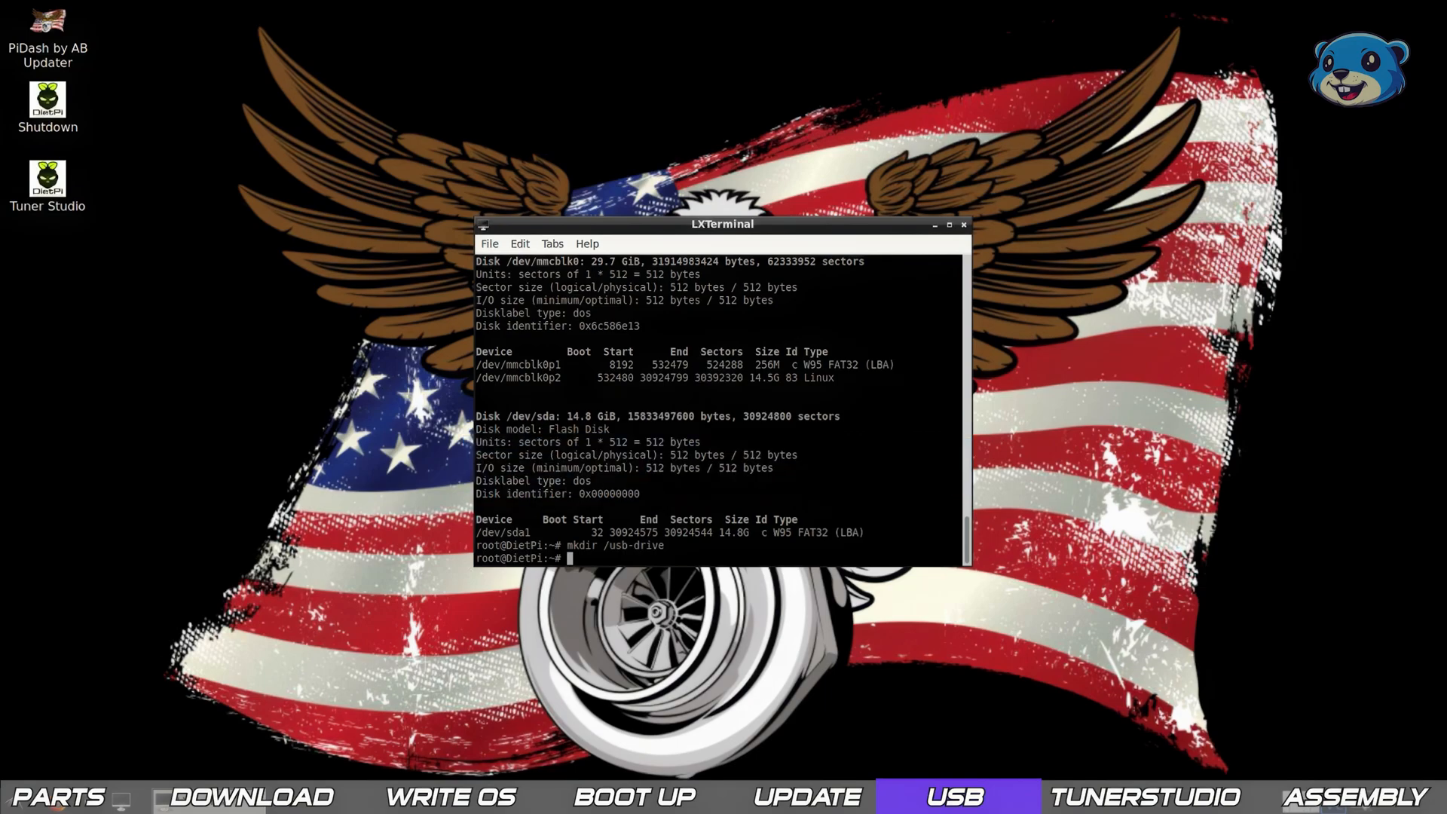
type("mount /dev/sda1 /usb-drive/")
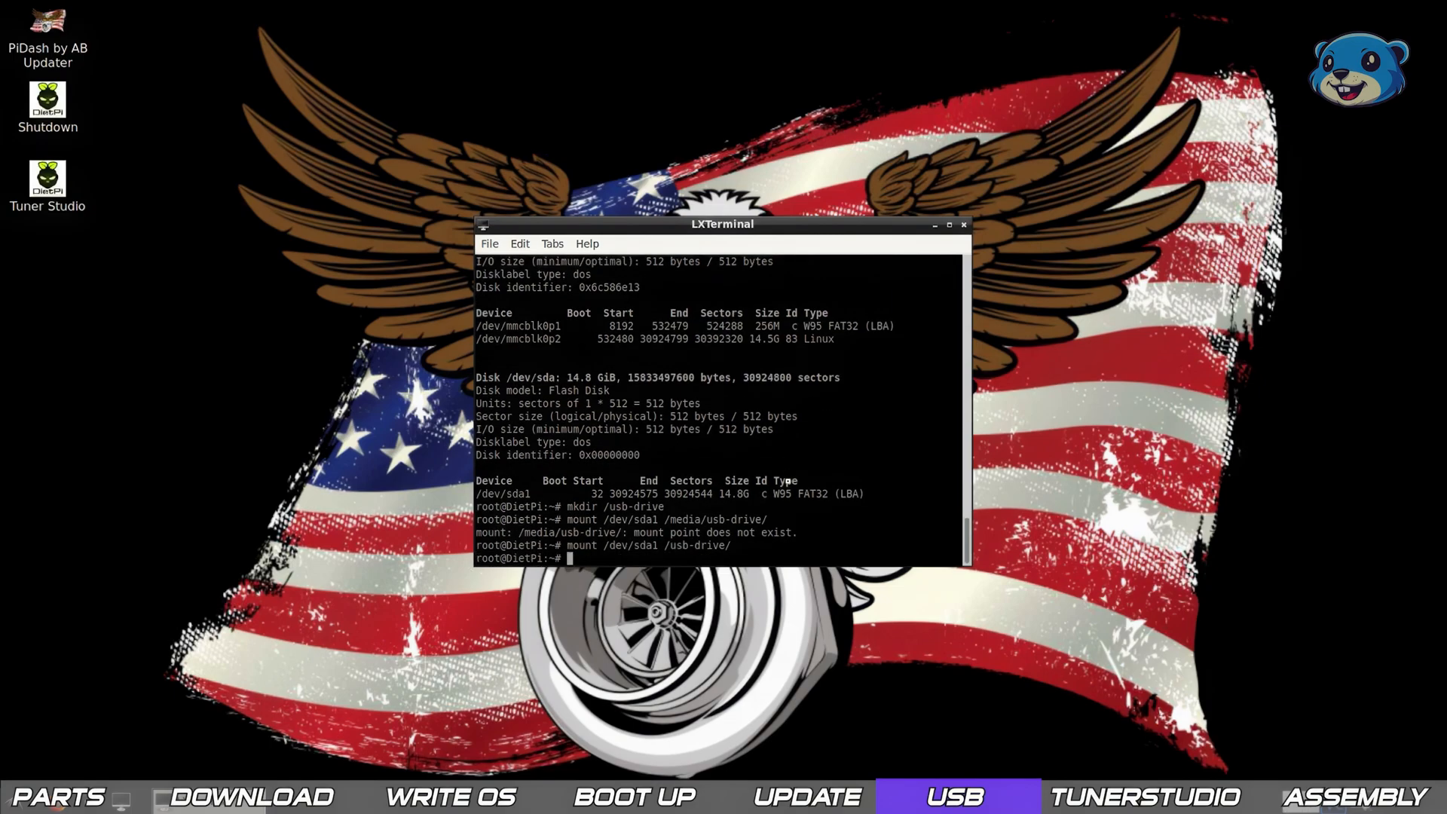
type("cd")
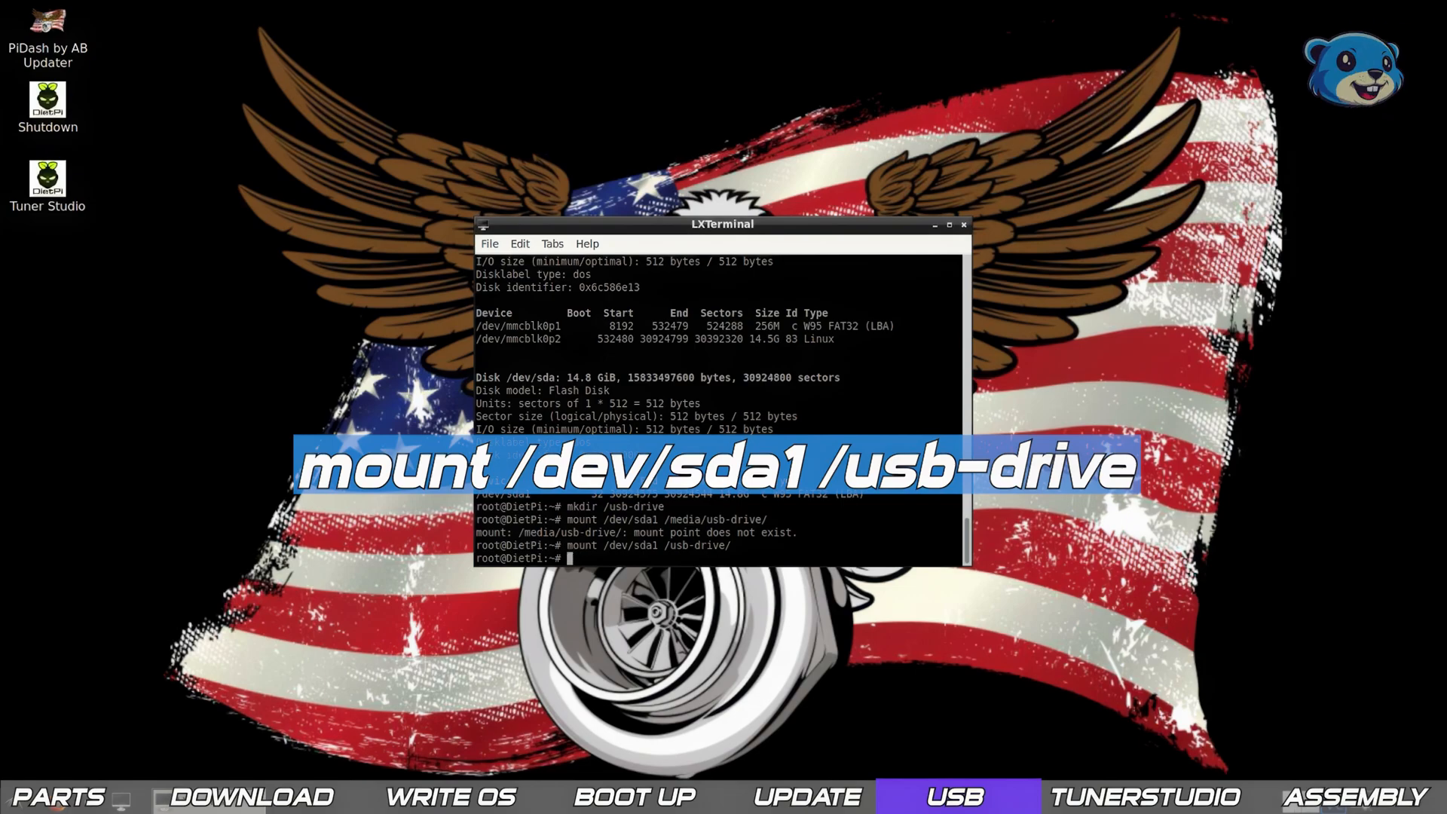
mouse_move(182, 765)
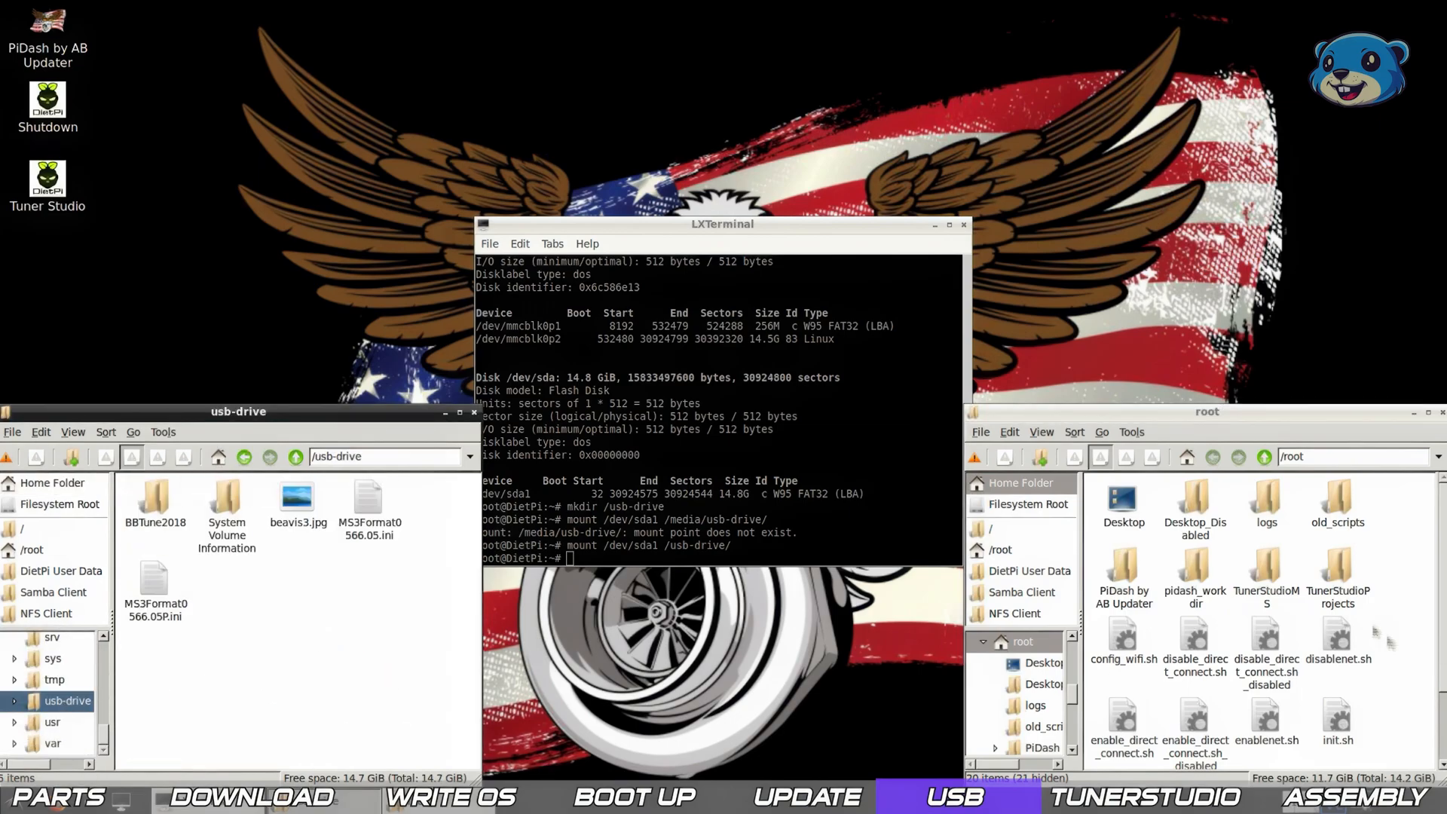
Pick beavis3.jpg as the wallpaper in Desktop Preferences and close the dialog.
right_click(296, 499)
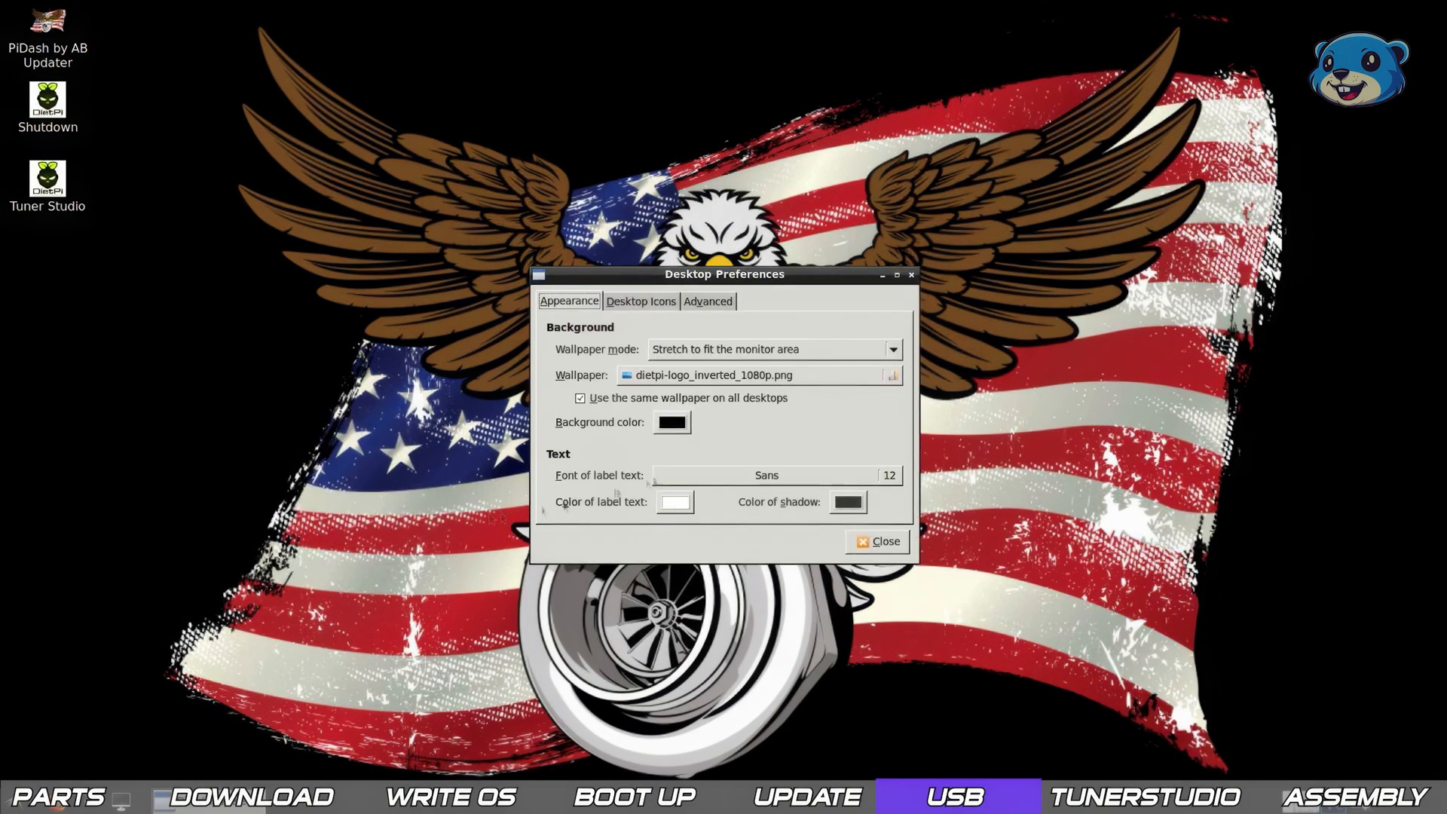
left_click(889, 375)
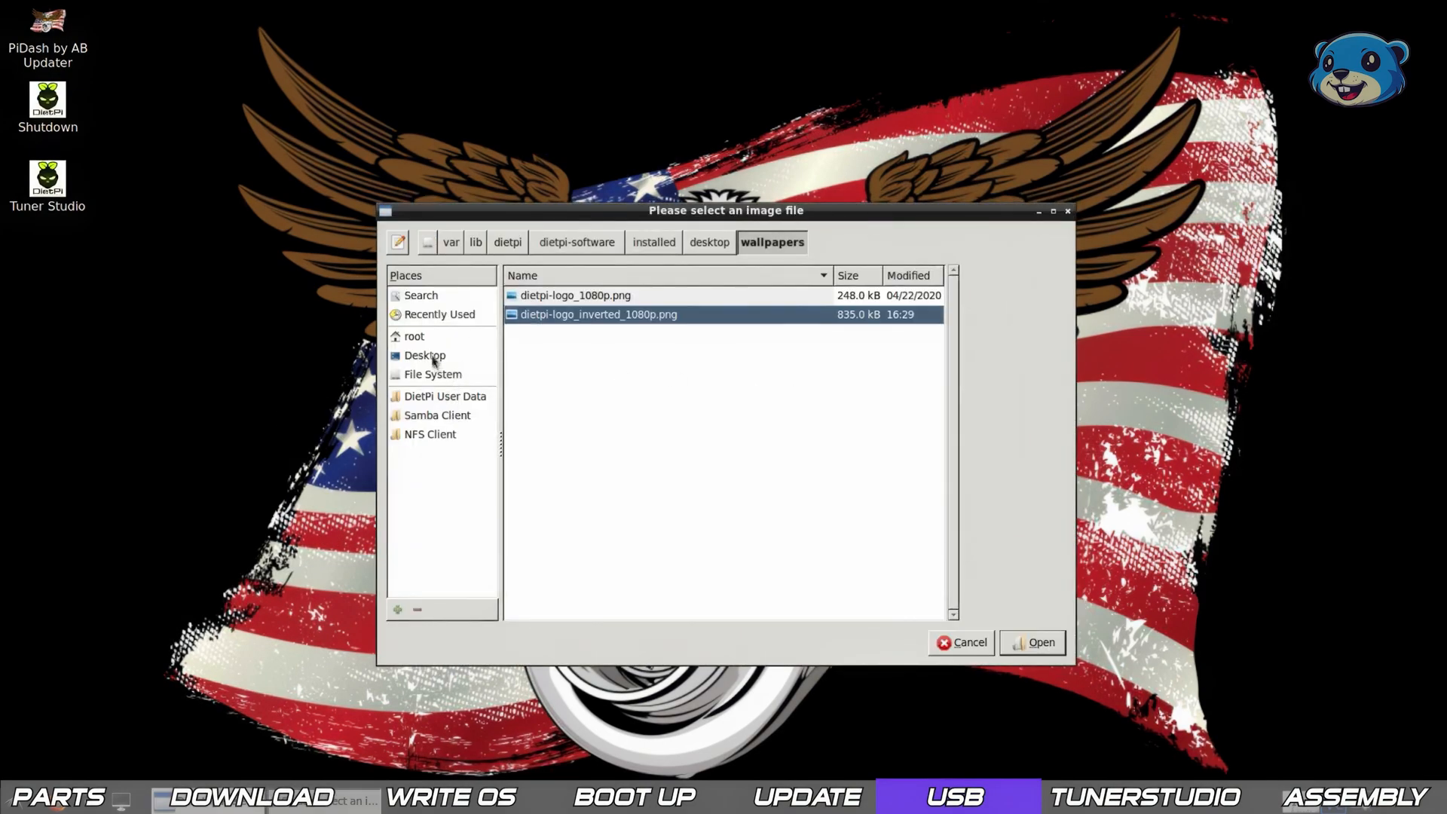
left_click(414, 336)
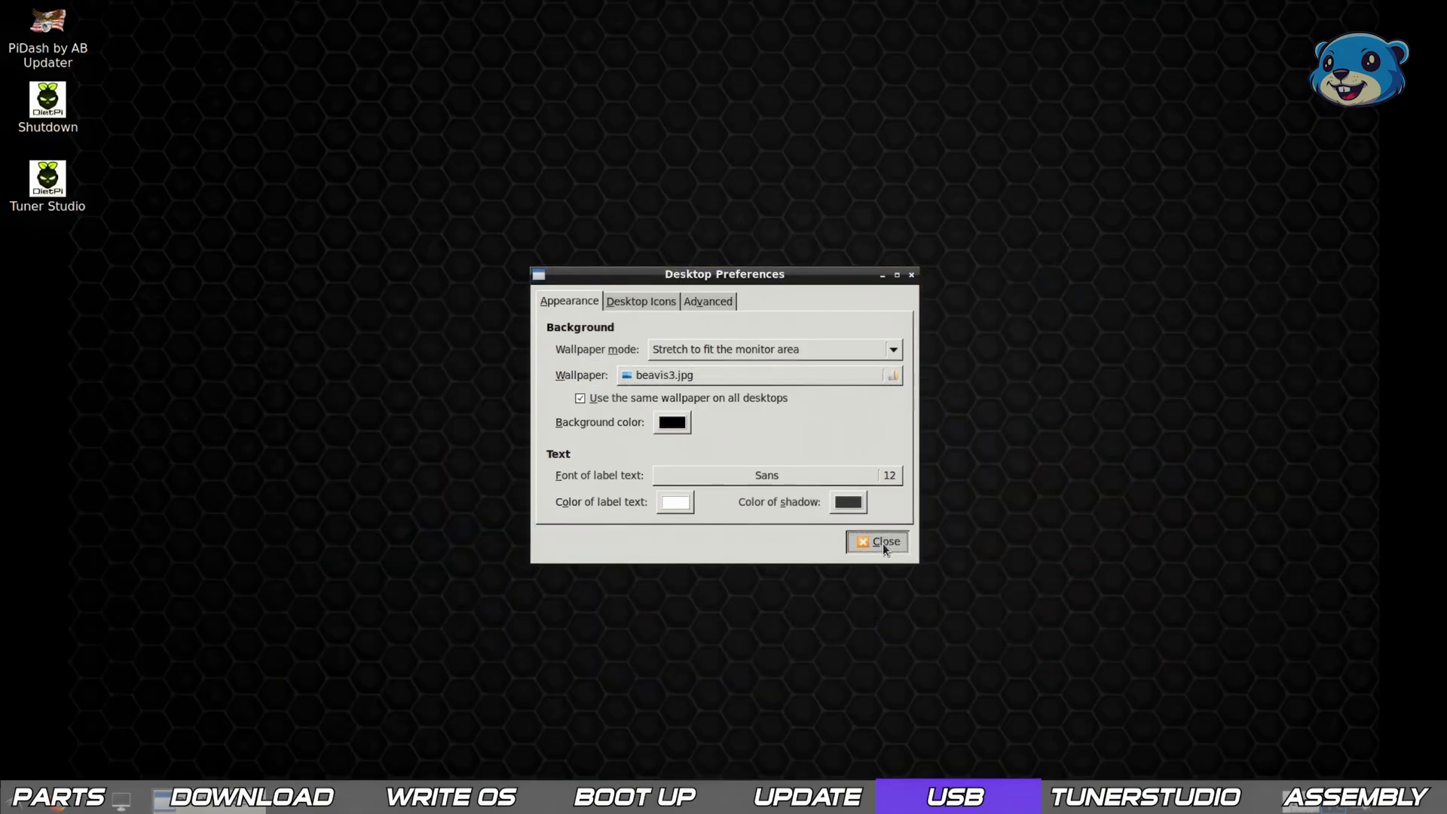
left_click(876, 542)
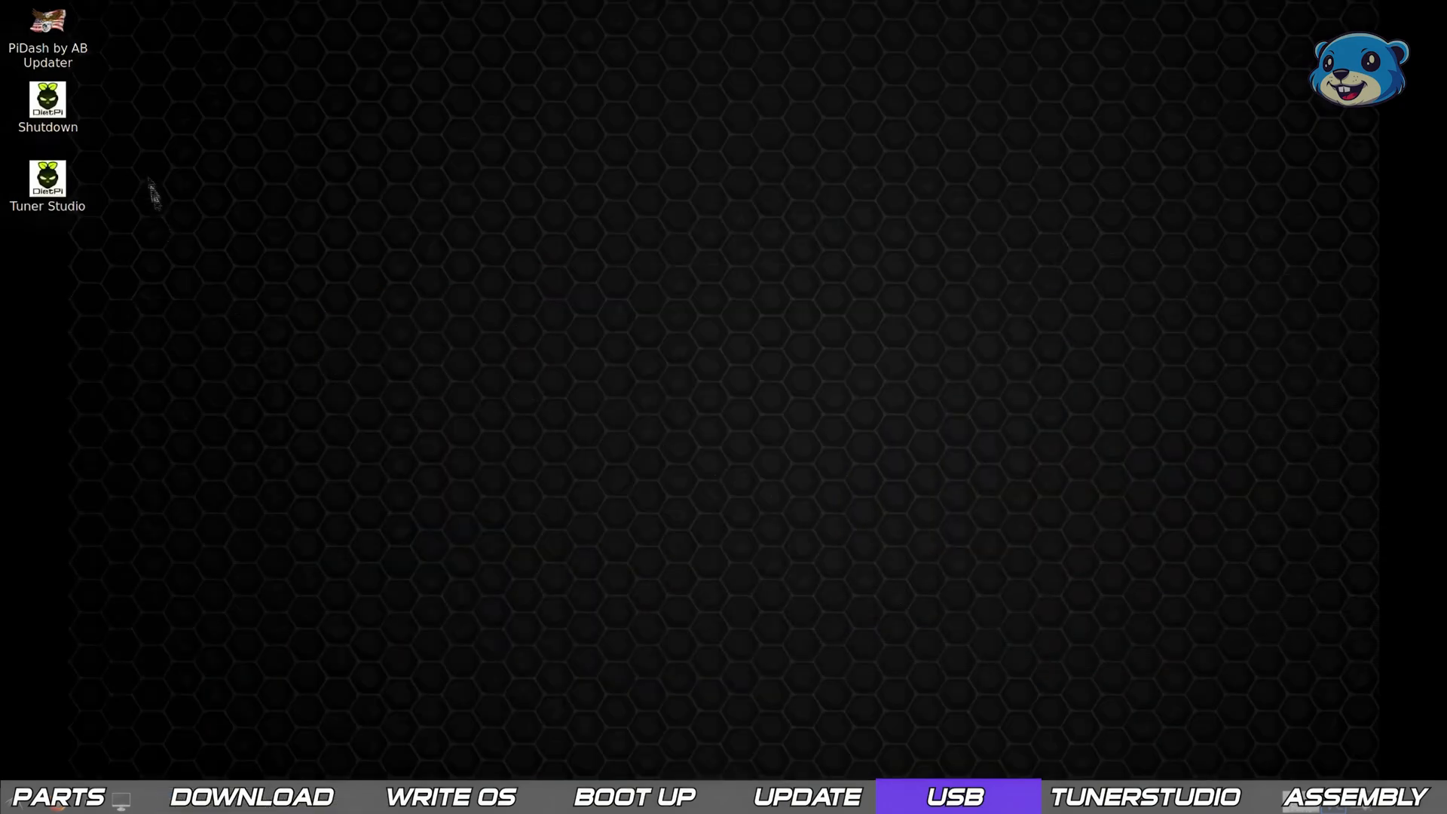
Launch TunerStudio, dismiss the update prompt, open the BBTune2018 project, then open preferences.
double_click(47, 179)
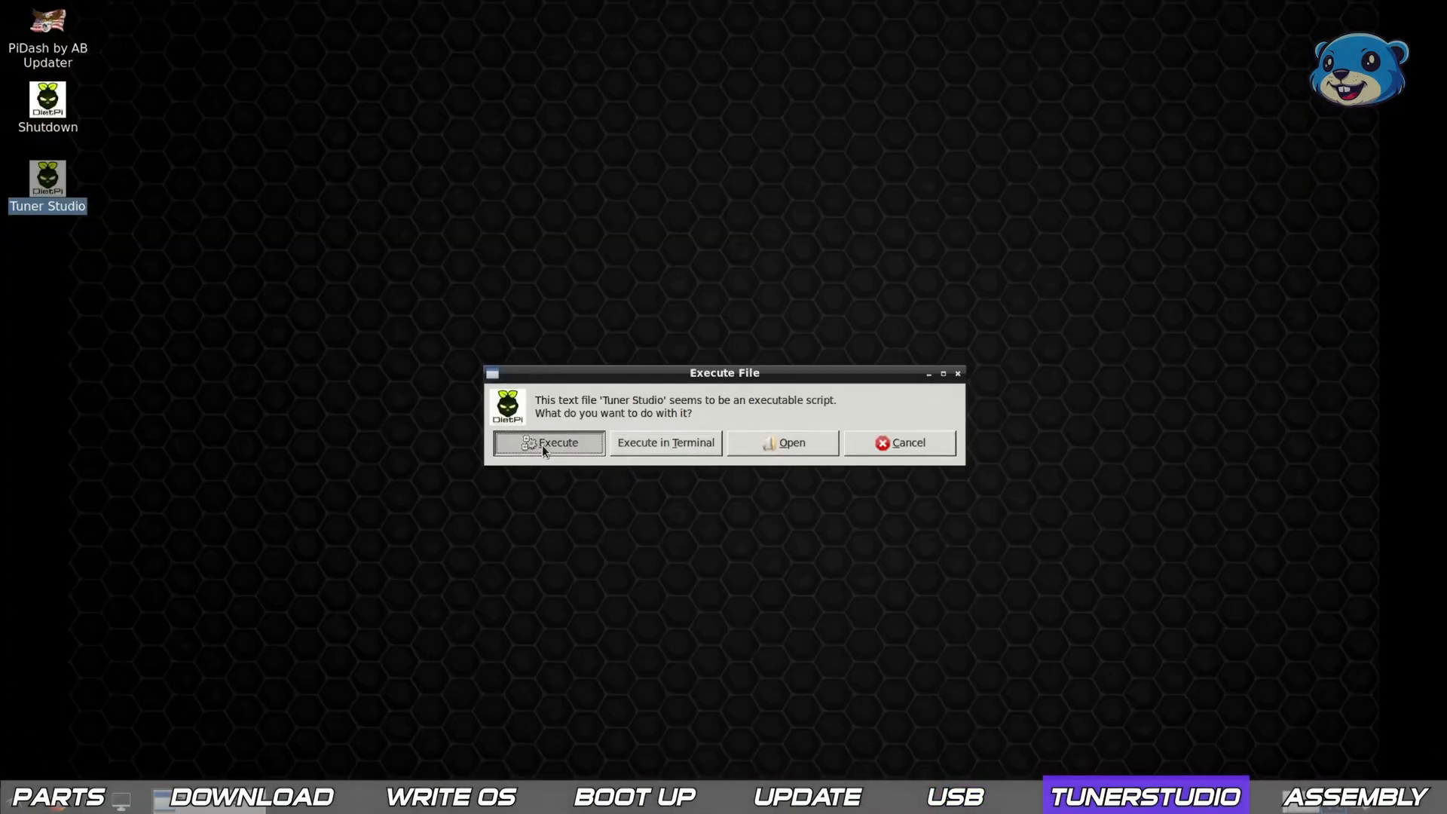
left_click(548, 443)
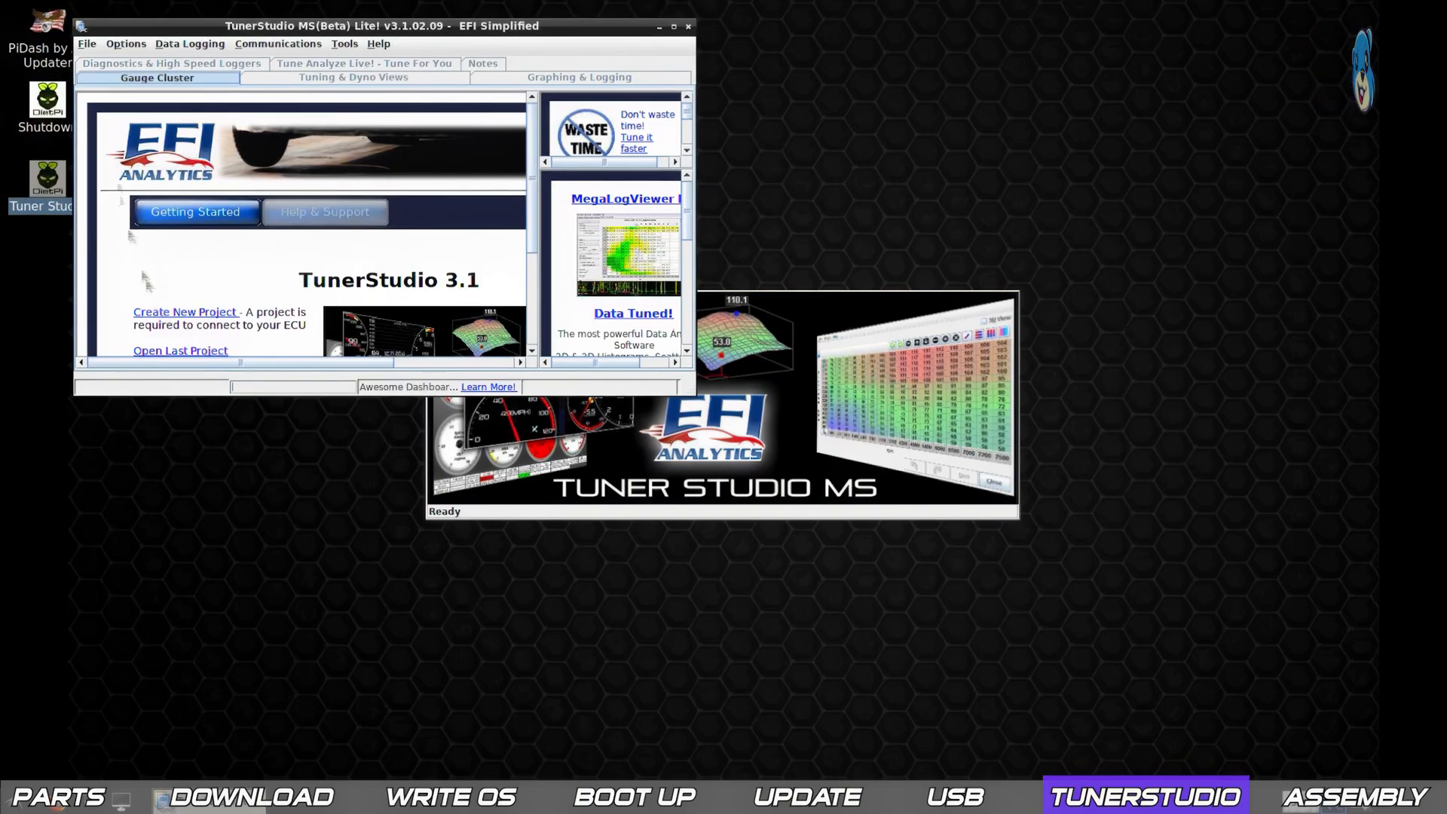
left_click(87, 44)
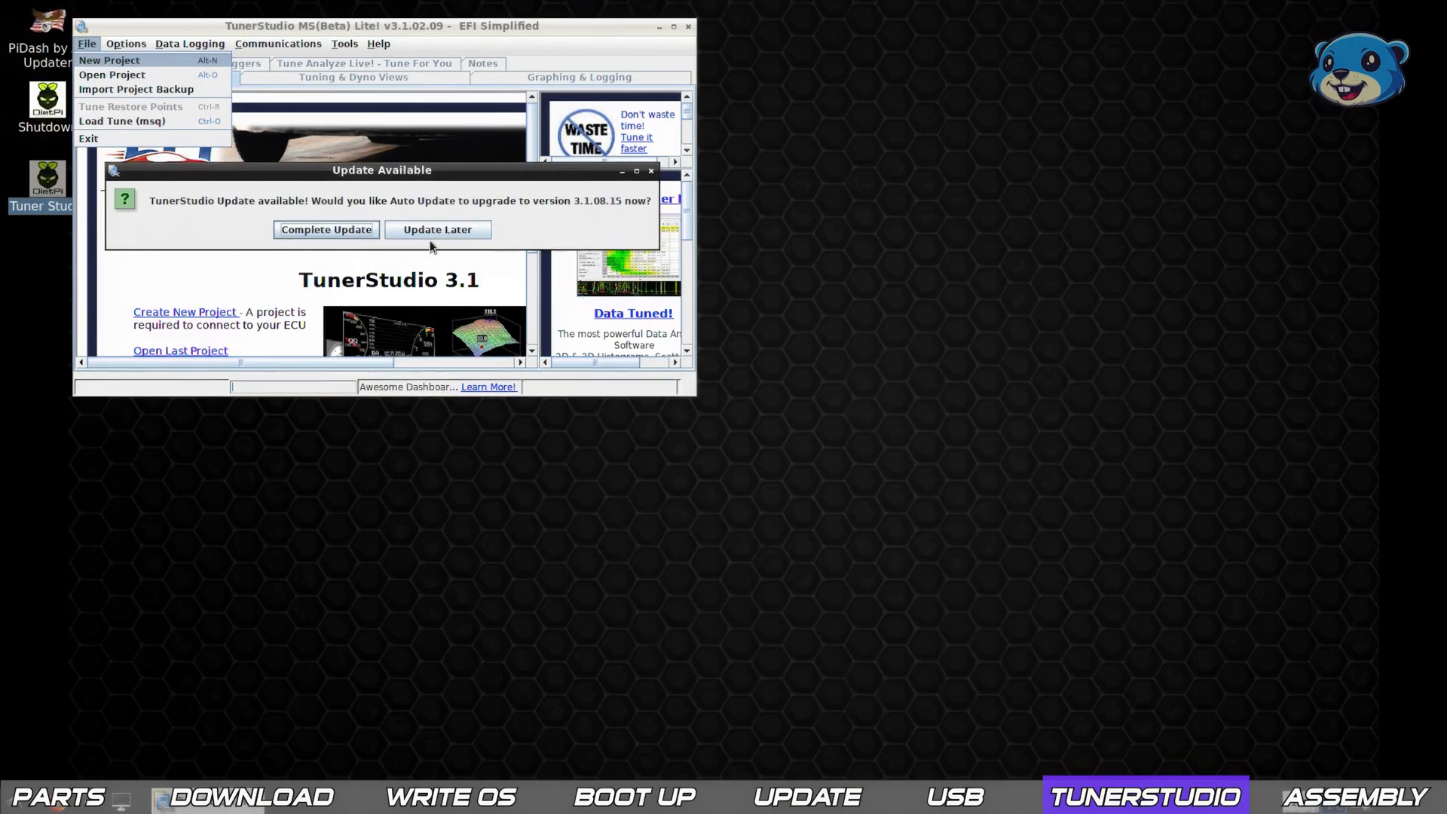
left_click(87, 44)
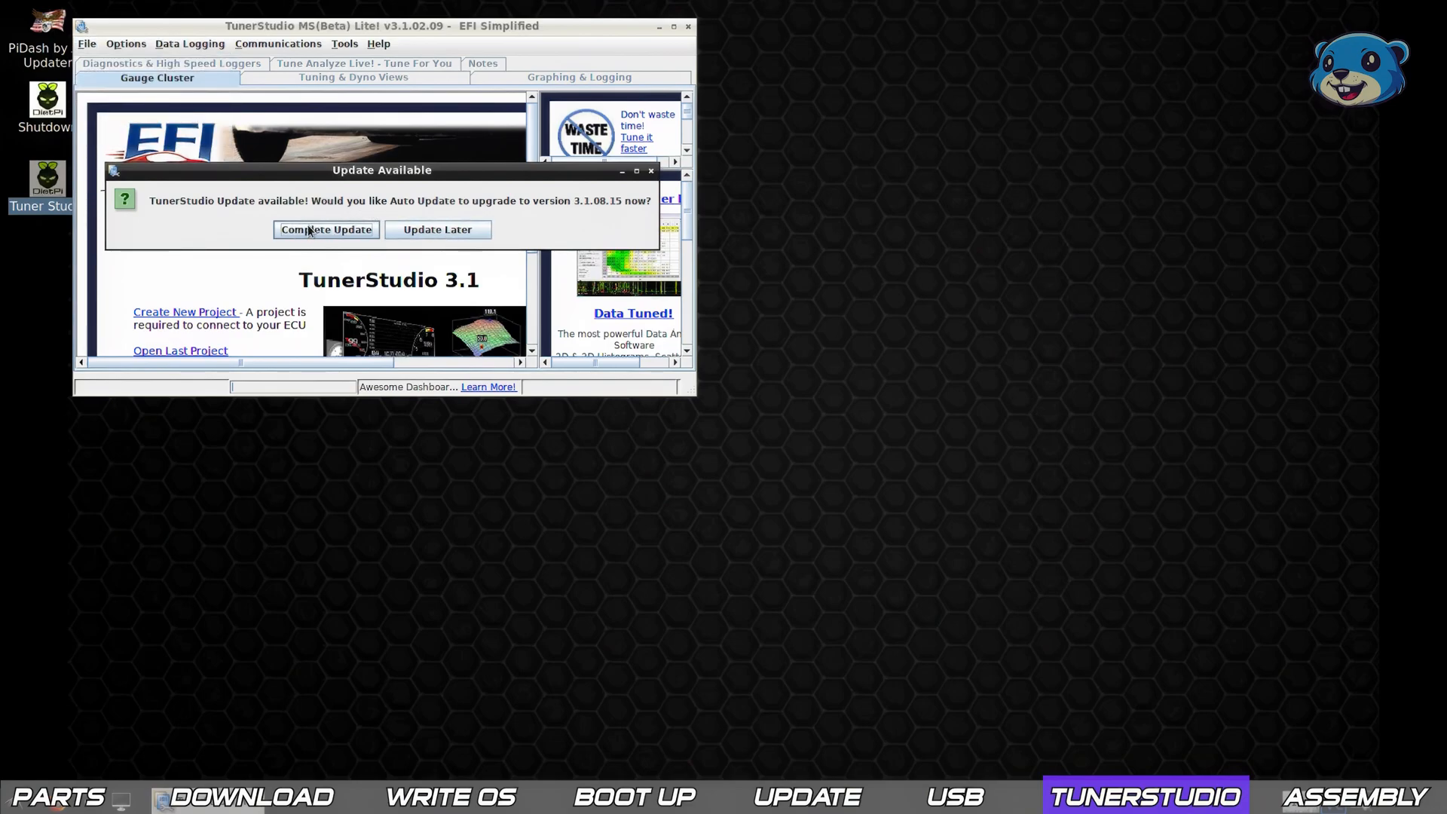
left_click(87, 44)
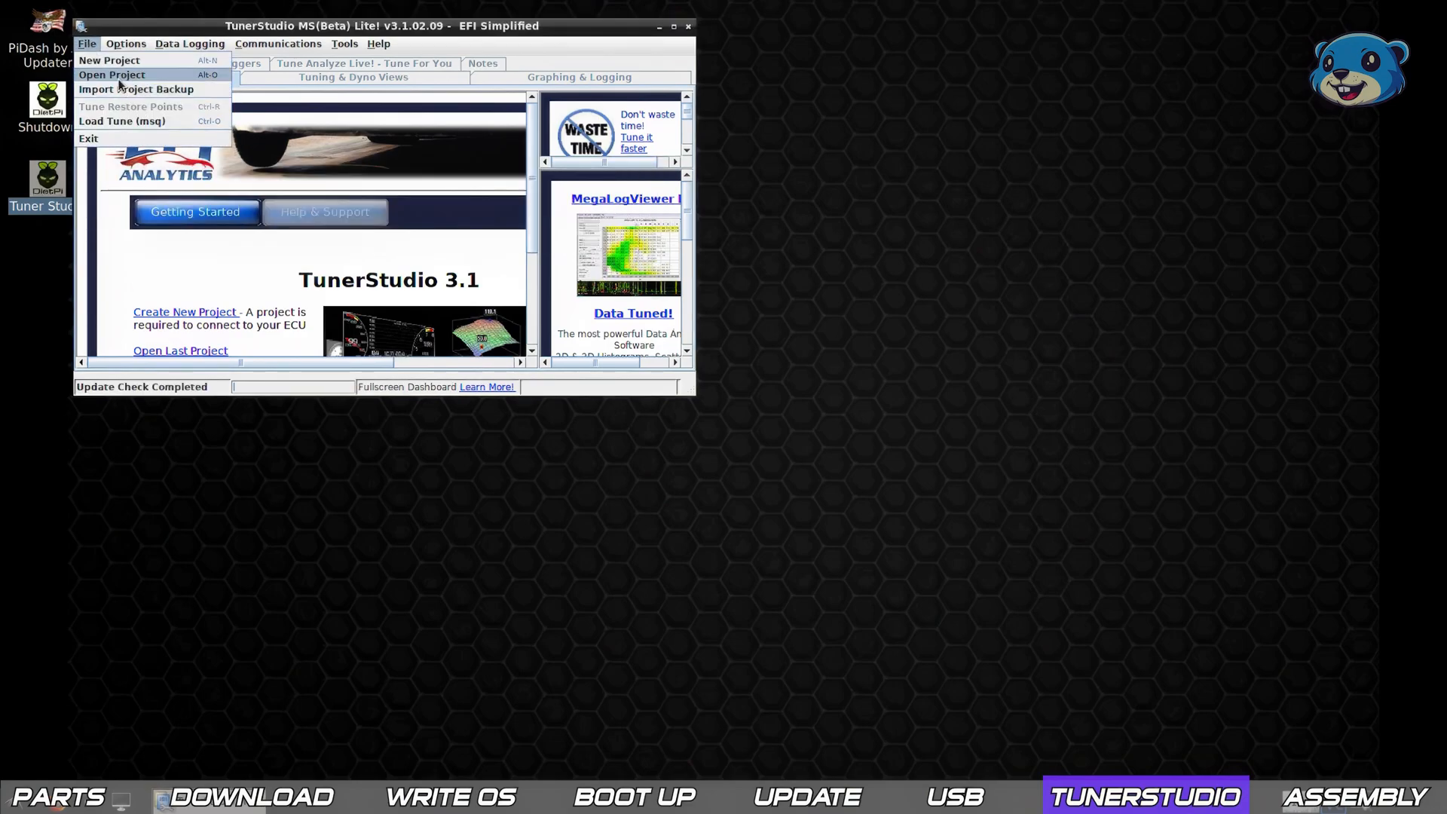
left_click(111, 74)
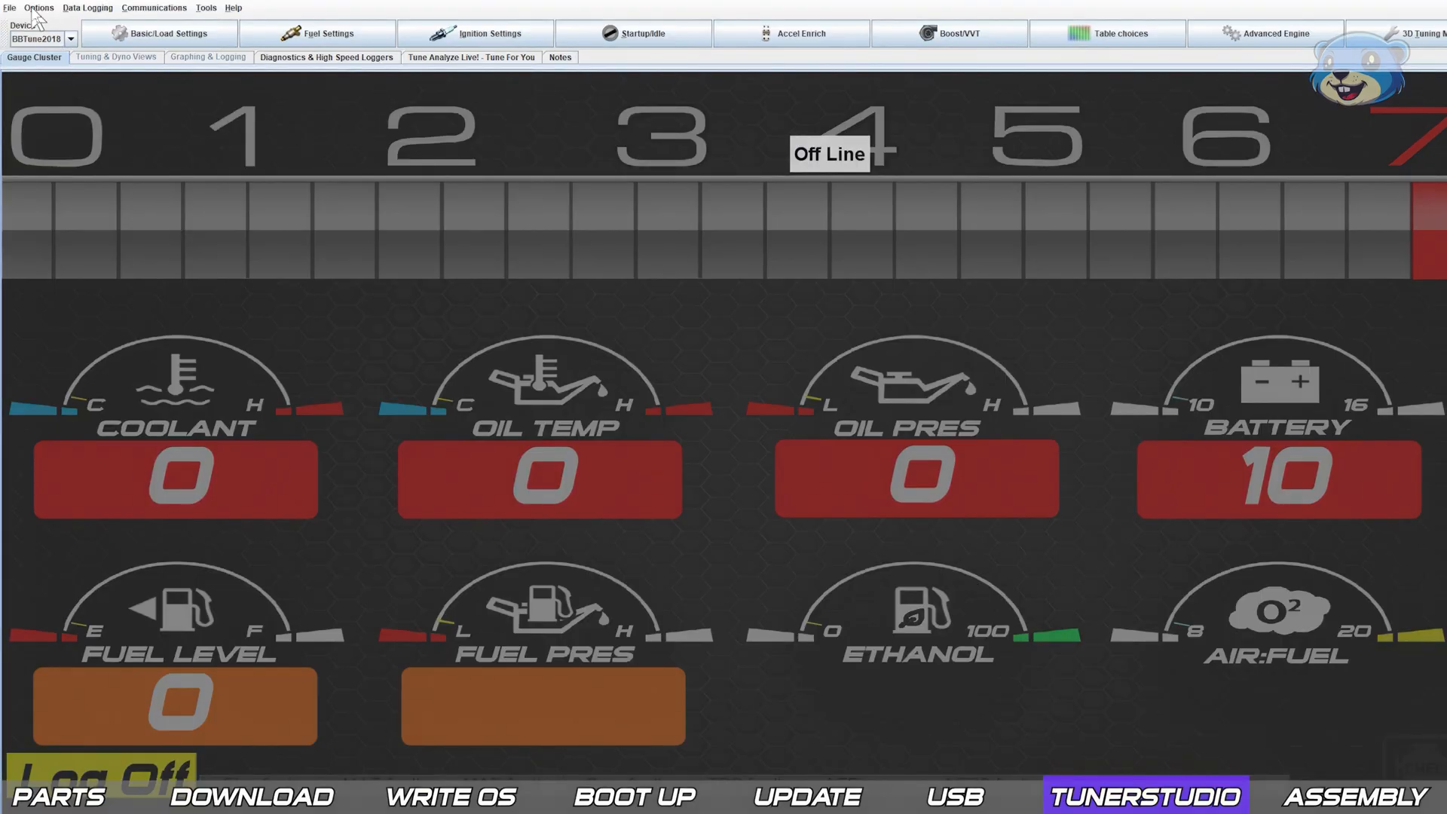
left_click(39, 7)
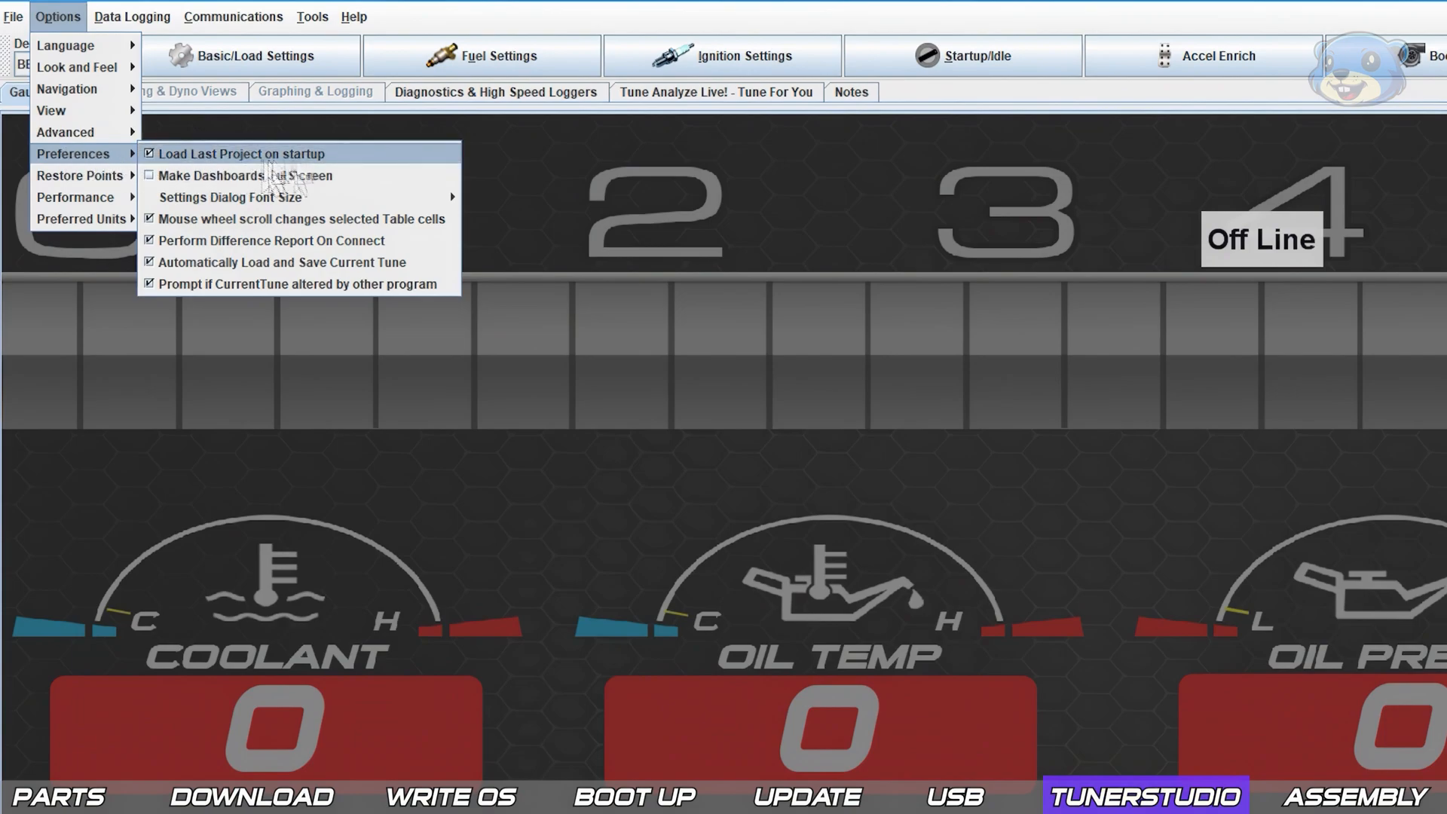
mouse_move(355, 176)
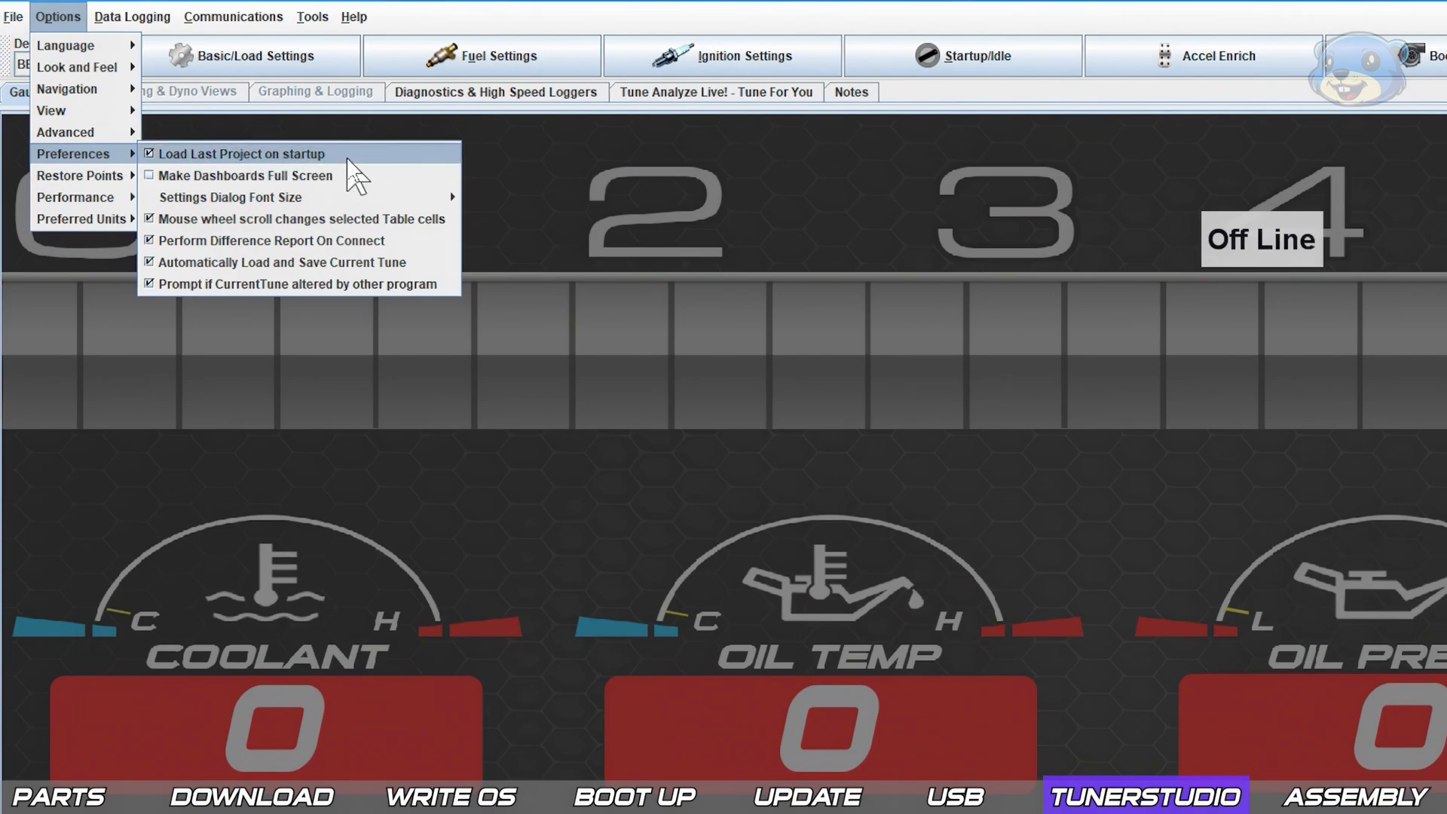
mouse_move(245, 176)
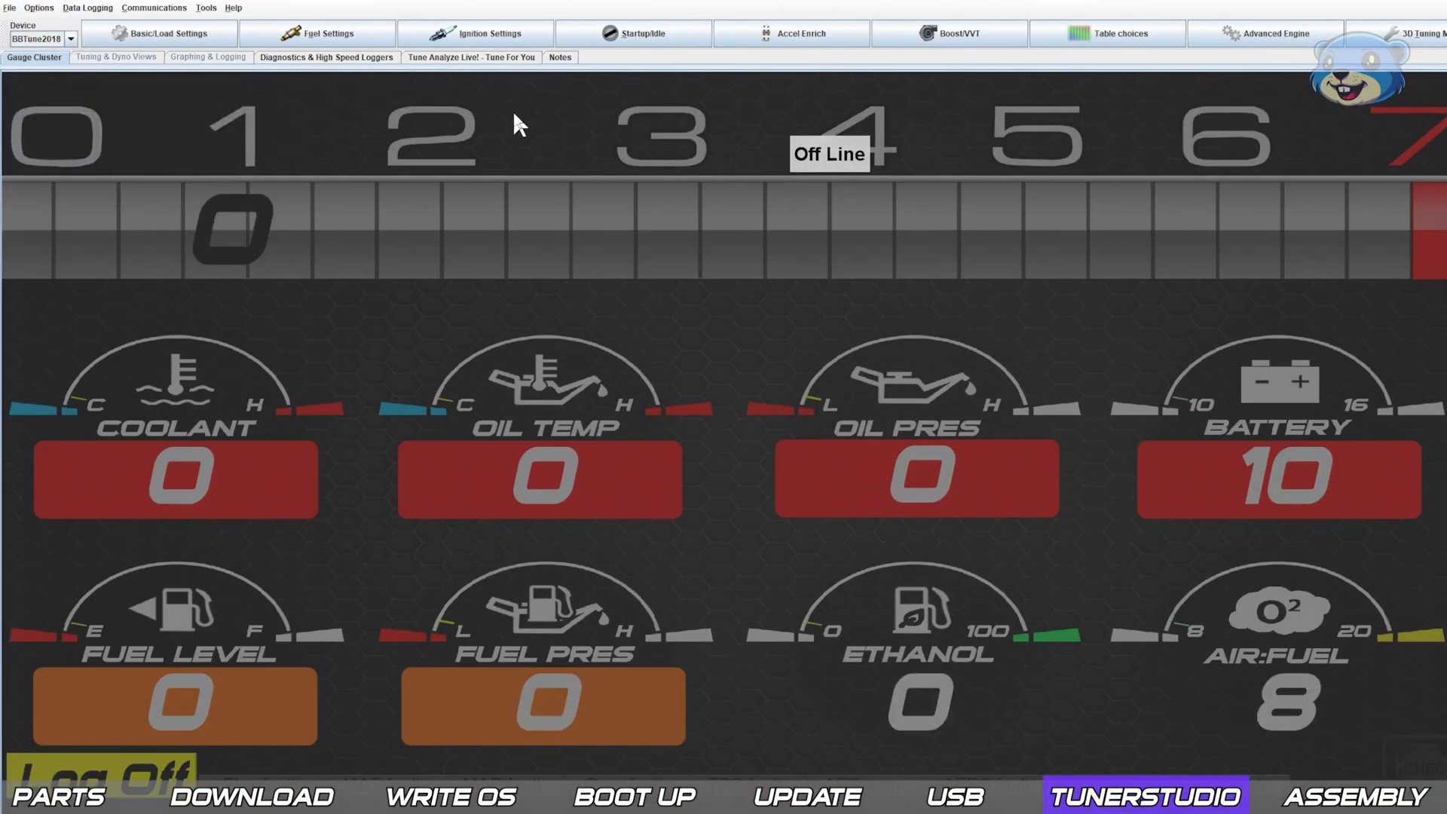
Scroll through tunerstudiodashboards.com's free dashboard downloads and the TS Dash download links.
left_click(1147, 797)
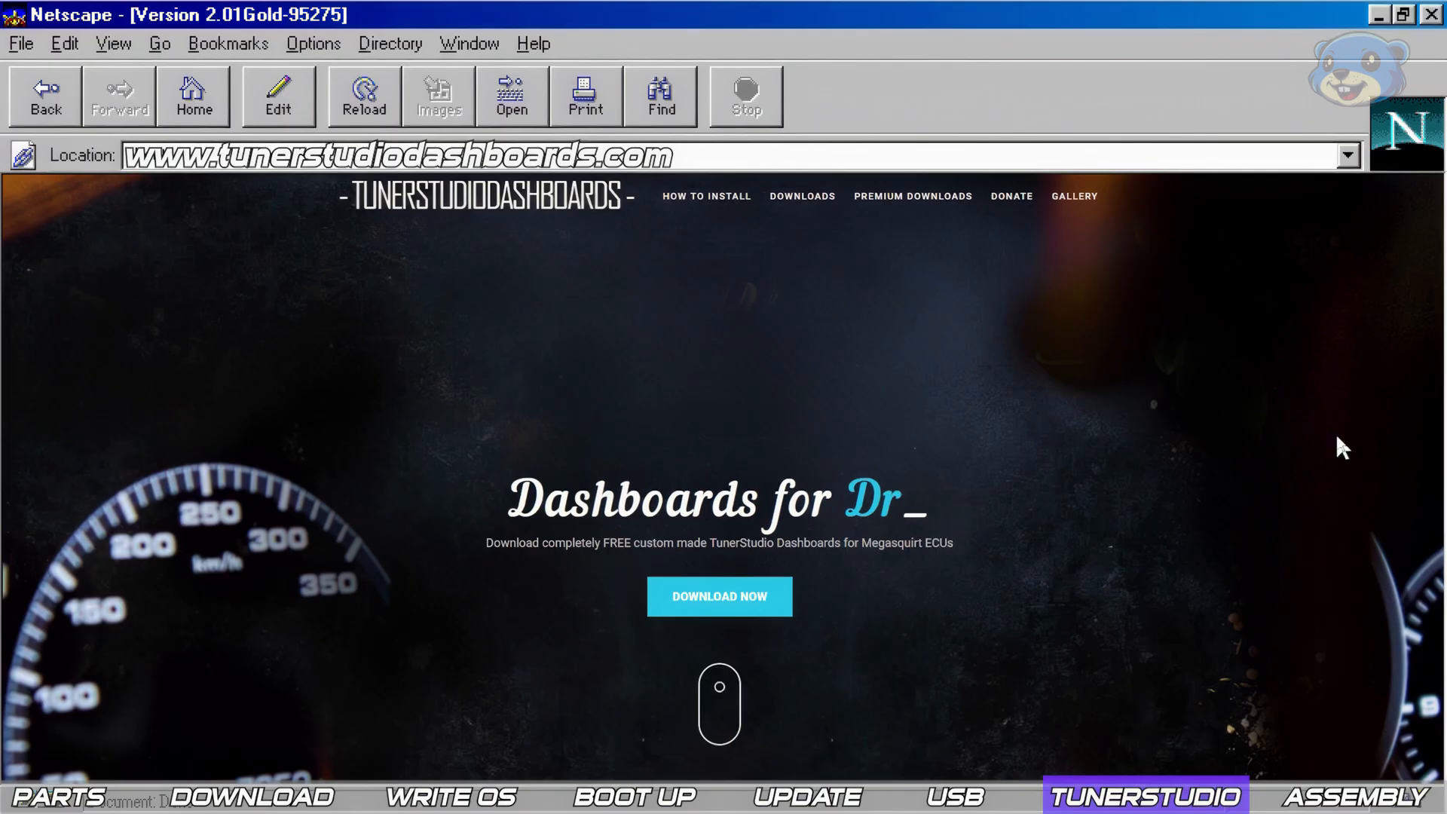
scroll("down", 3)
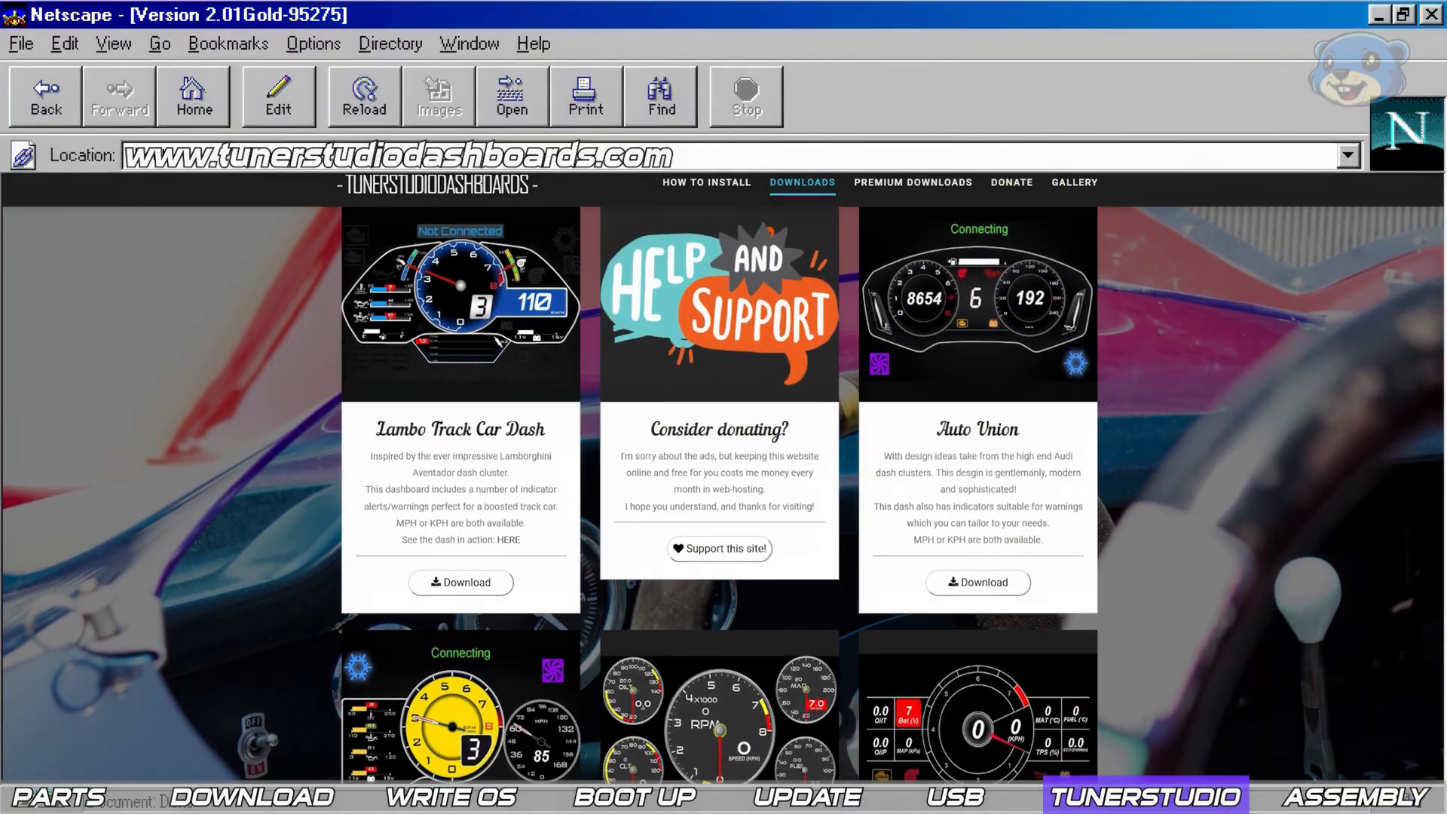
scroll("down", 3)
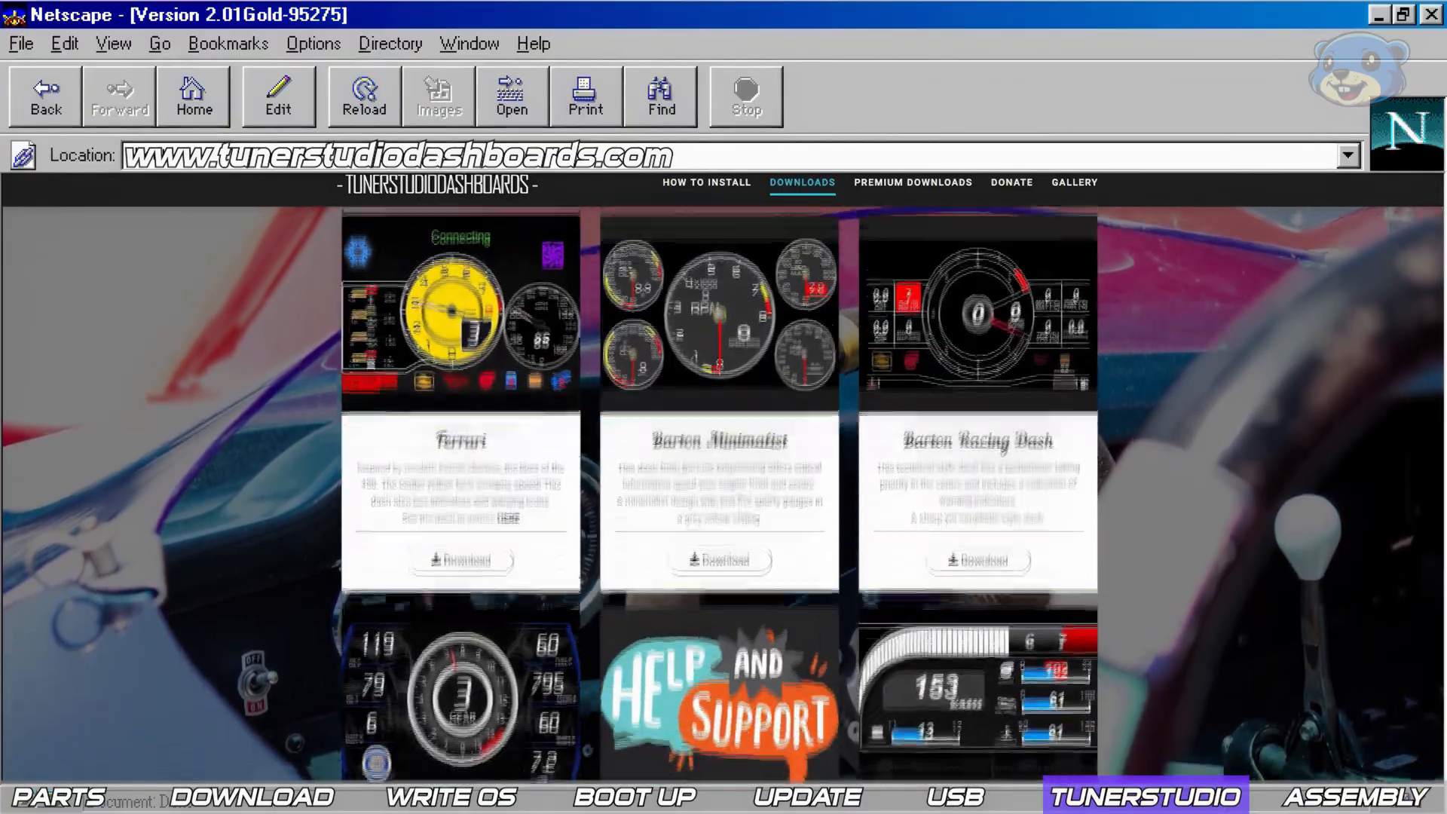
scroll("down", 3)
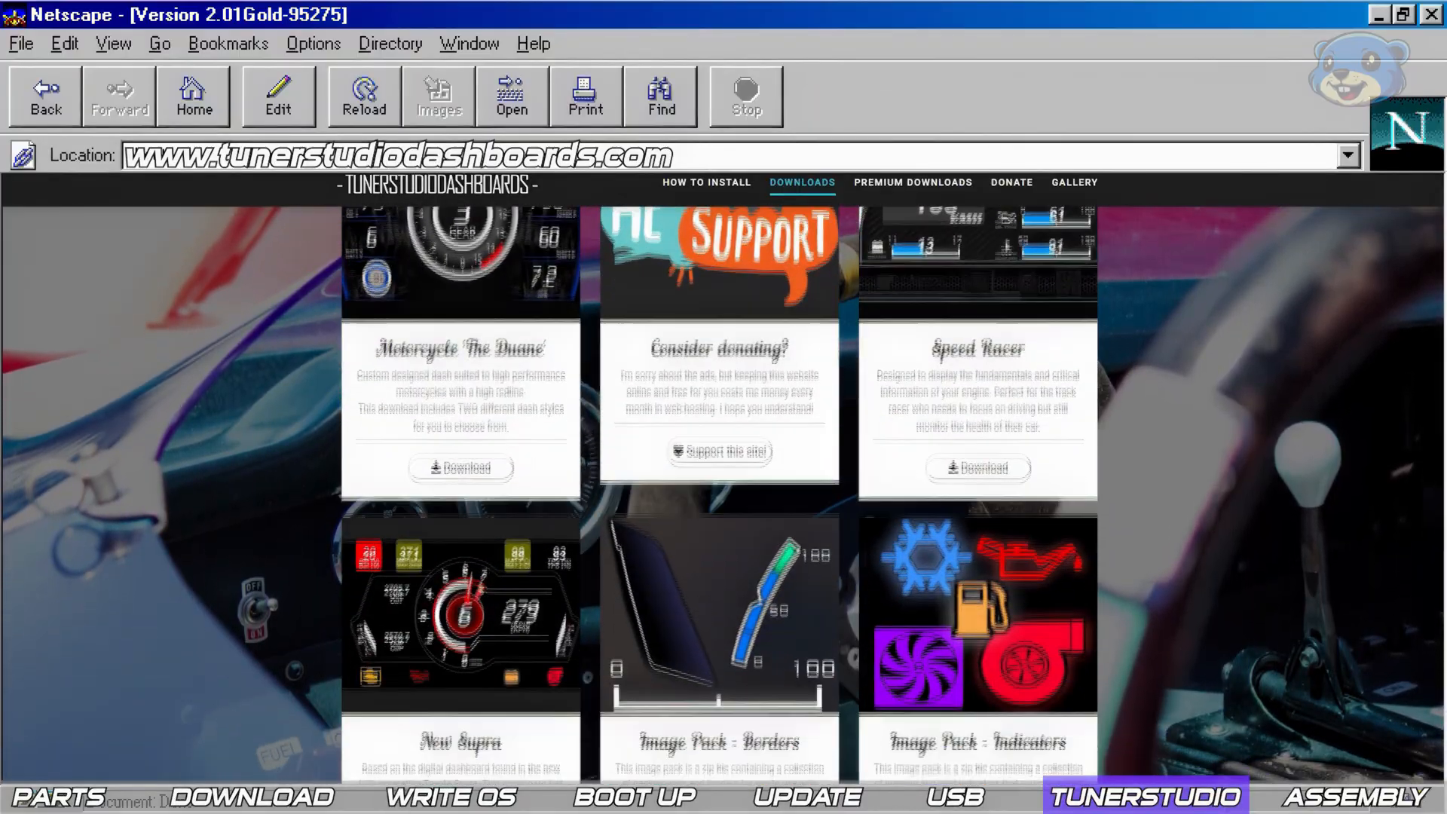
scroll("down", 3)
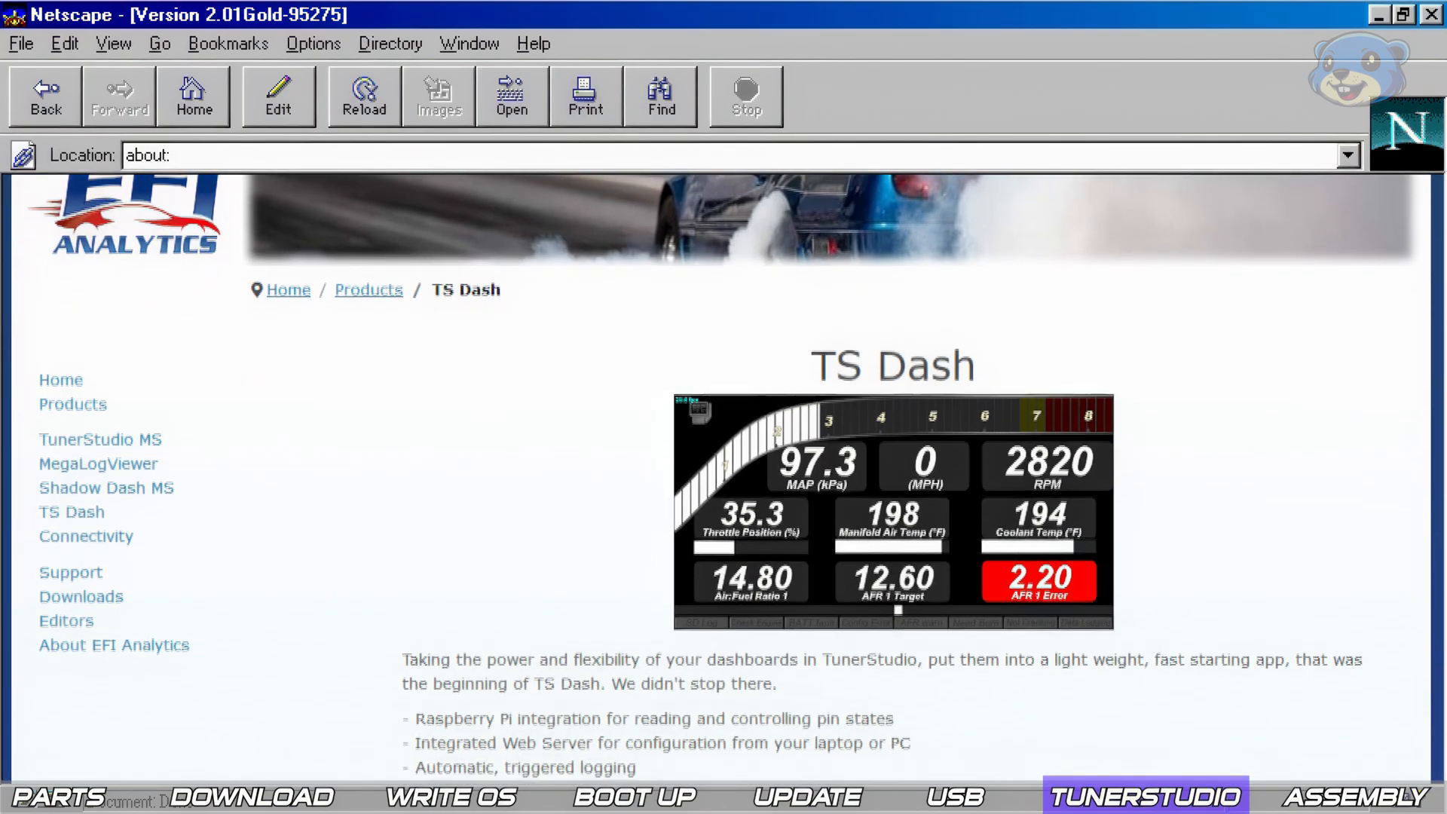
scroll("down", 3)
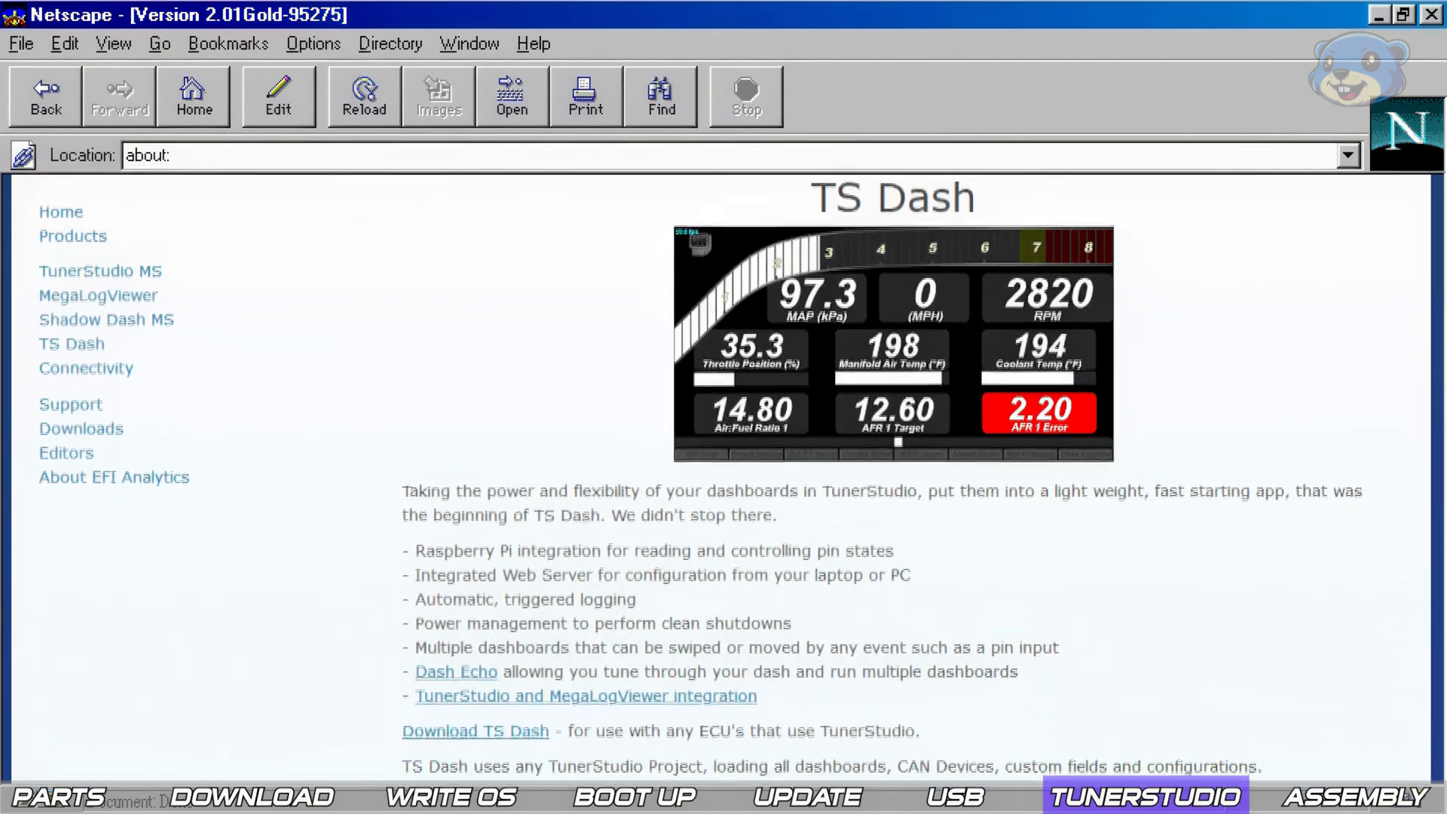
scroll("down", 3)
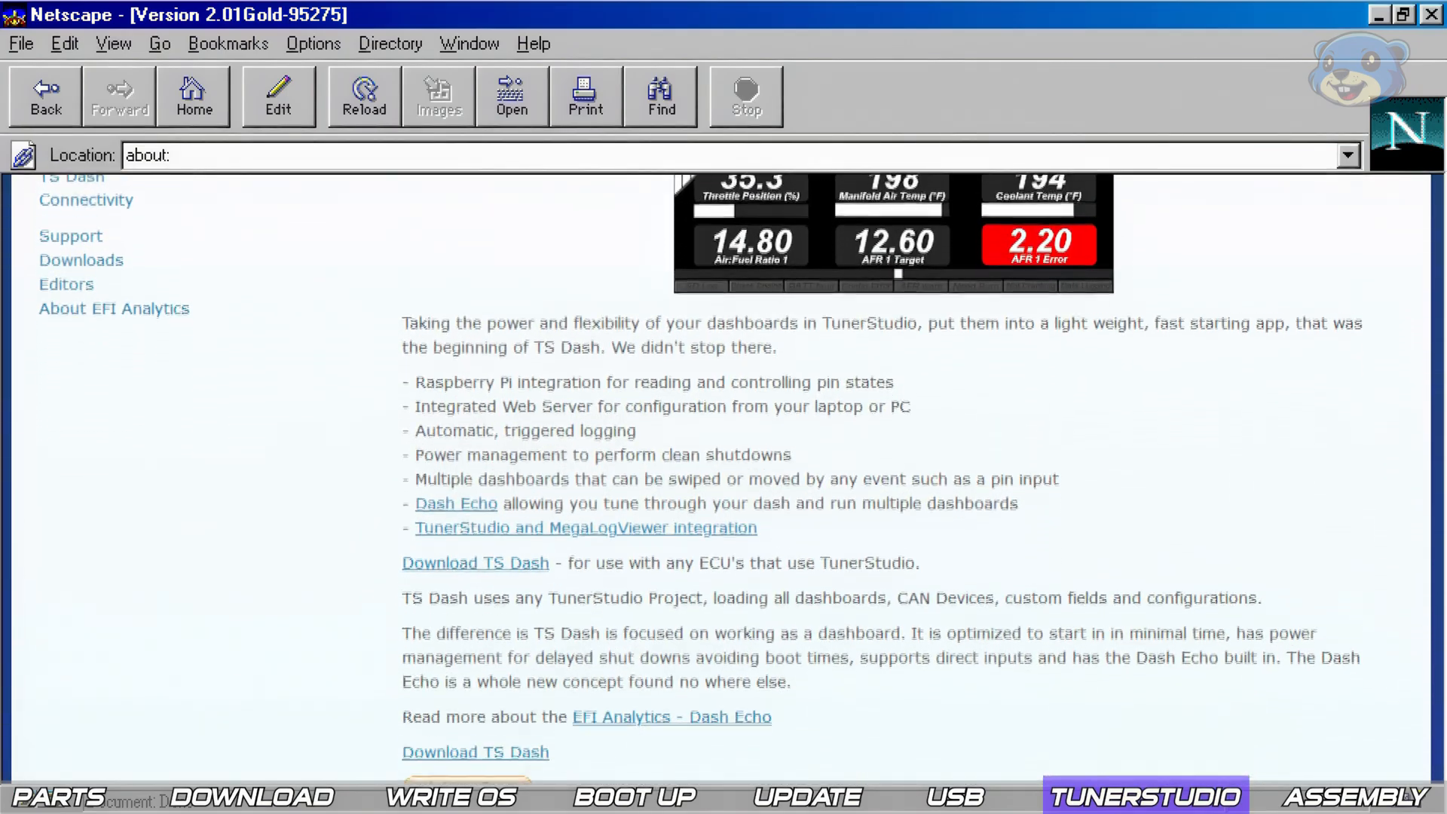
scroll("down", 3)
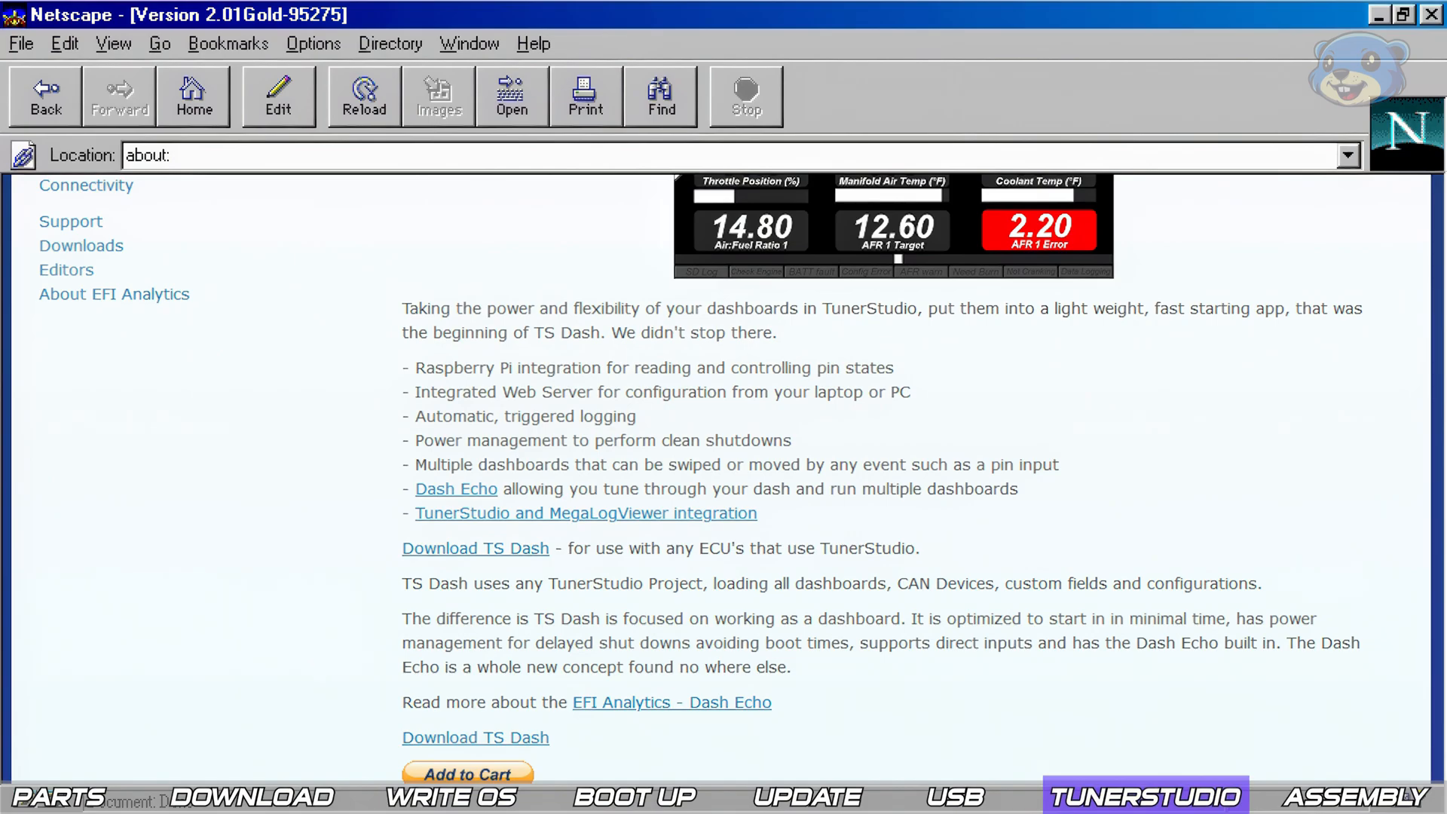
scroll("down", 3)
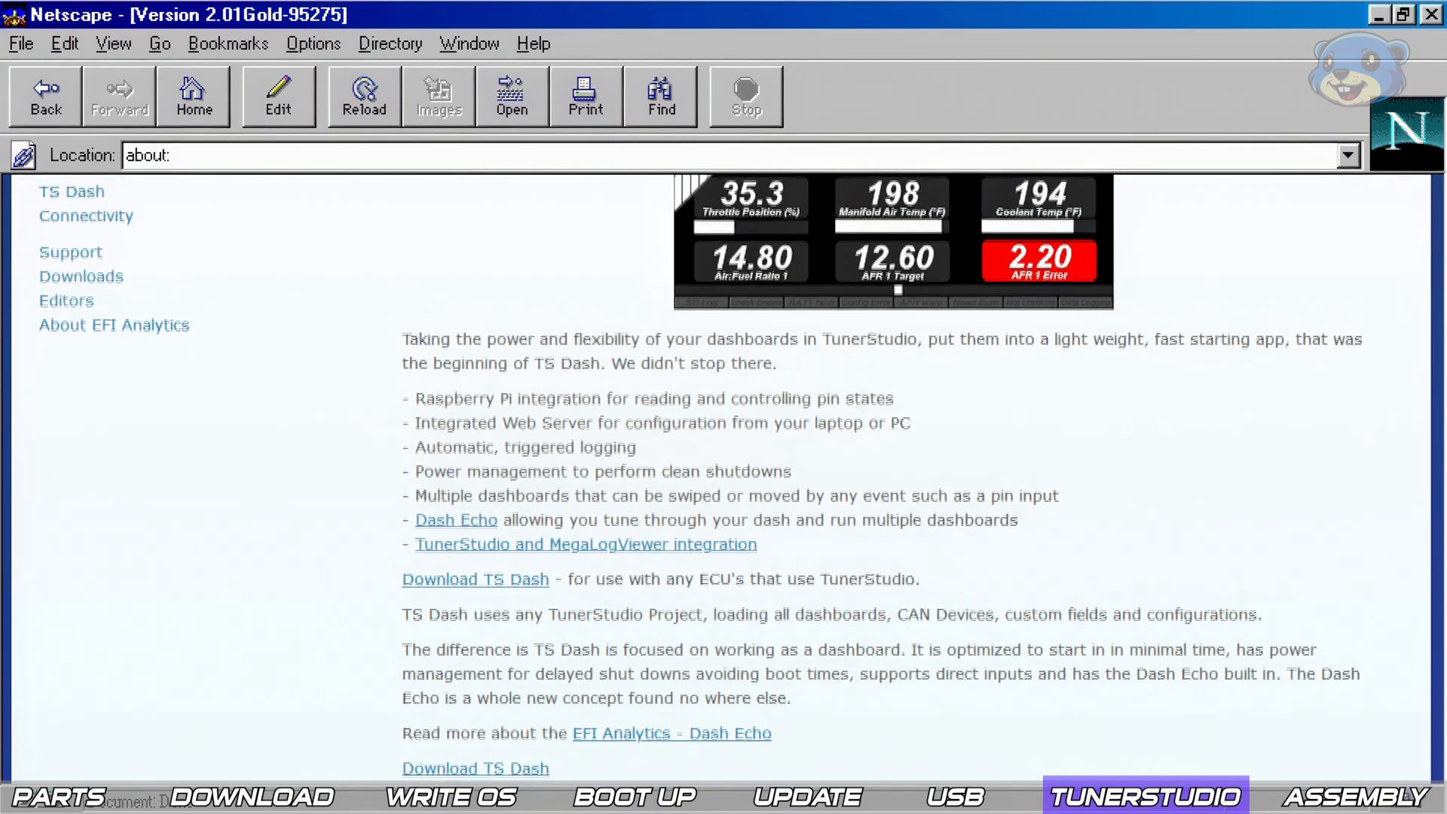